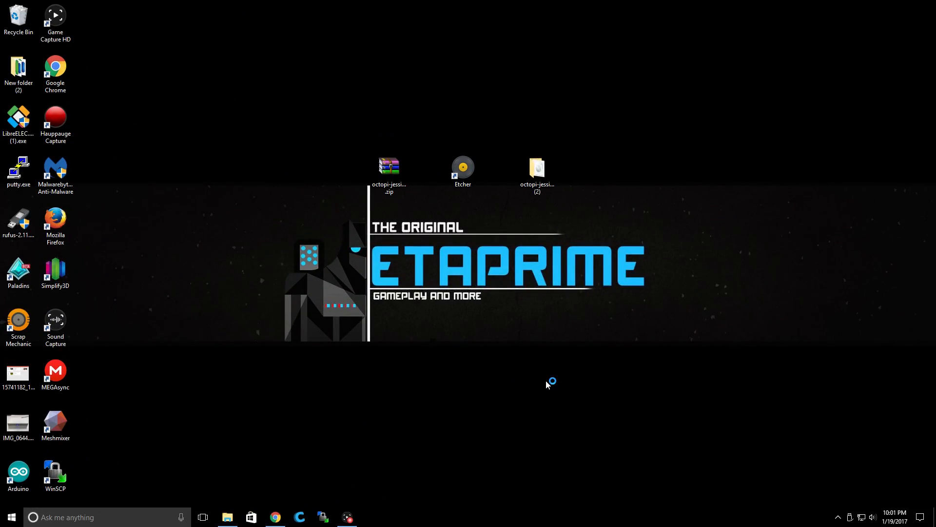
mouse_move(546, 384)
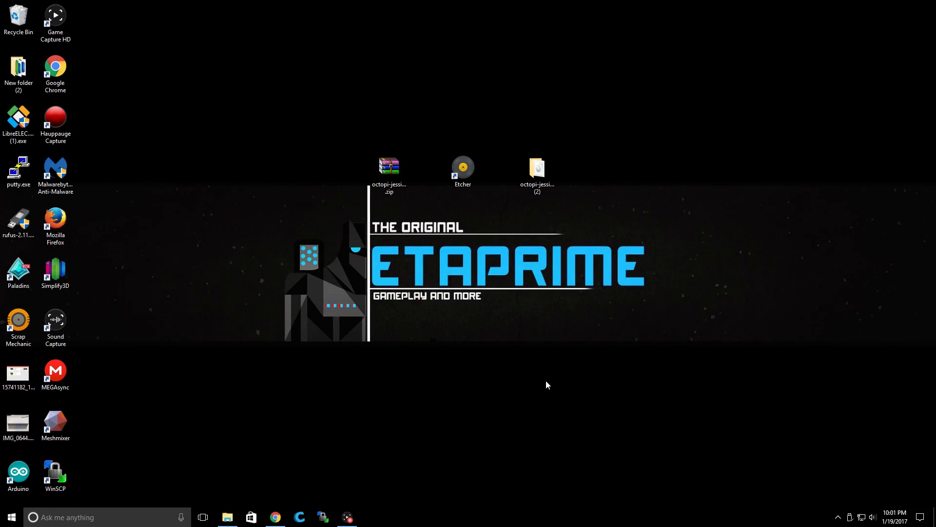
mouse_move(292, 441)
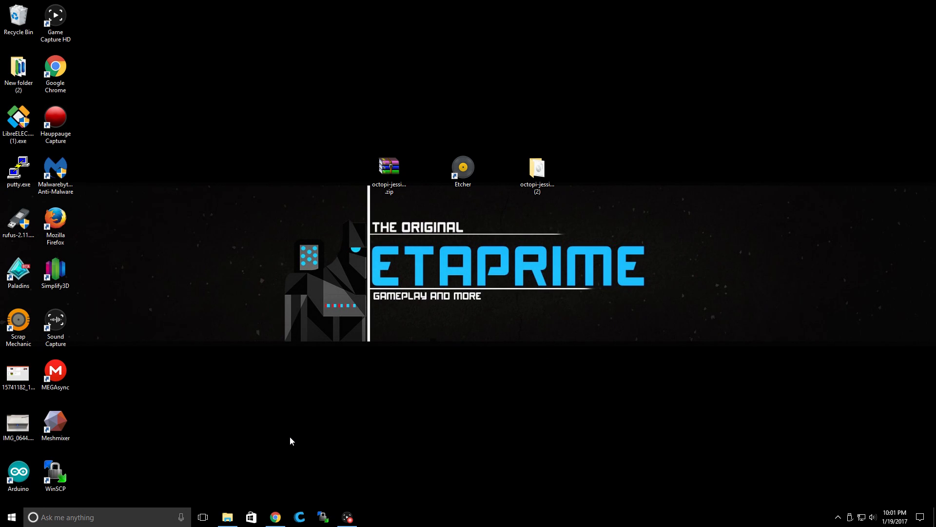
mouse_move(398, 517)
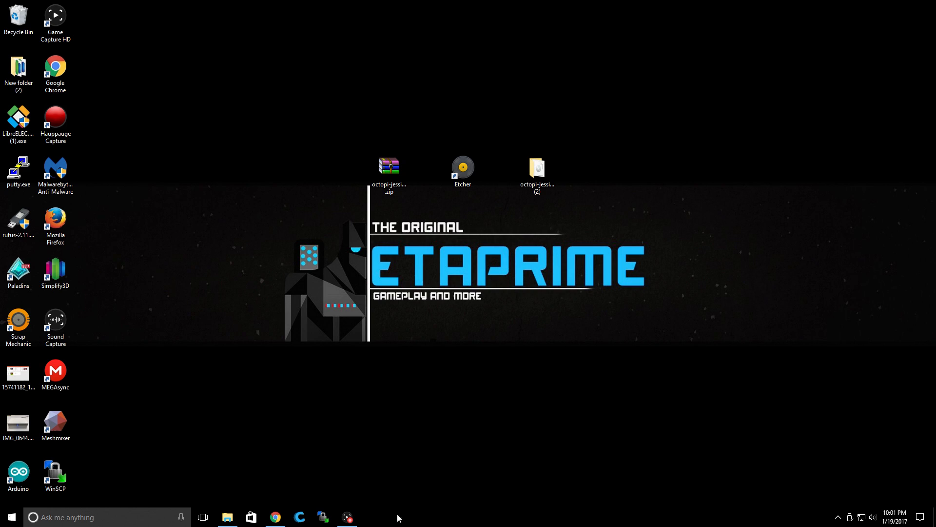
Inspect the empty 8GBSD (D:) SD card drive in File Explorer and bring up its actions.
left_click(227, 517)
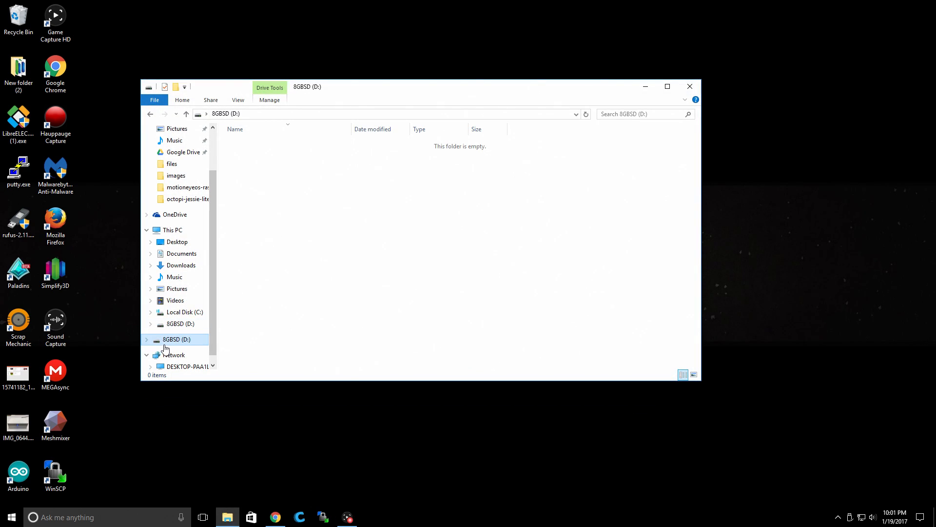
mouse_move(185, 347)
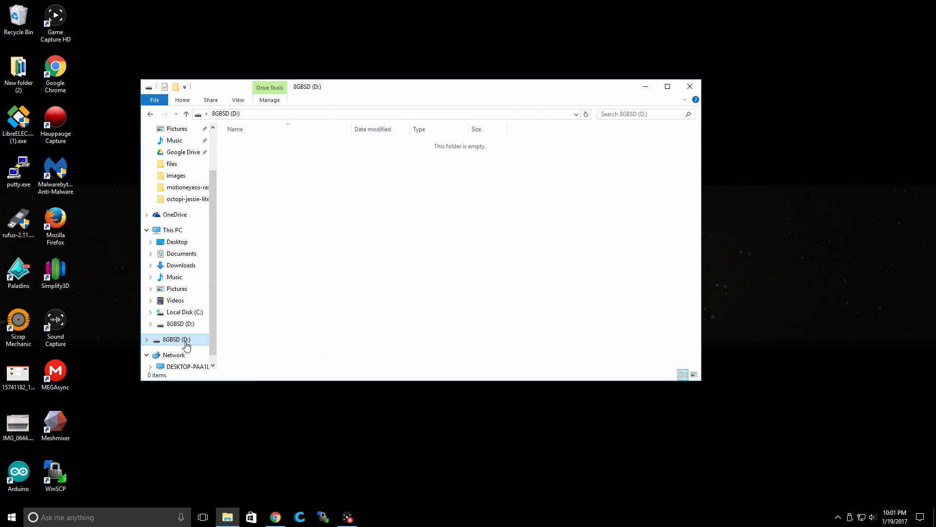
right_click(175, 339)
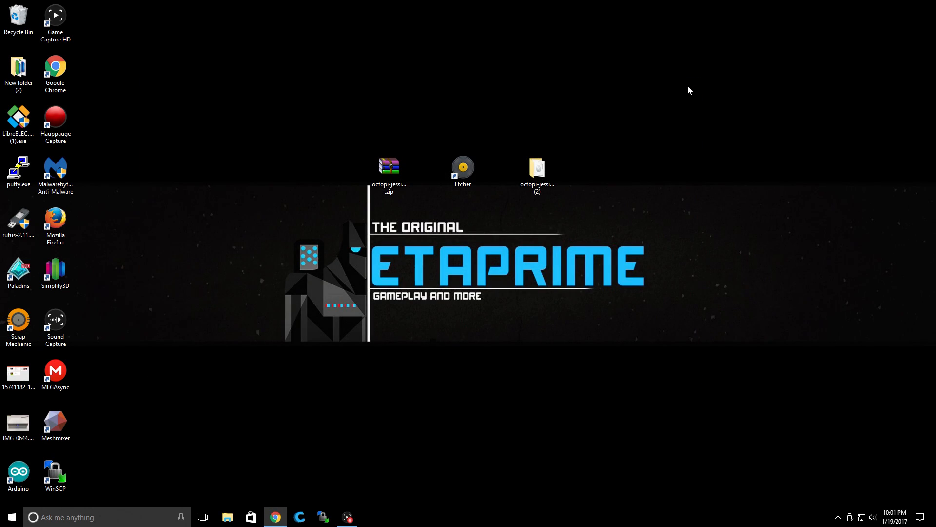
mouse_move(387, 387)
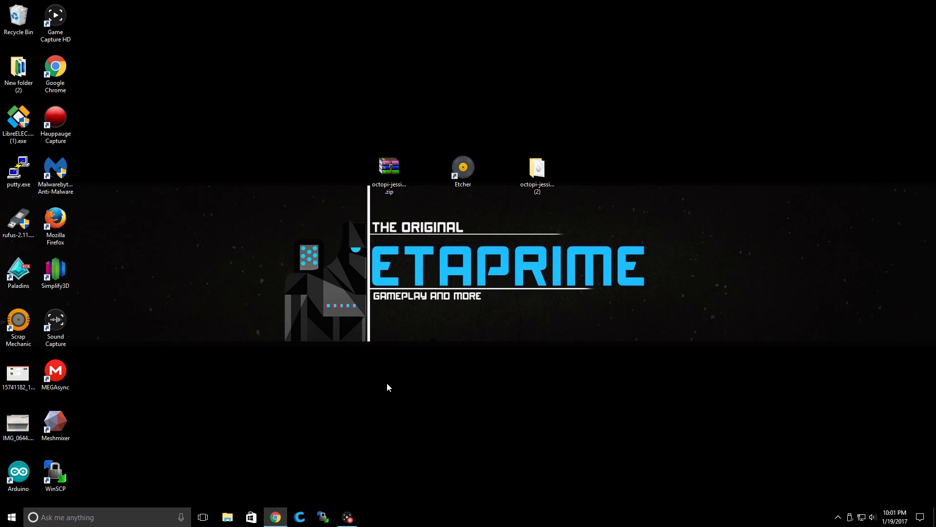
mouse_move(368, 411)
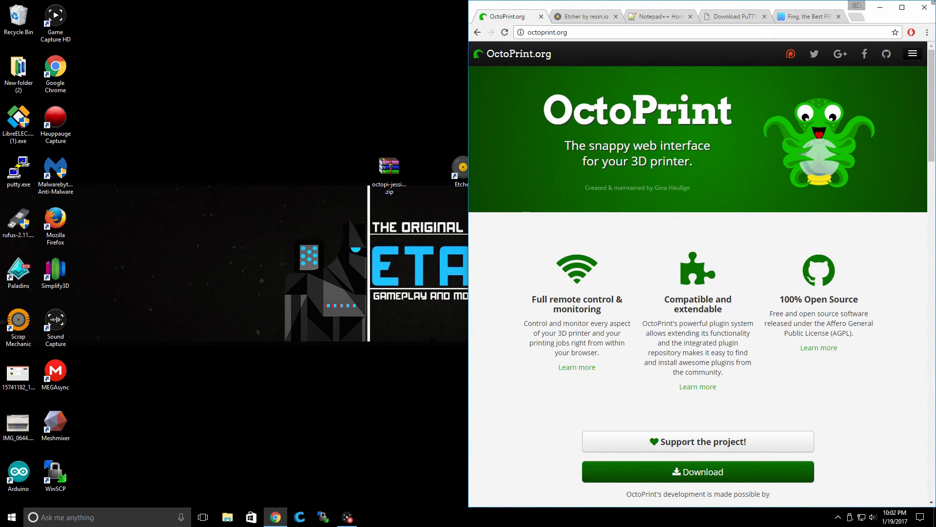
Maximize Chrome and reach the OctoPrint download page to start the OctoPi 0.13 zip download.
left_click(903, 7)
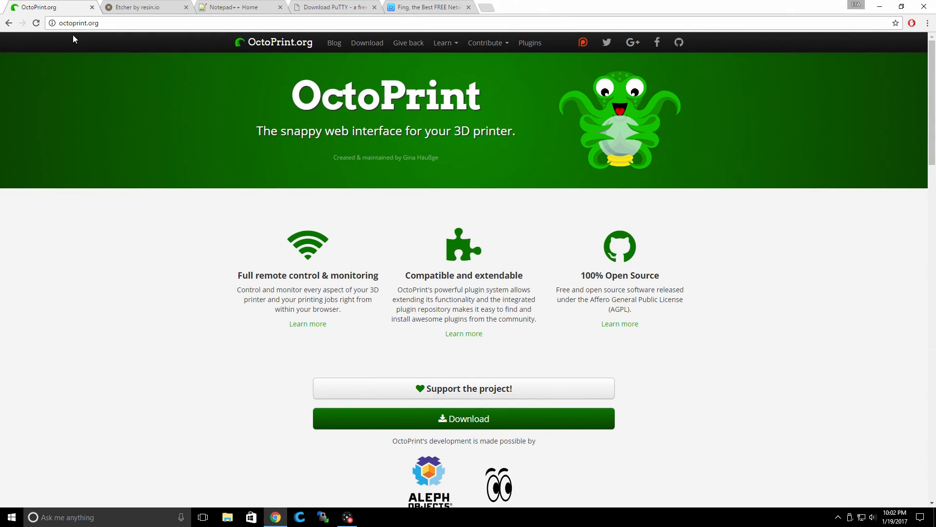
mouse_move(284, 430)
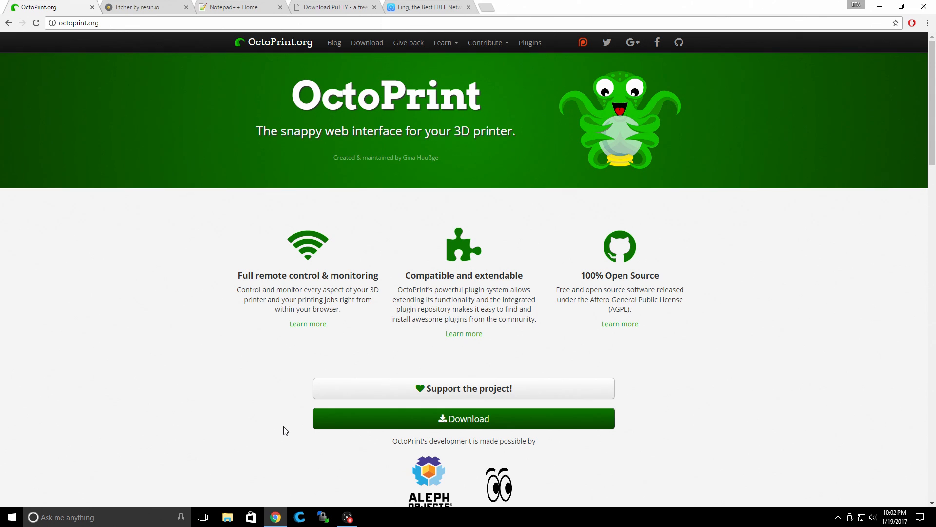
left_click(463, 419)
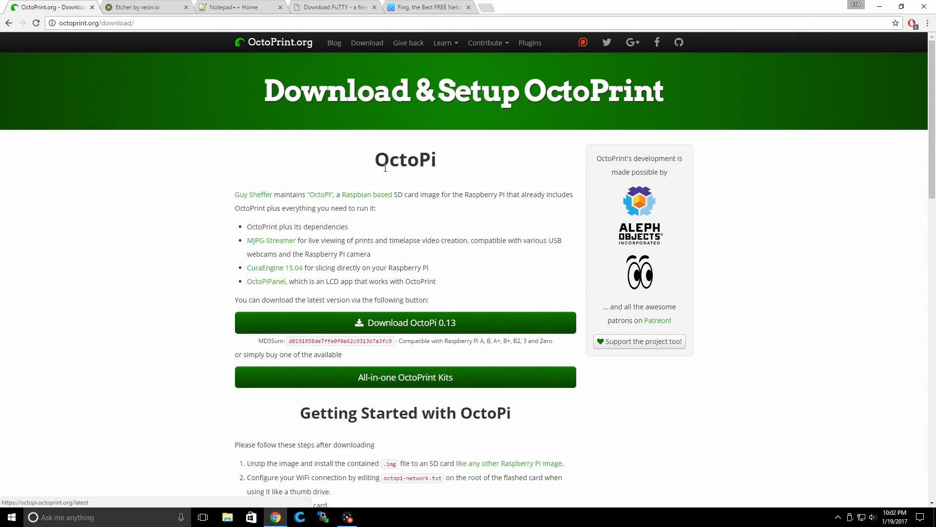
left_click(273, 42)
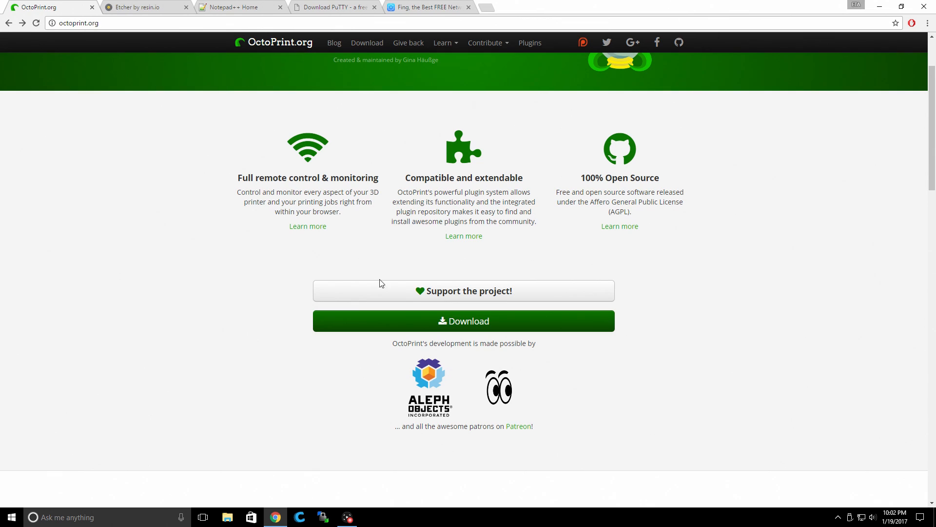
left_click(464, 321)
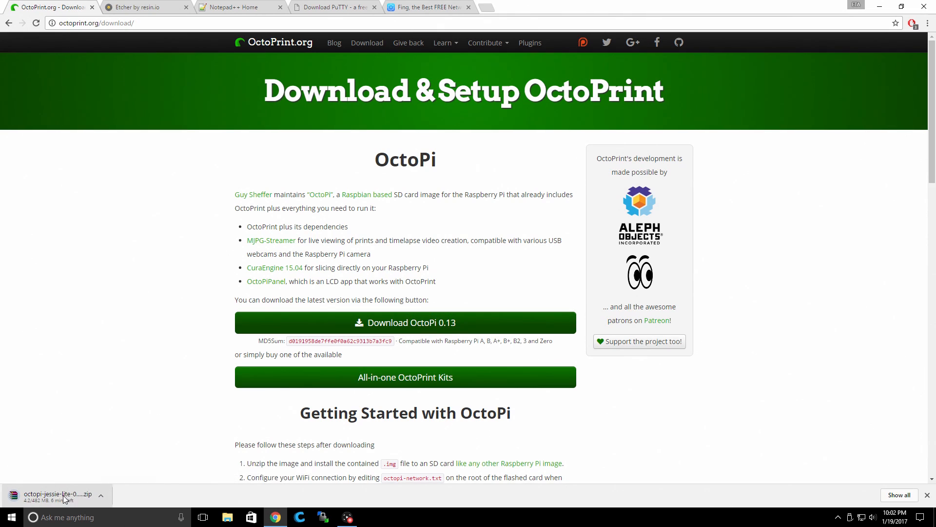
mouse_move(57, 497)
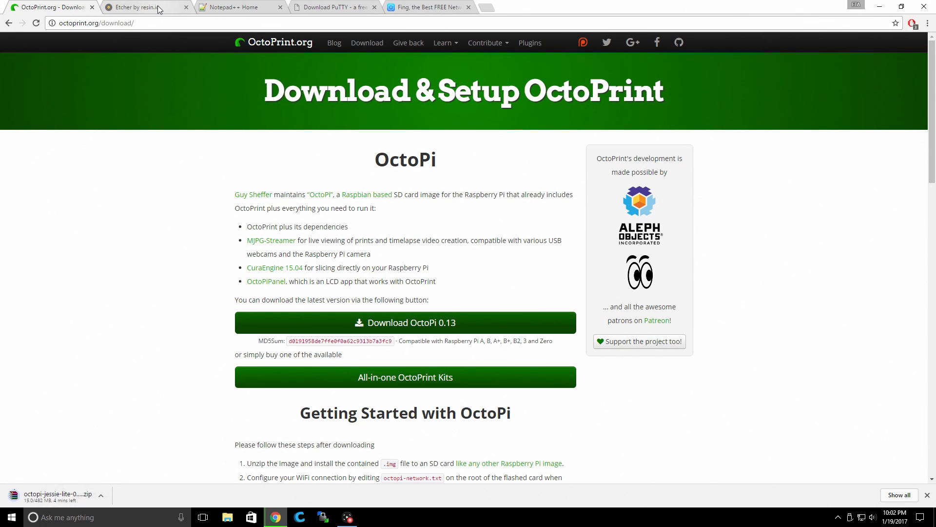
Download the Etcher for Windows x64 installer from the Etcher site, then move on to the Notepad++ tab.
left_click(143, 7)
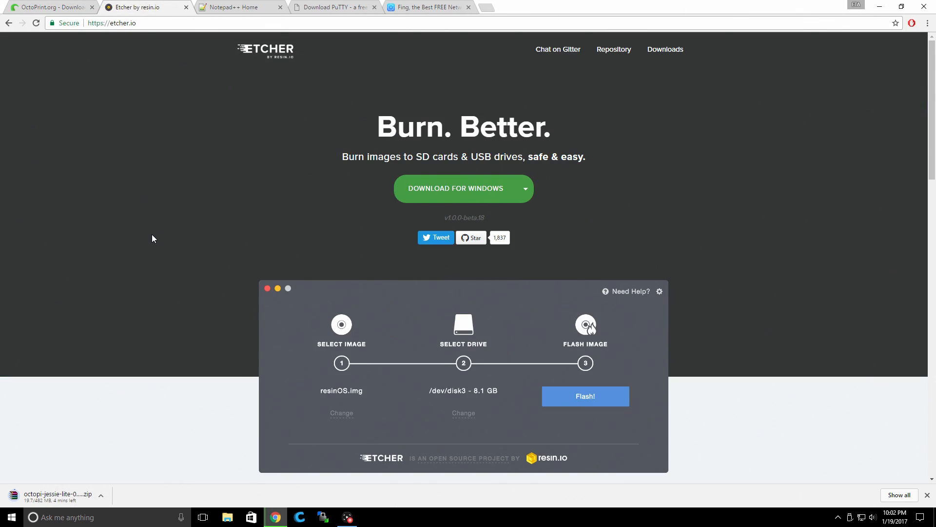
left_click(584, 396)
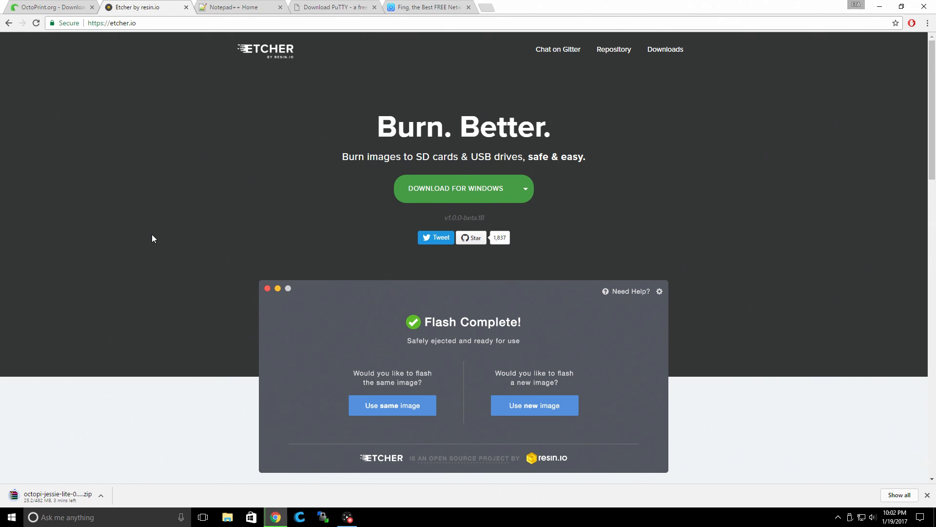
left_click(393, 405)
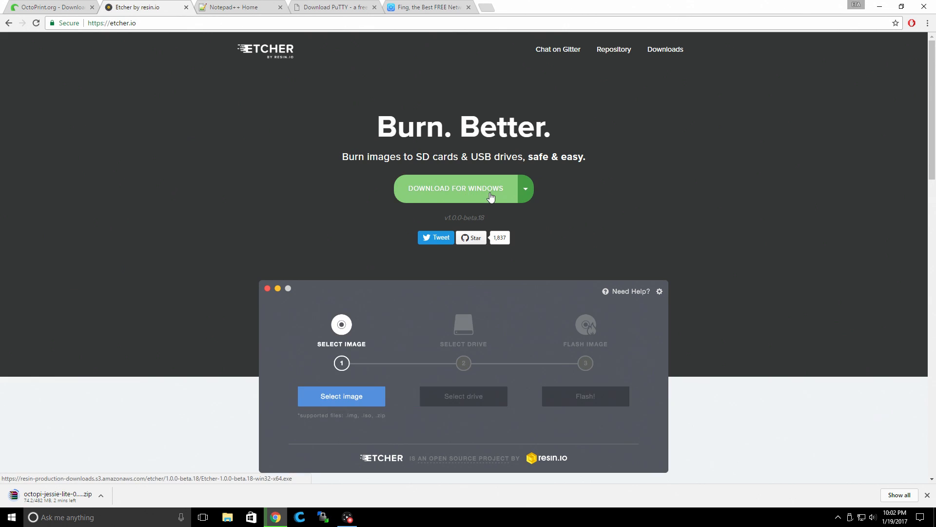
left_click(525, 188)
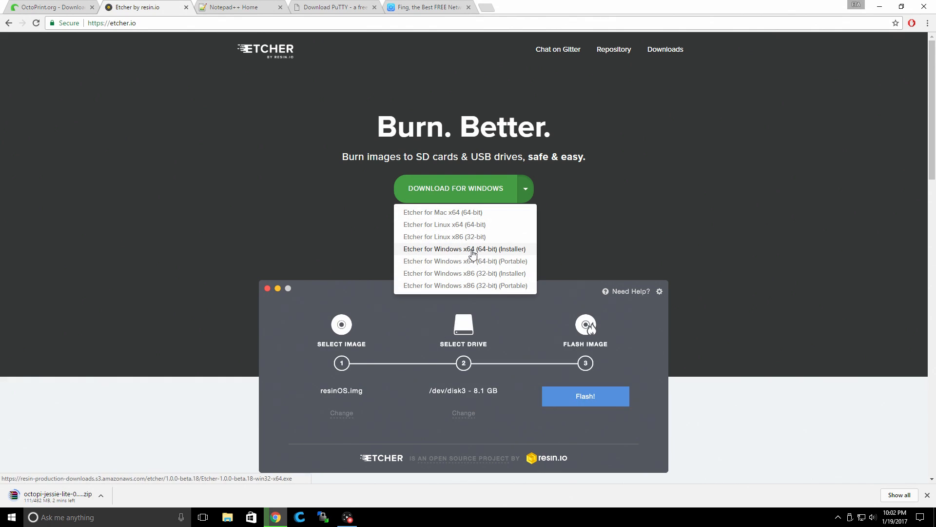
left_click(464, 249)
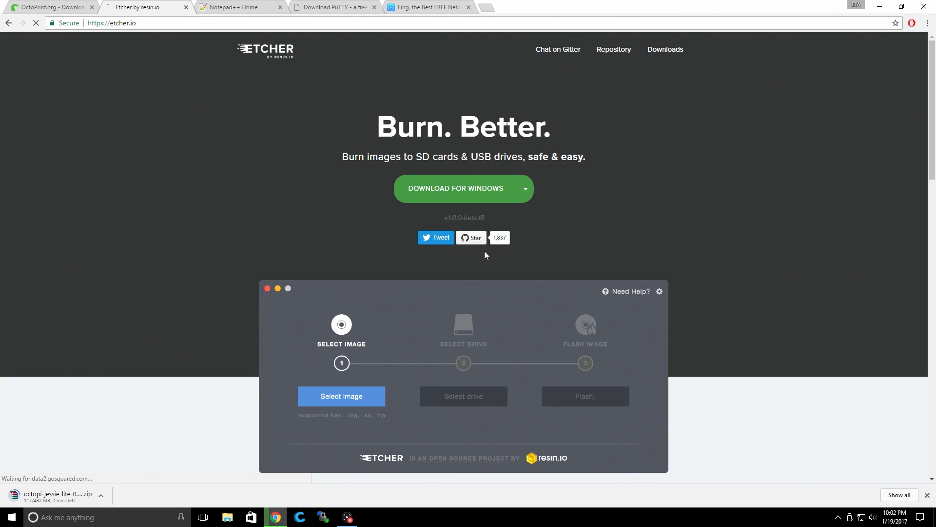
left_click(341, 396)
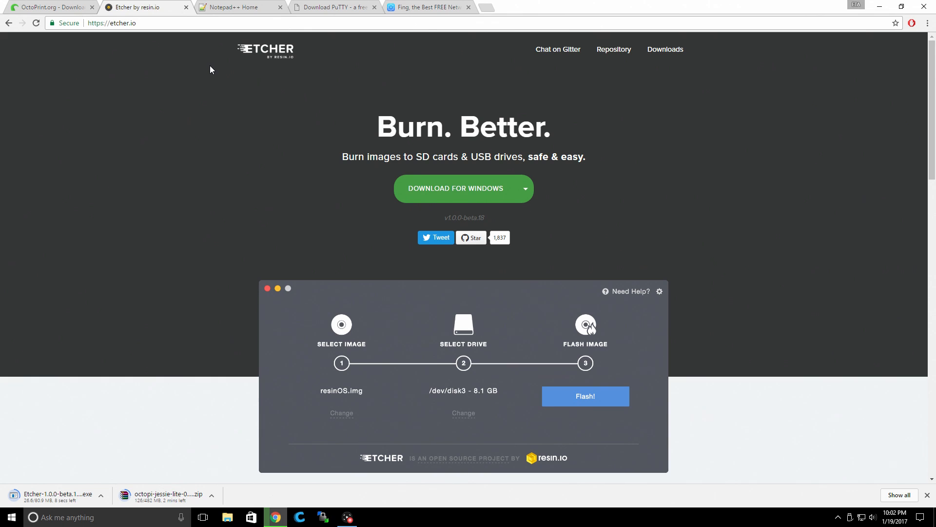
left_click(239, 7)
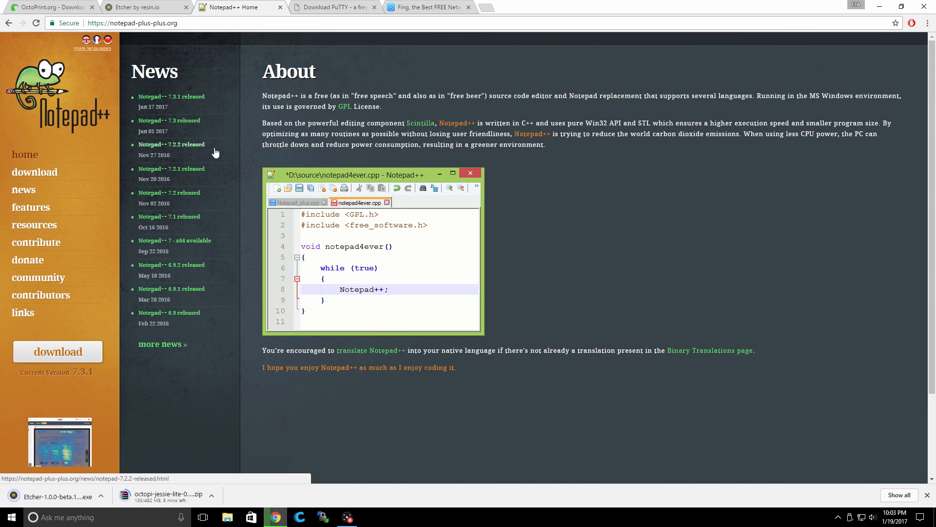
mouse_move(90, 124)
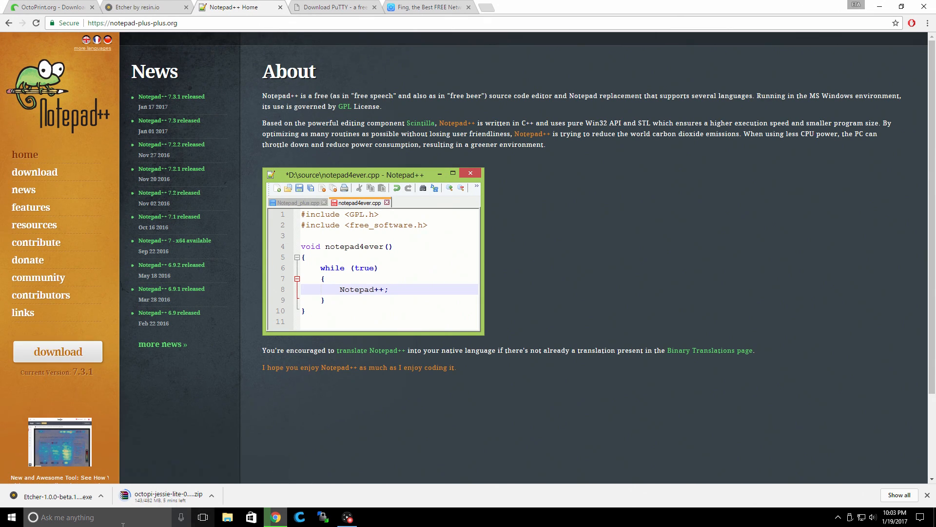
mouse_move(348, 184)
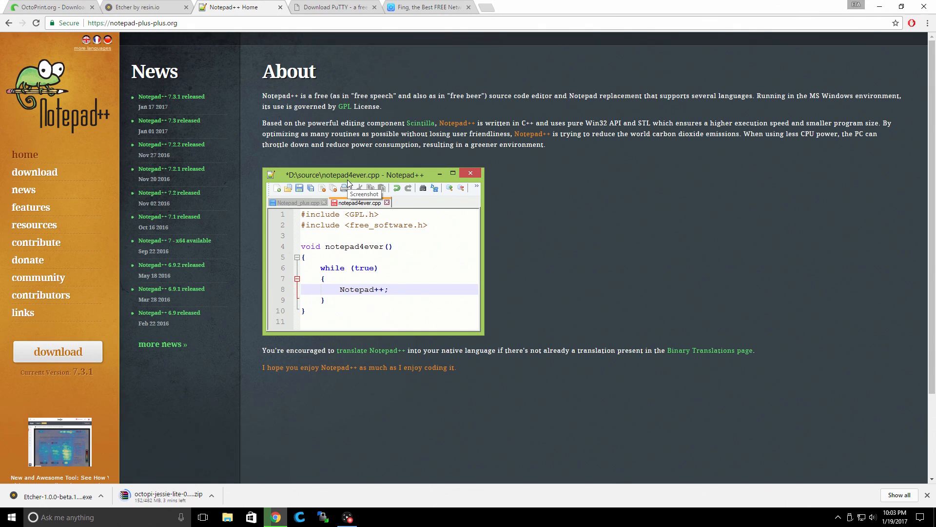
mouse_move(34, 171)
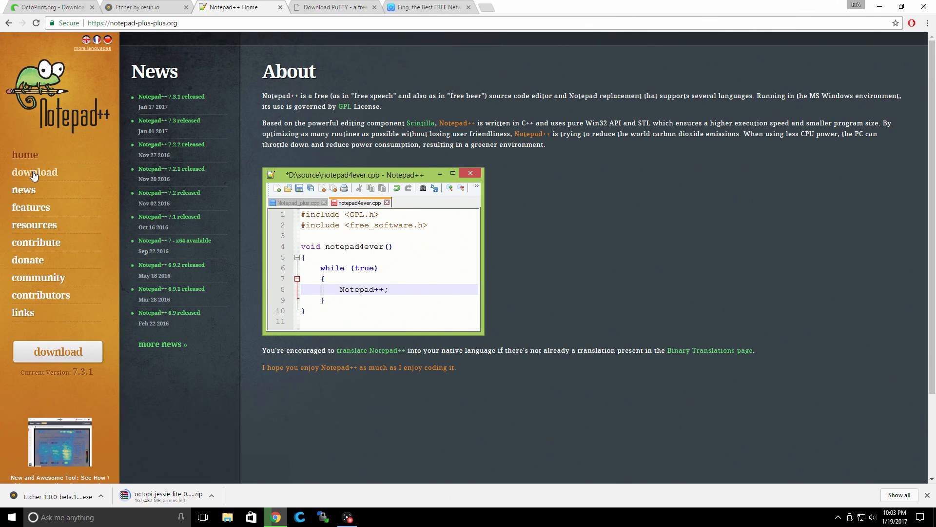
Download the Notepad++ 7.3.1 installer and move on to the PuTTY tab.
left_click(35, 172)
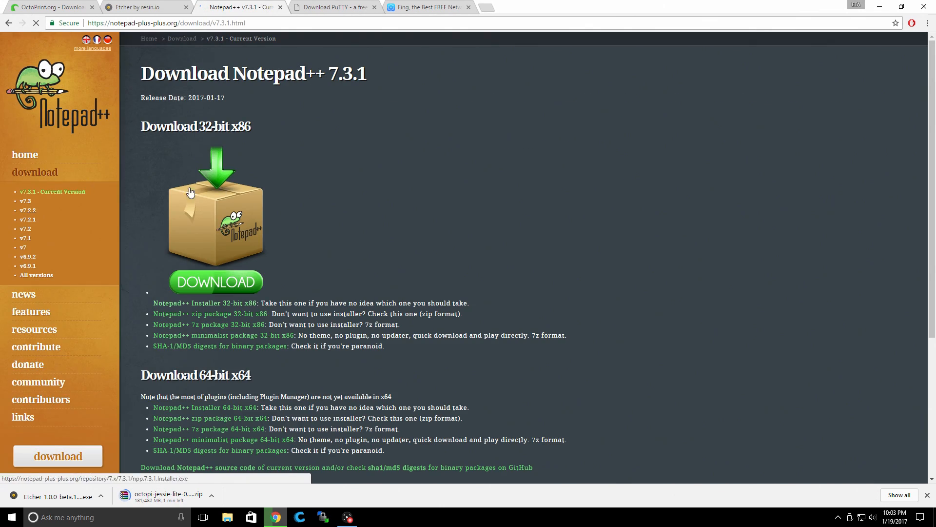
mouse_move(403, 161)
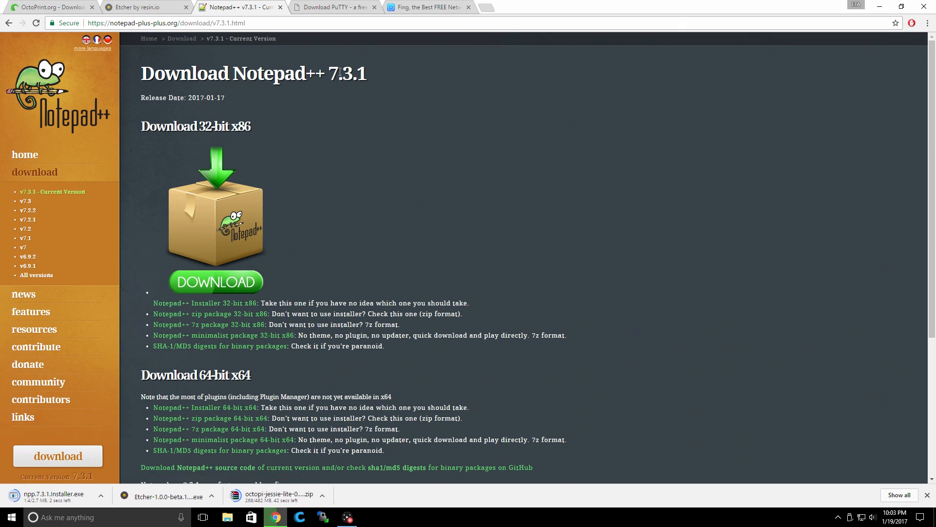
left_click(335, 7)
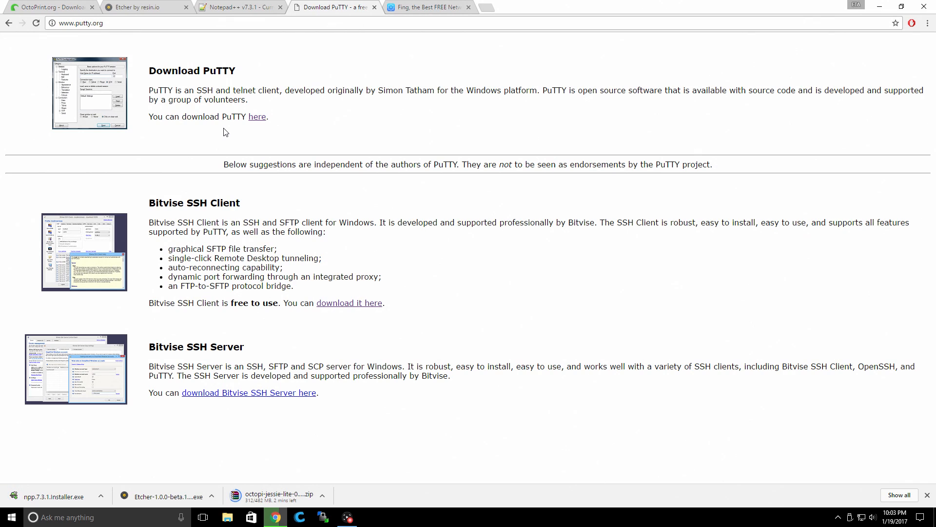
Download putty.exe for Windows x86 from the PuTTY Download Page and move on to the Fing tab.
left_click(257, 116)
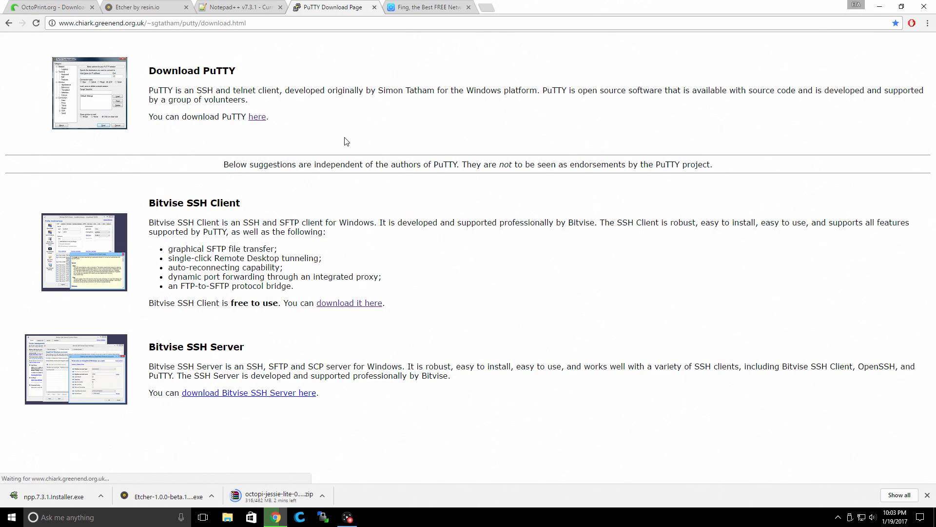
left_click(257, 116)
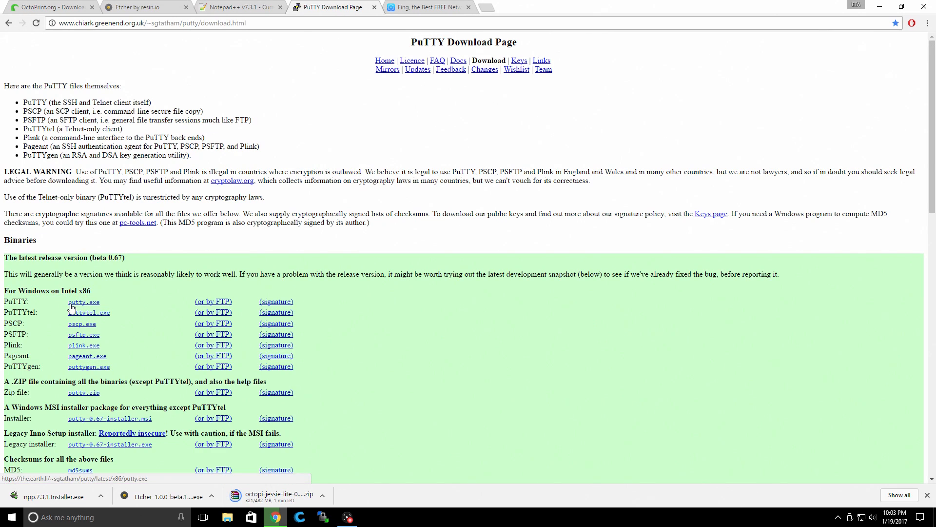
mouse_move(93, 307)
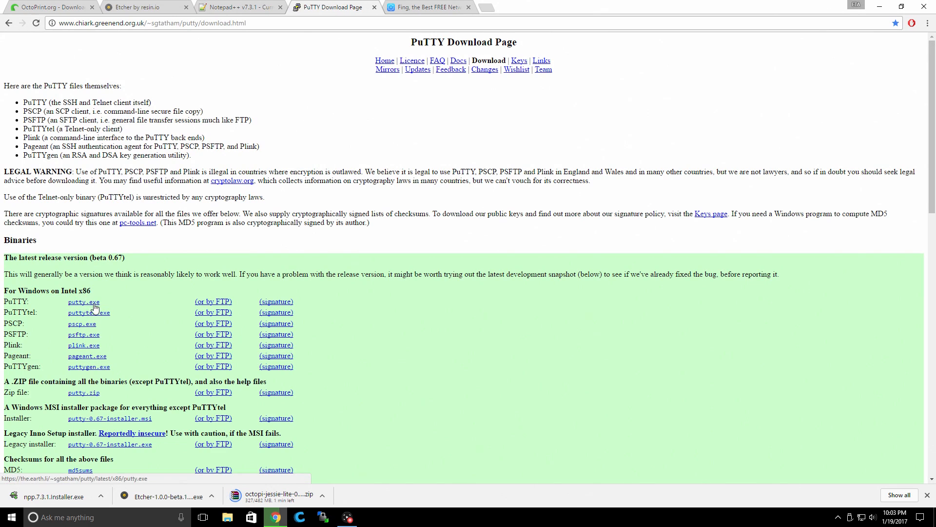
left_click(83, 302)
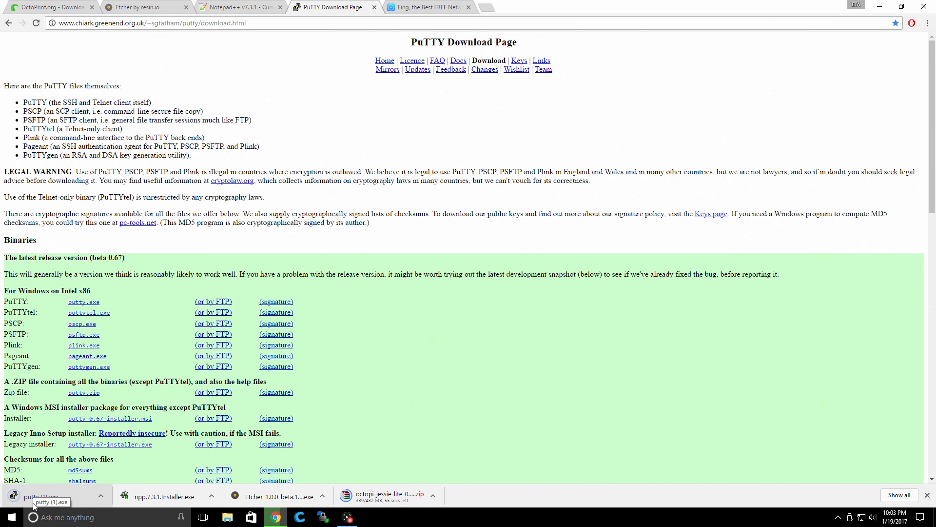
mouse_move(370, 75)
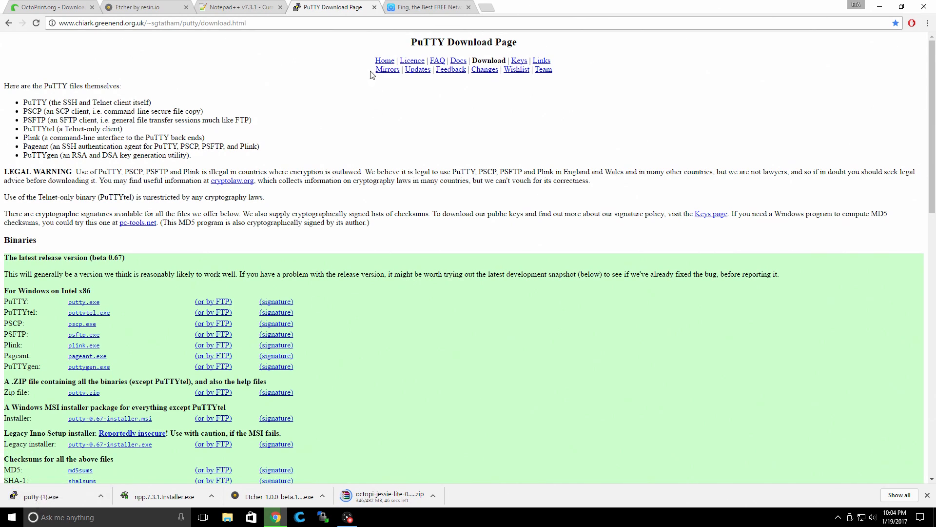
left_click(426, 7)
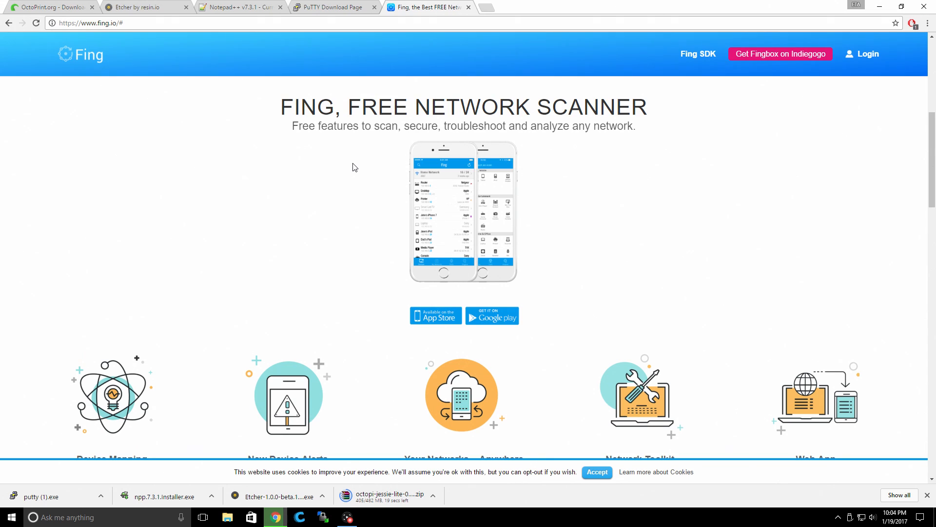
left_click(89, 23)
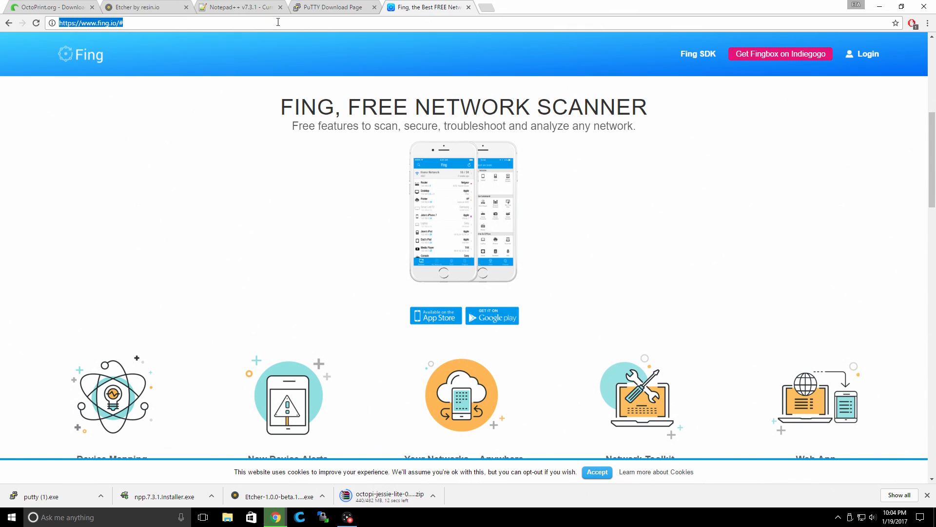
left_click(285, 155)
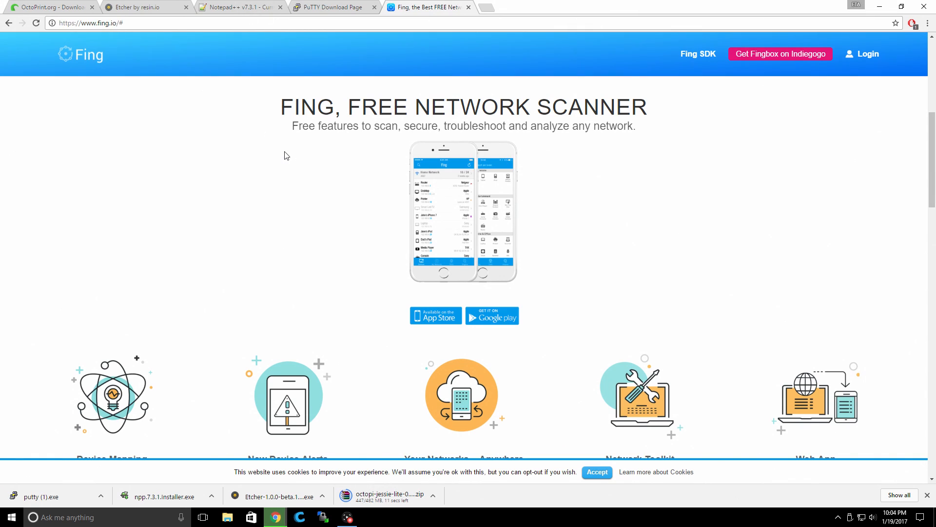
mouse_move(427, 144)
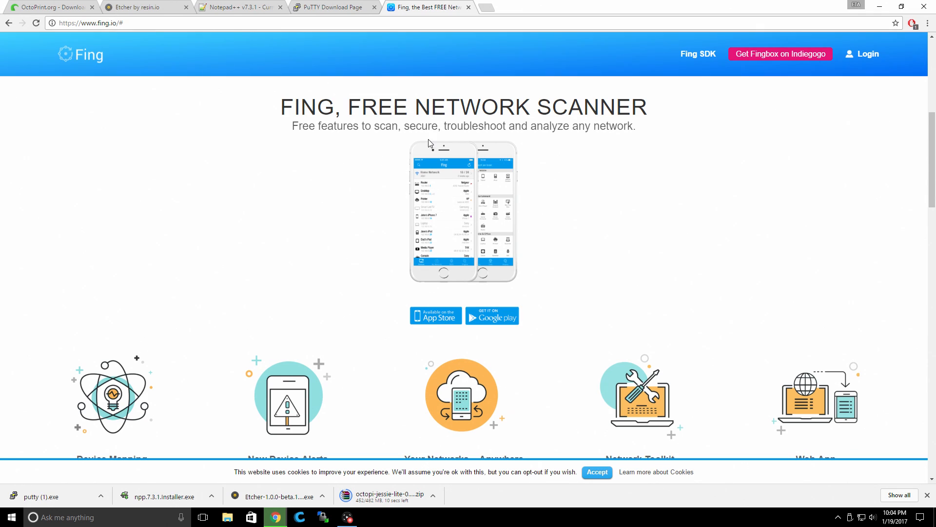
mouse_move(316, 171)
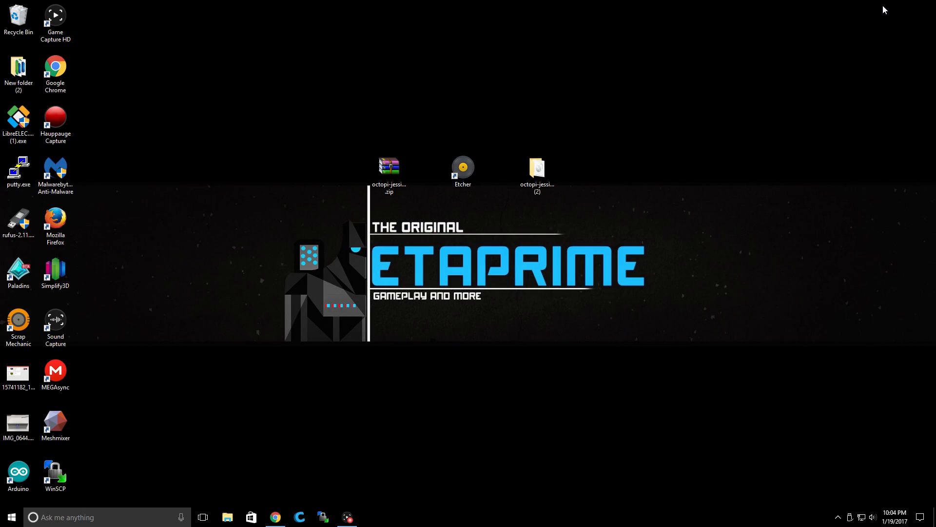
mouse_move(602, 305)
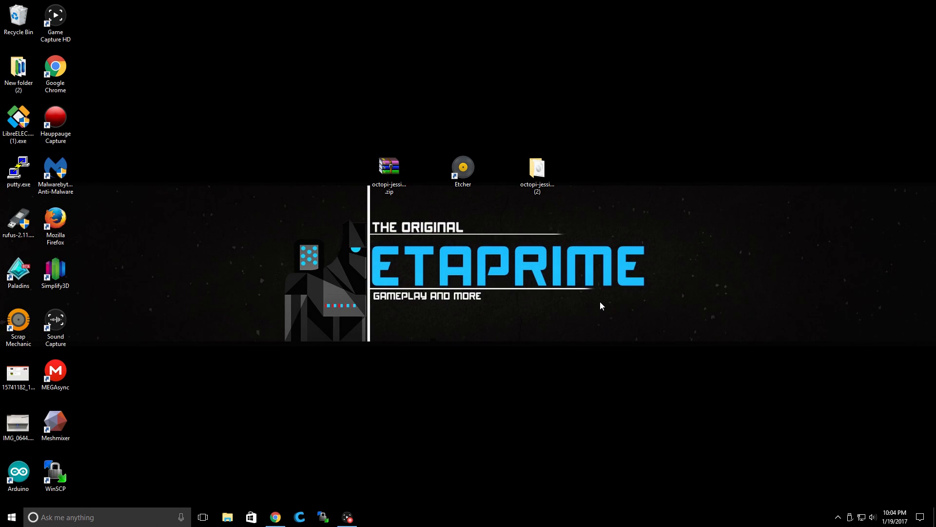
mouse_move(420, 256)
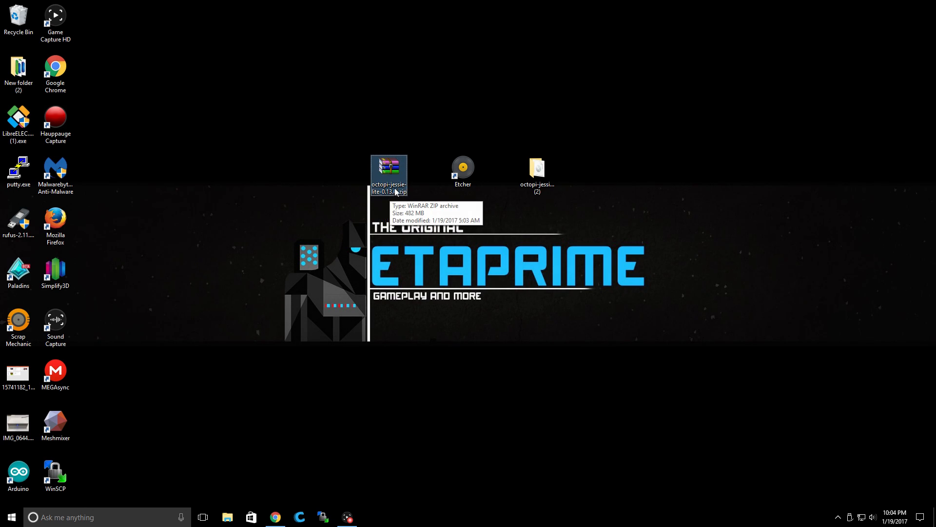
mouse_move(417, 148)
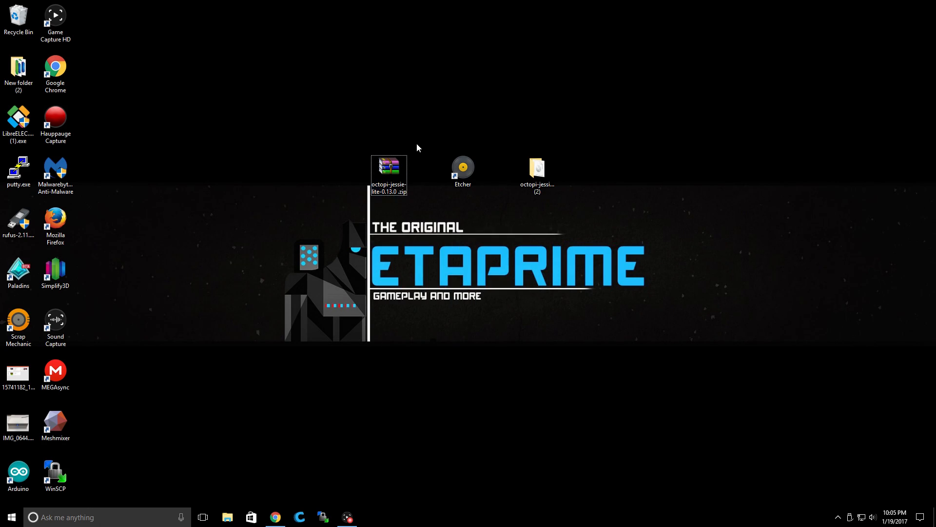
Open the downloaded OctoPi zip on the desktop and launch Etcher.
double_click(537, 167)
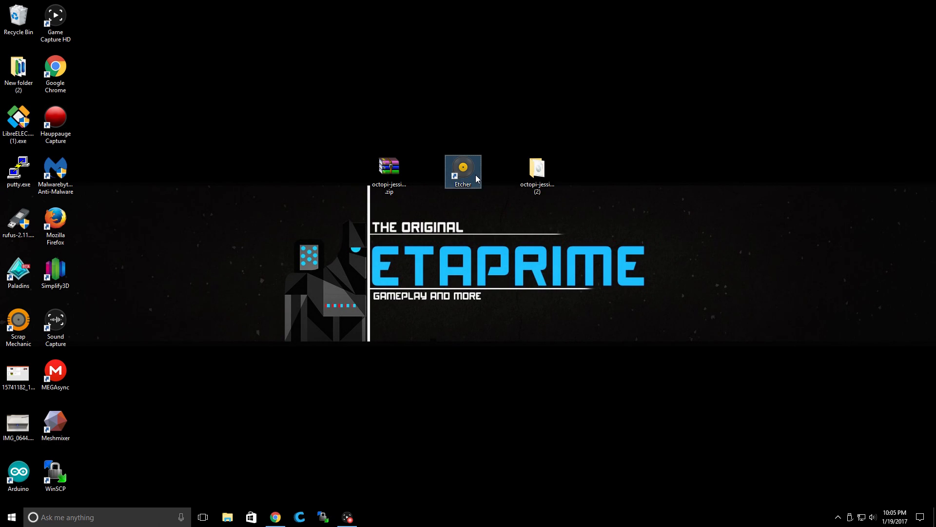
double_click(462, 167)
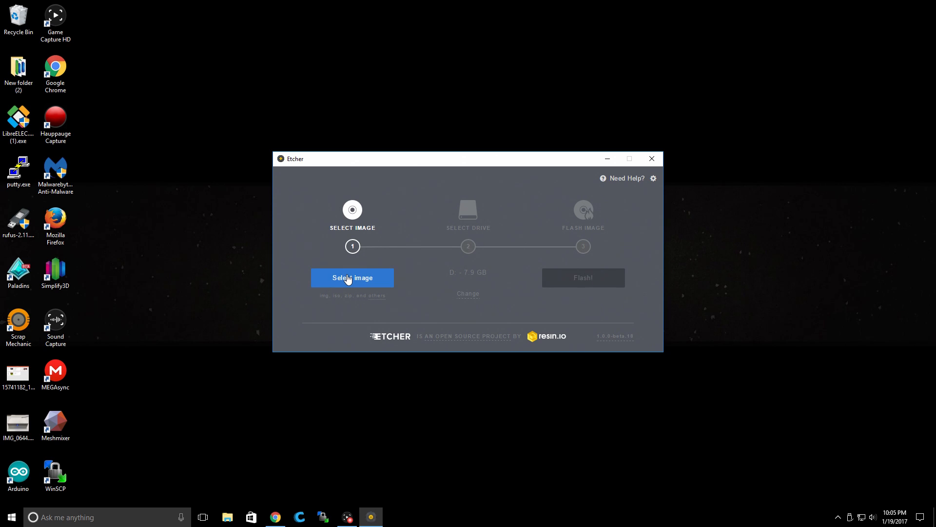
Choose 2016-03-18-octopi-jessie-lite-0.13.0.img as source and the 7.9 GB D: drive as target.
left_click(352, 278)
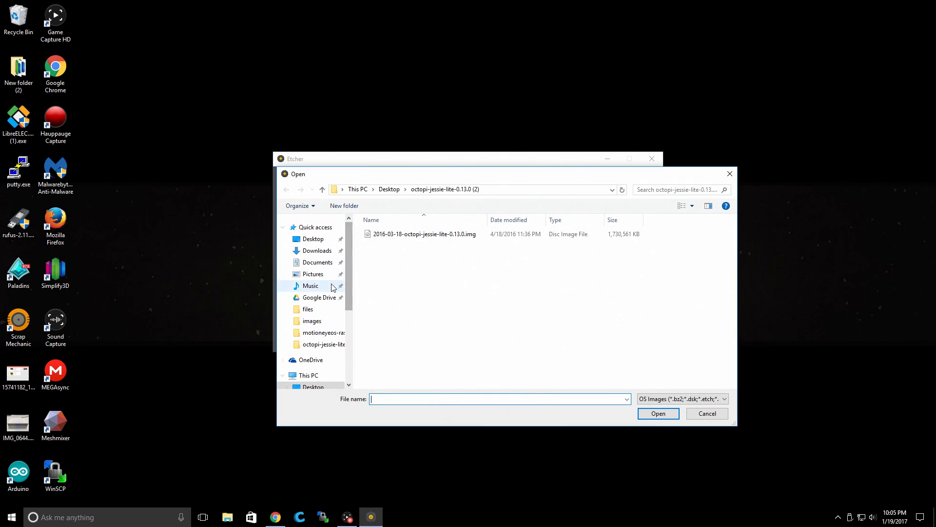
left_click(313, 238)
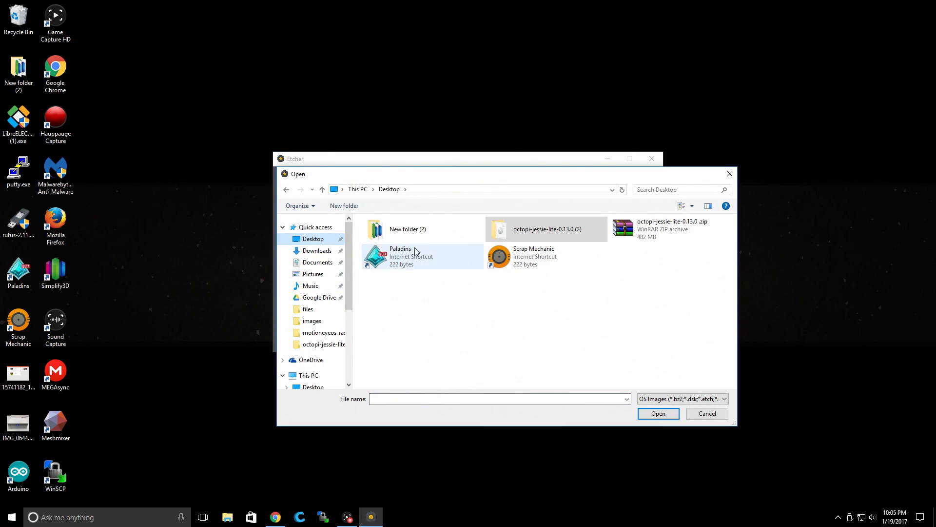
double_click(547, 229)
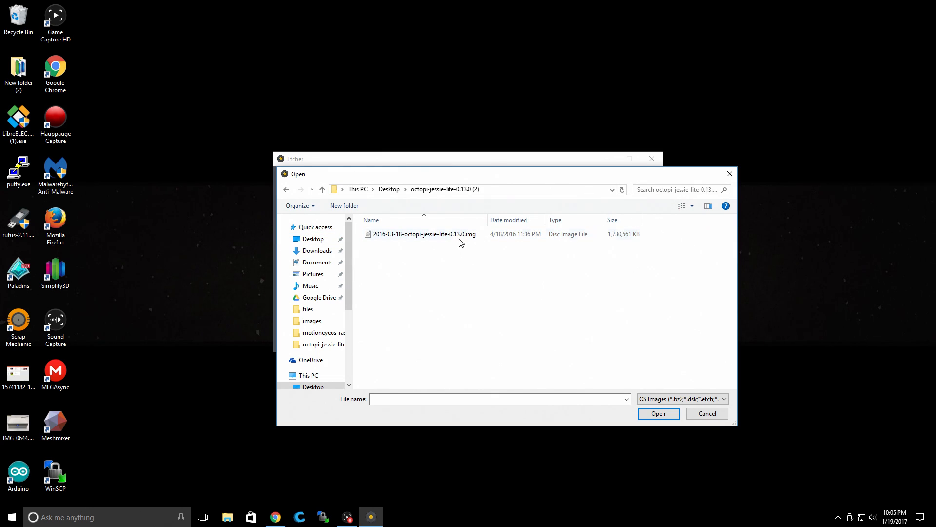
left_click(424, 233)
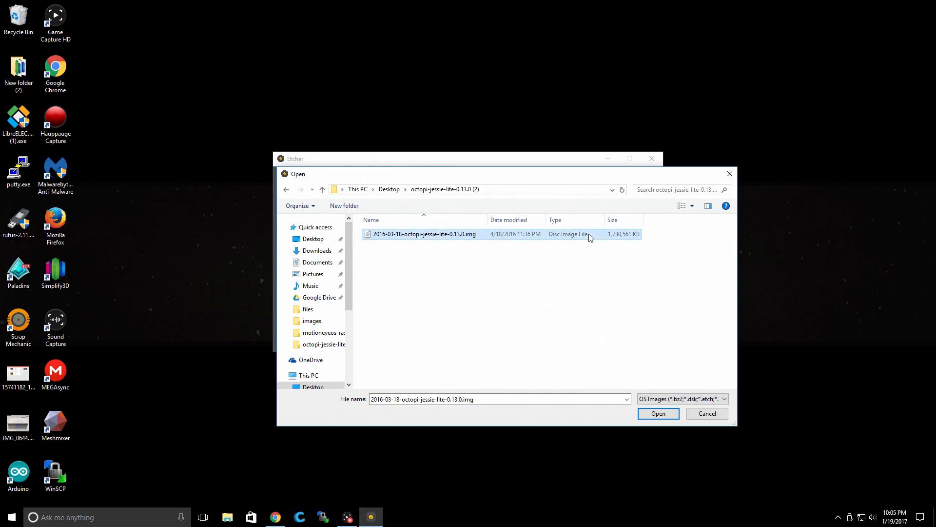
left_click(657, 413)
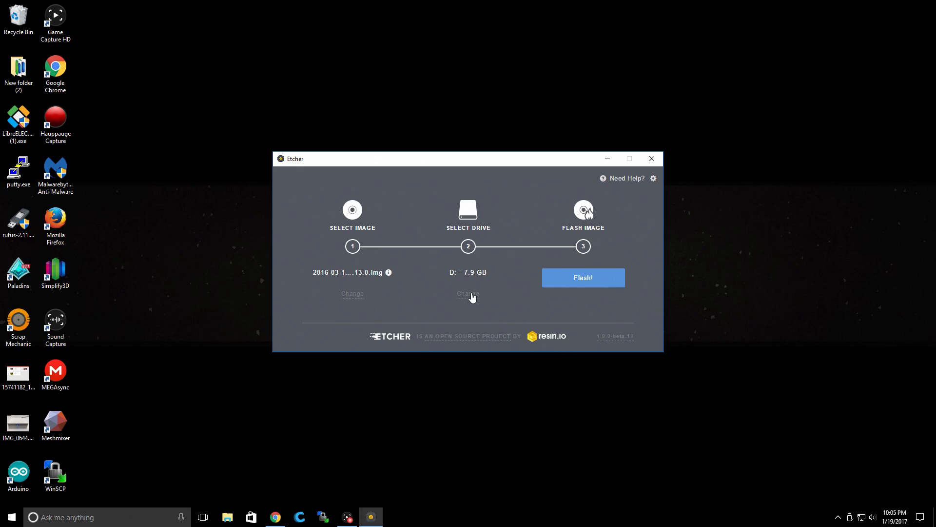
left_click(467, 293)
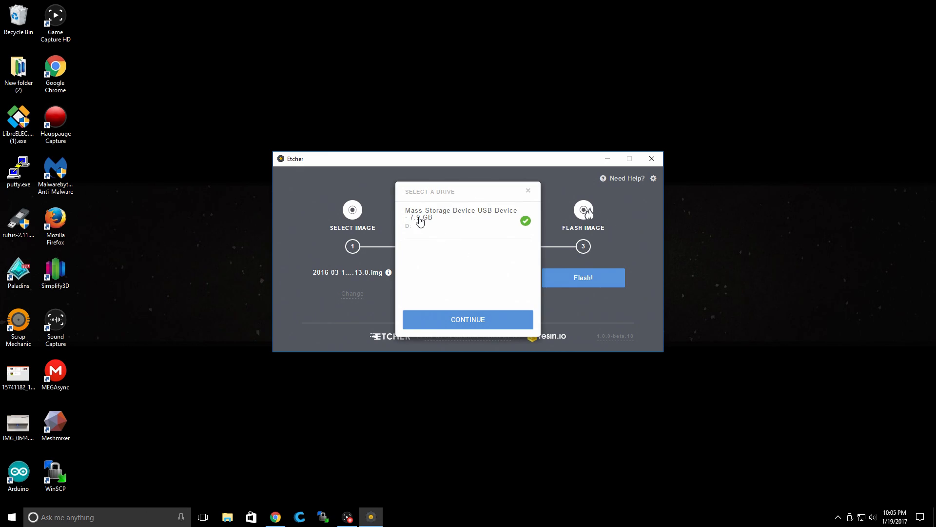
mouse_move(438, 222)
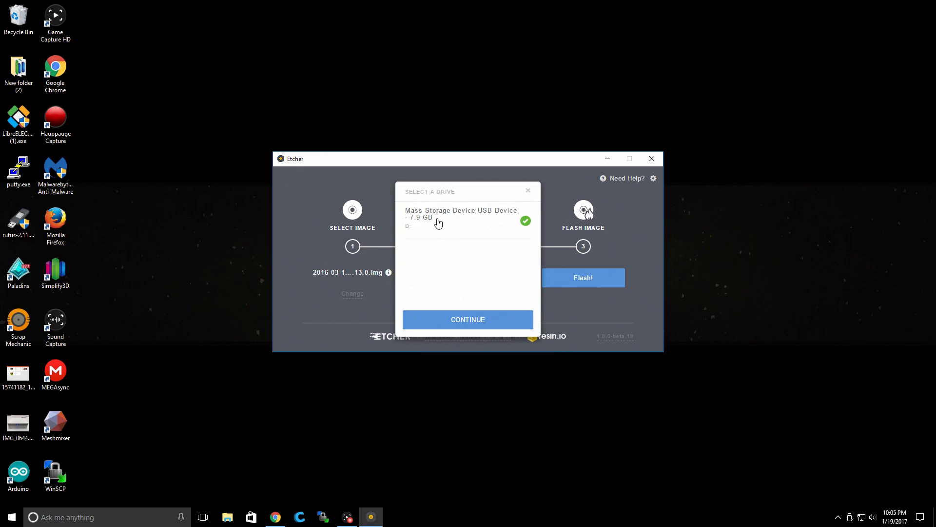
mouse_move(452, 226)
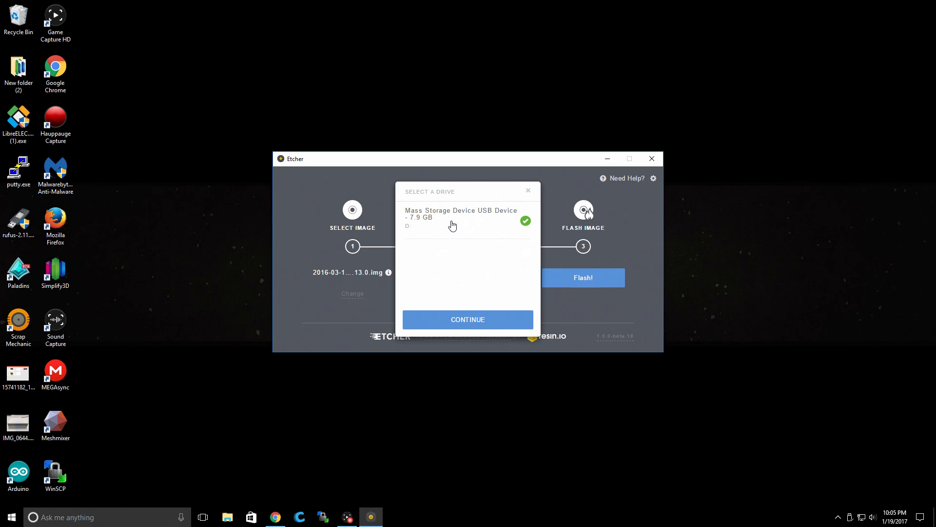
mouse_move(412, 235)
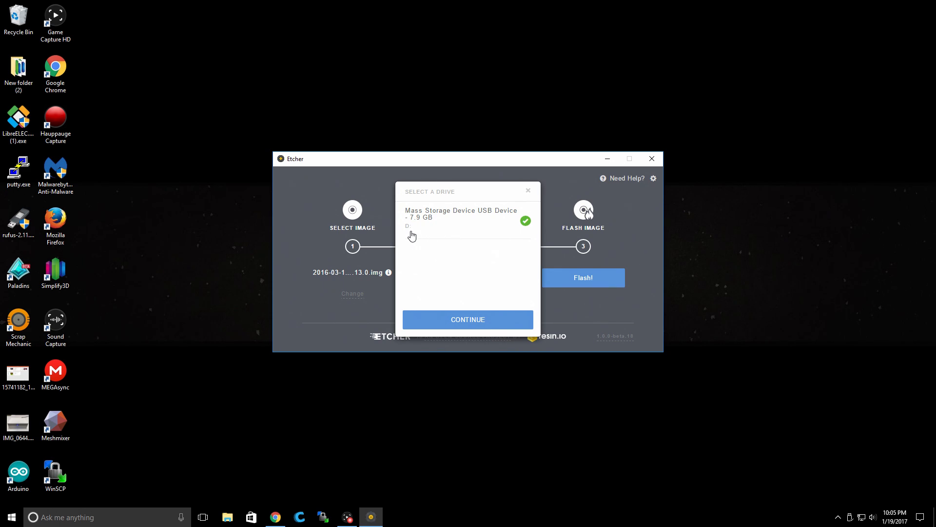
left_click(467, 319)
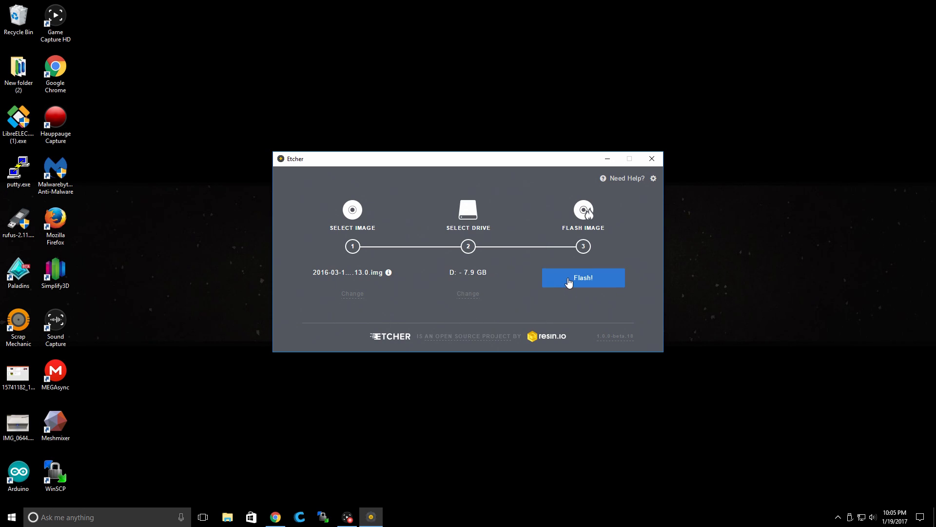
Flash the OctoPi image to the card until complete, then bring up File Explorer.
left_click(583, 277)
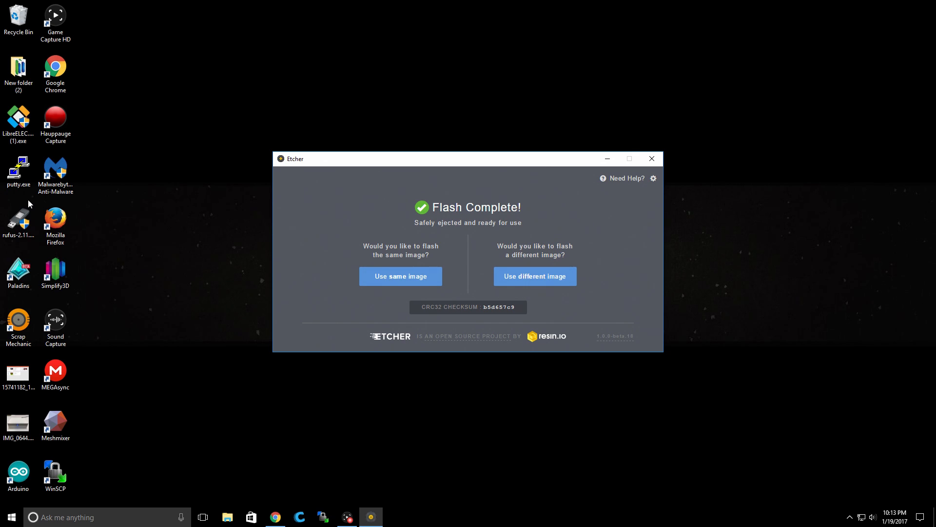
mouse_move(2, 266)
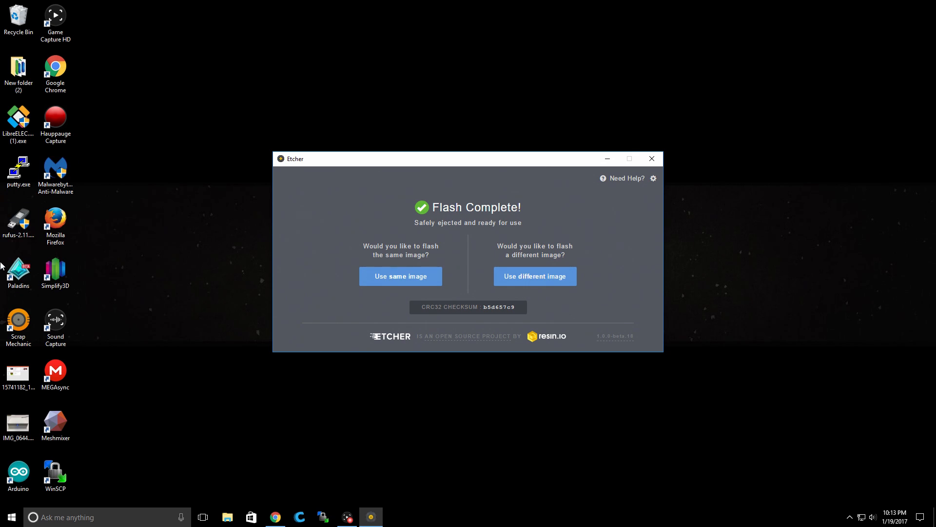
left_click(227, 517)
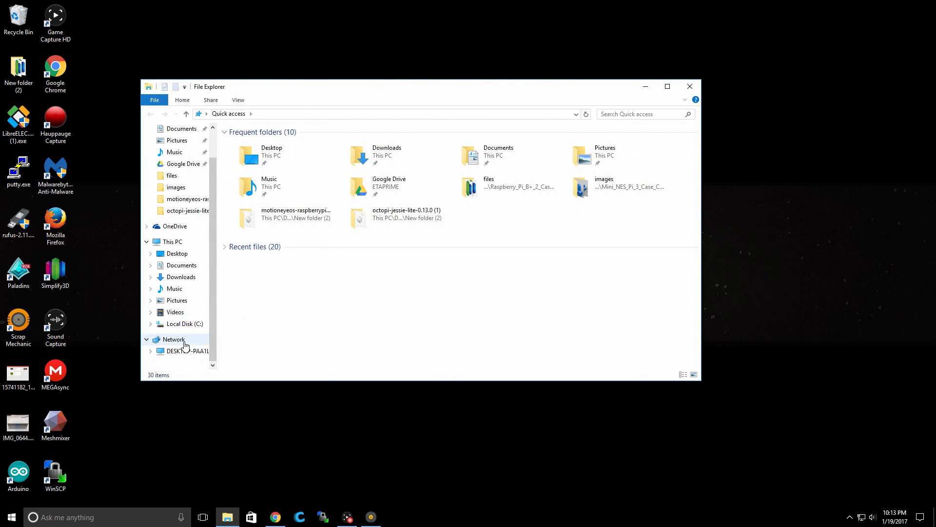
mouse_move(199, 318)
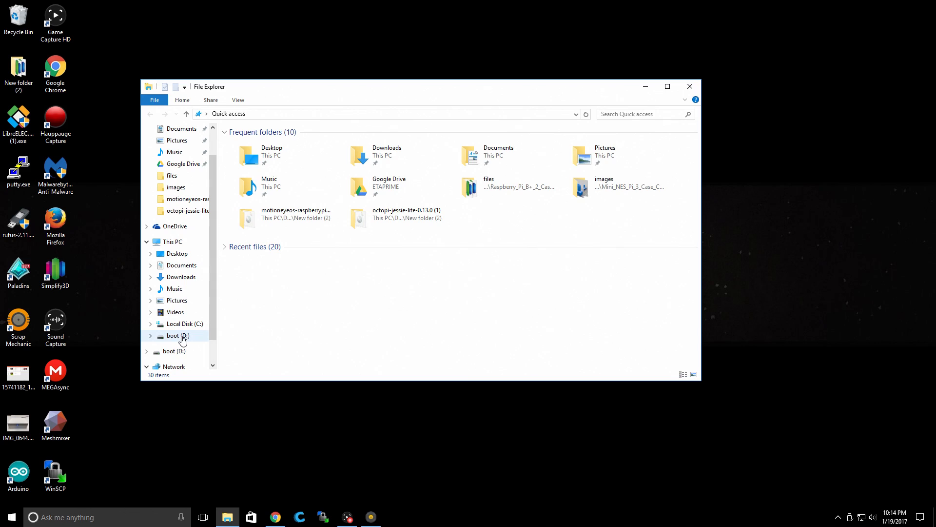
List the boot (D:) drive's files and bring up the options for octopi-network.txt.
left_click(173, 334)
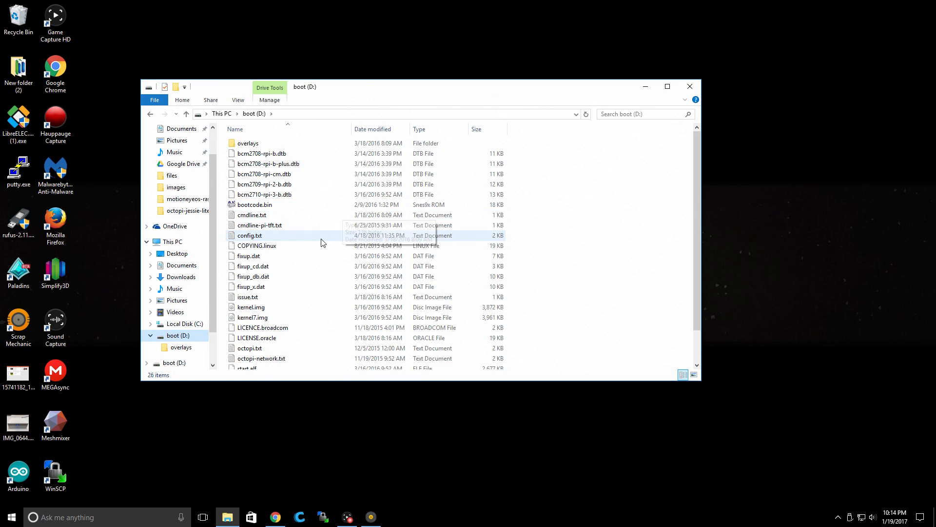
scroll("down", 3)
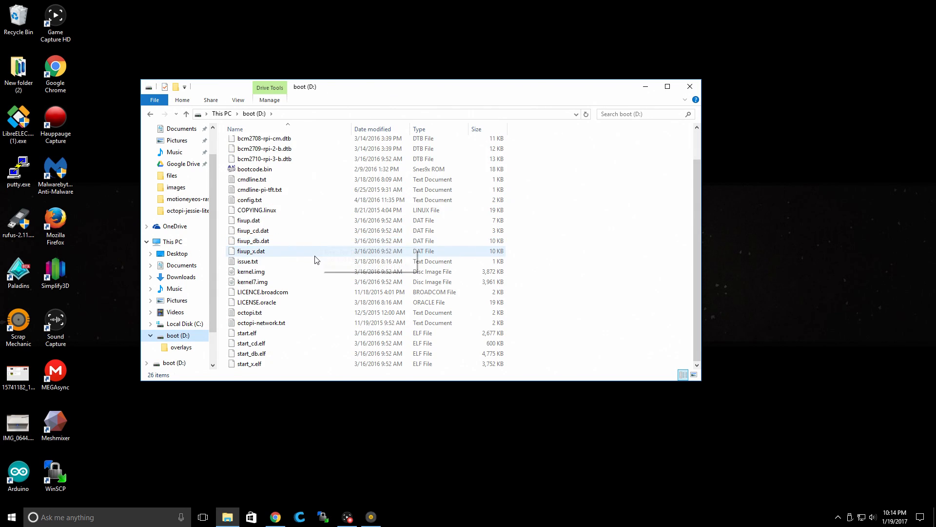
mouse_move(262, 323)
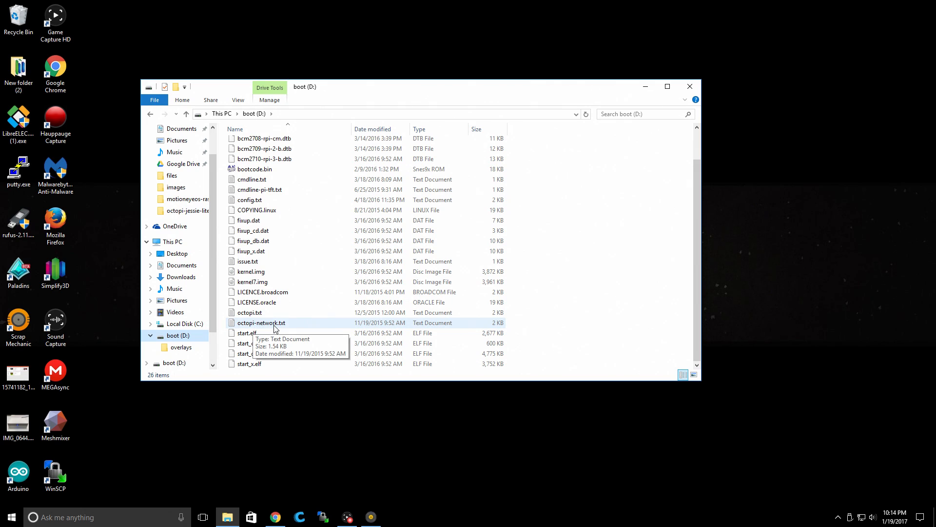
mouse_move(286, 328)
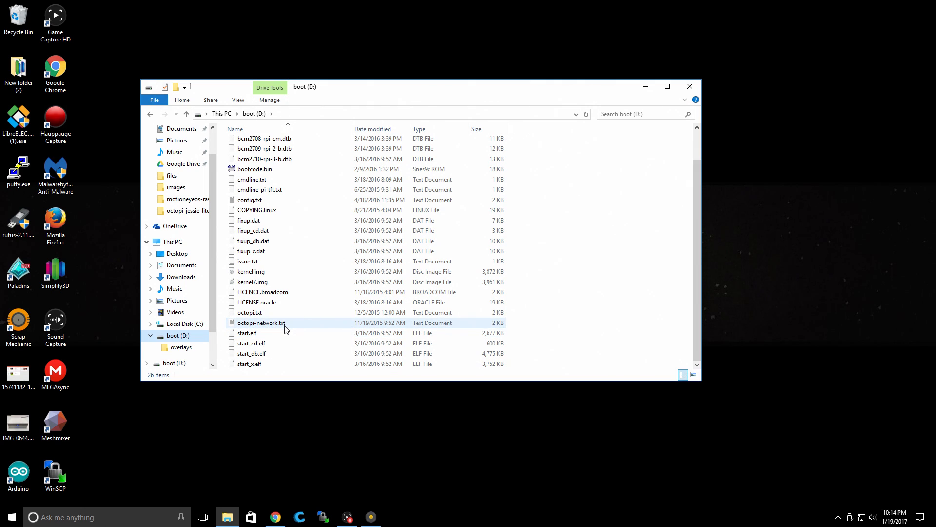
right_click(261, 322)
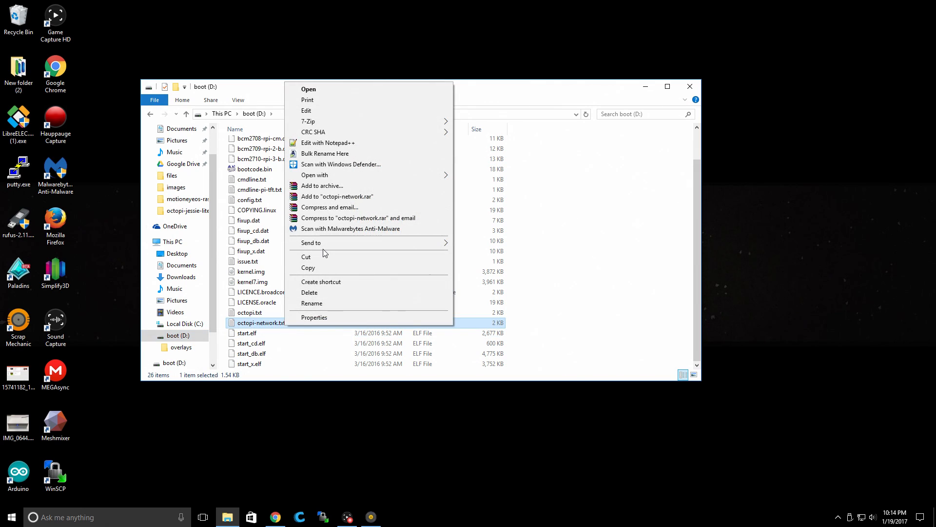
mouse_move(341, 142)
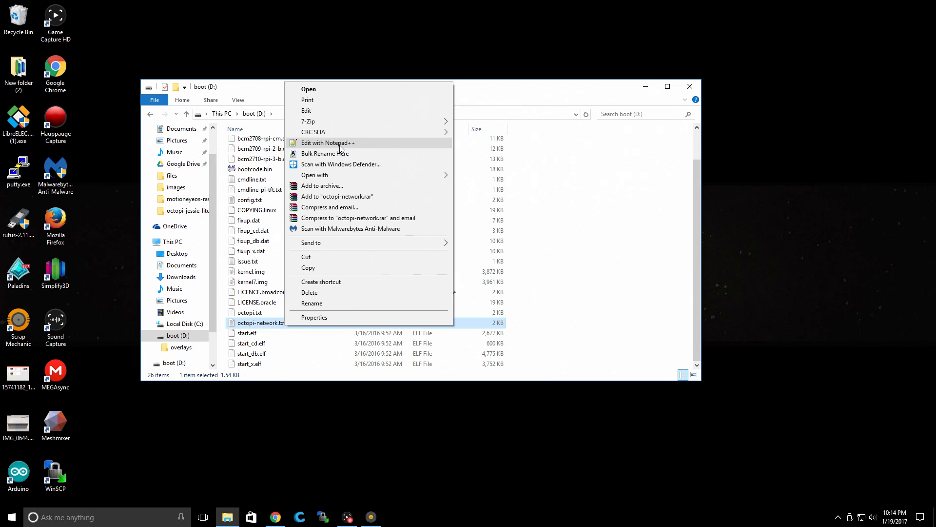
Edit octopi-network.txt in Notepad++: fill in masked SSID and password and uncomment the WPA/WPA2 lines.
left_click(328, 142)
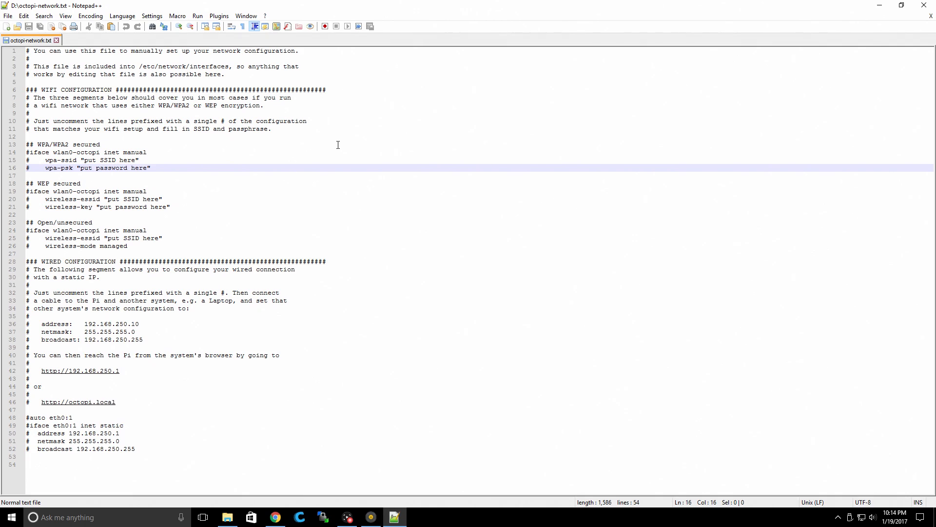
mouse_move(150, 142)
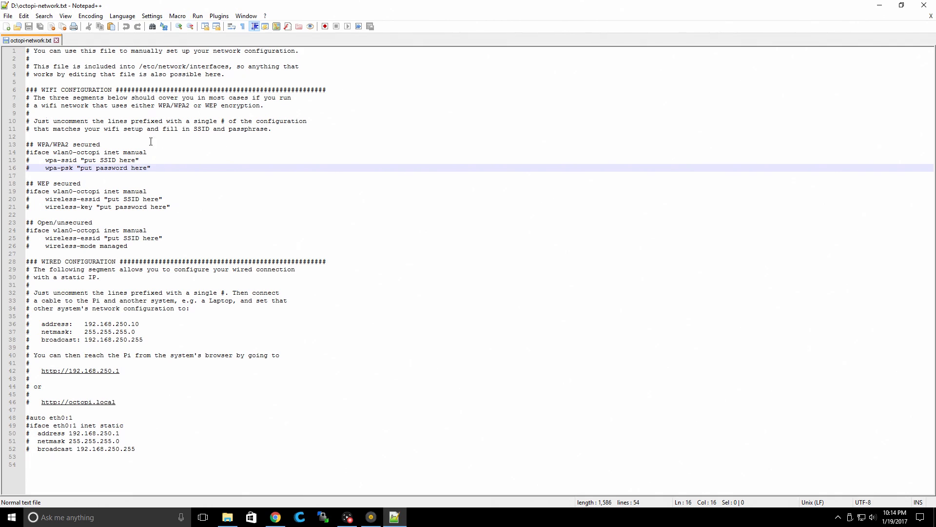
mouse_move(154, 158)
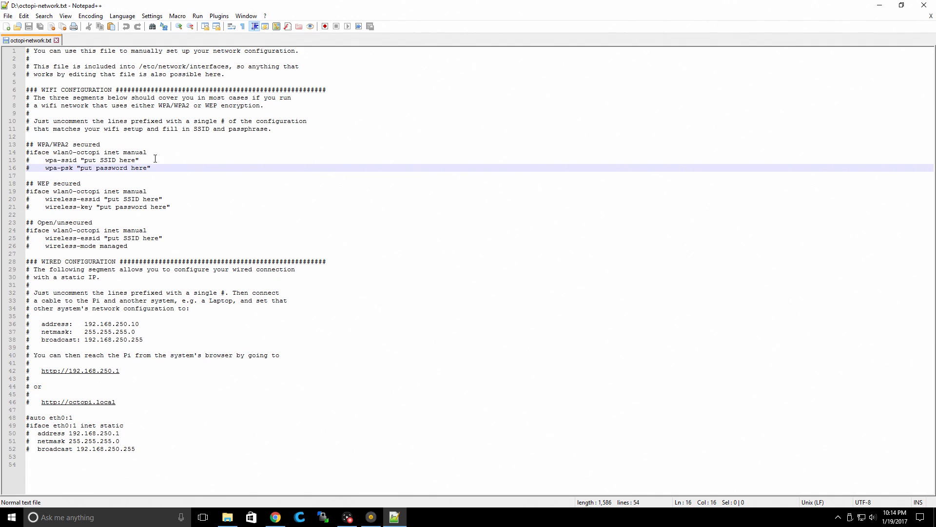
mouse_move(244, 223)
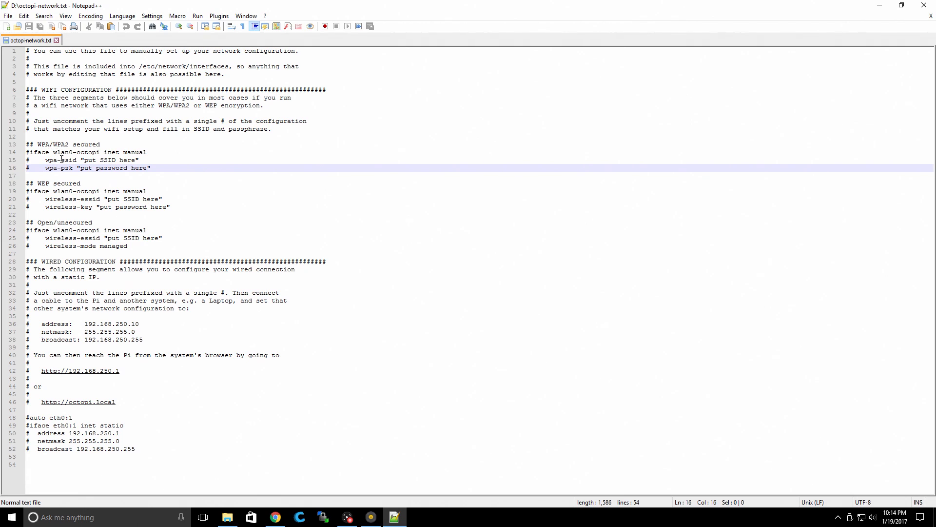
mouse_move(90, 206)
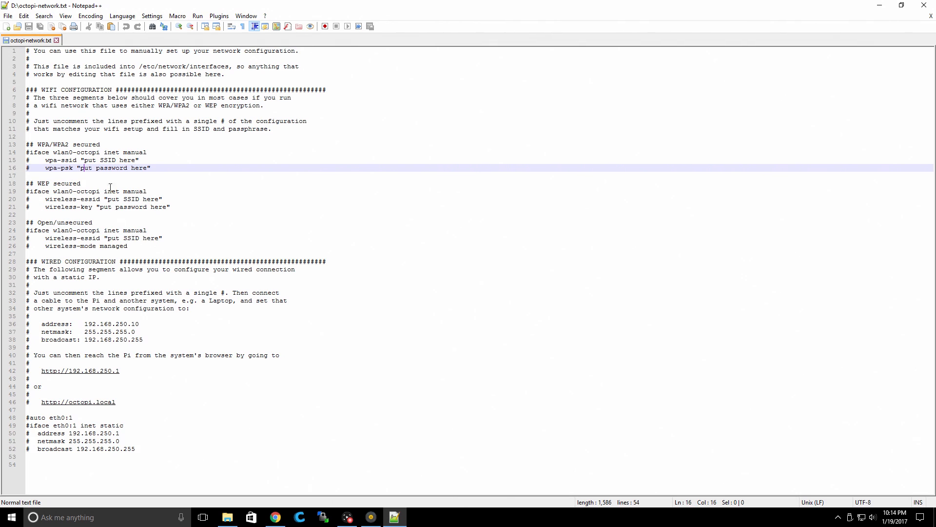
double_click(125, 159)
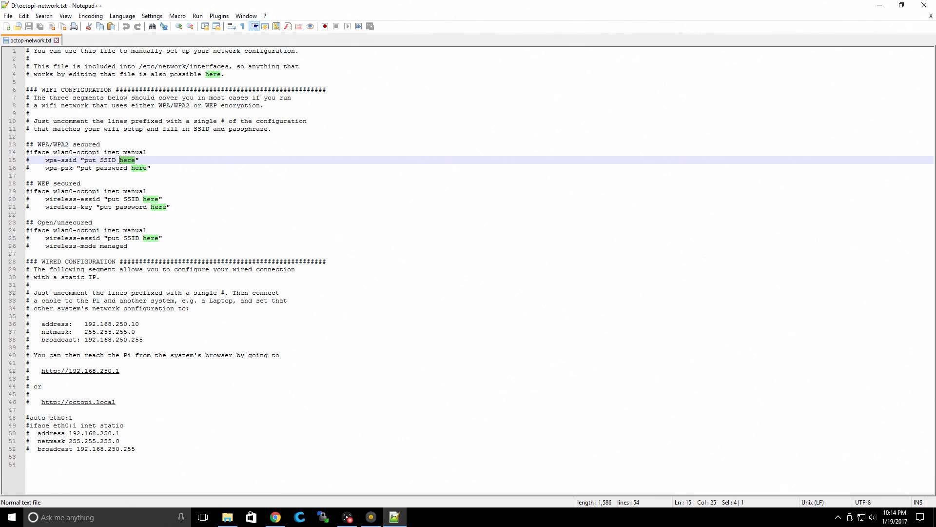
type("xxxxxxxx")
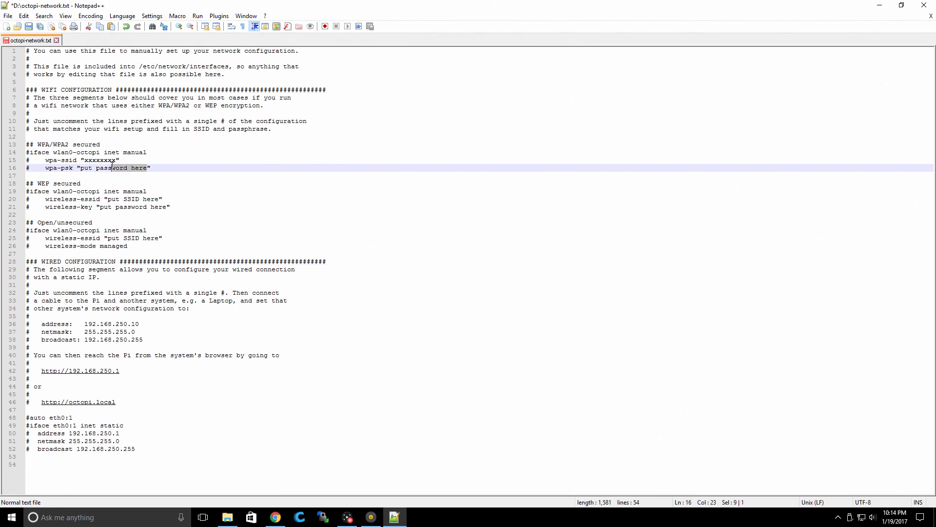
type("xxxxxxxx\"")
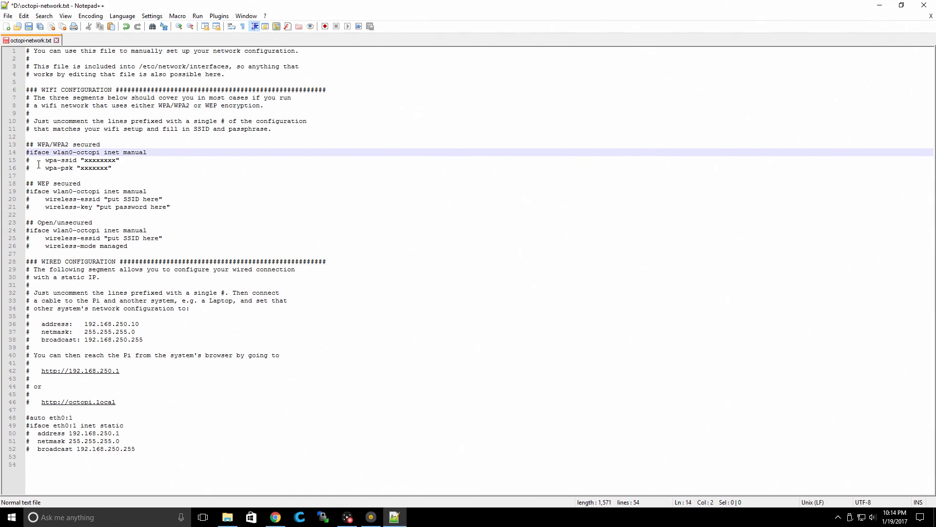
key("Backspace")
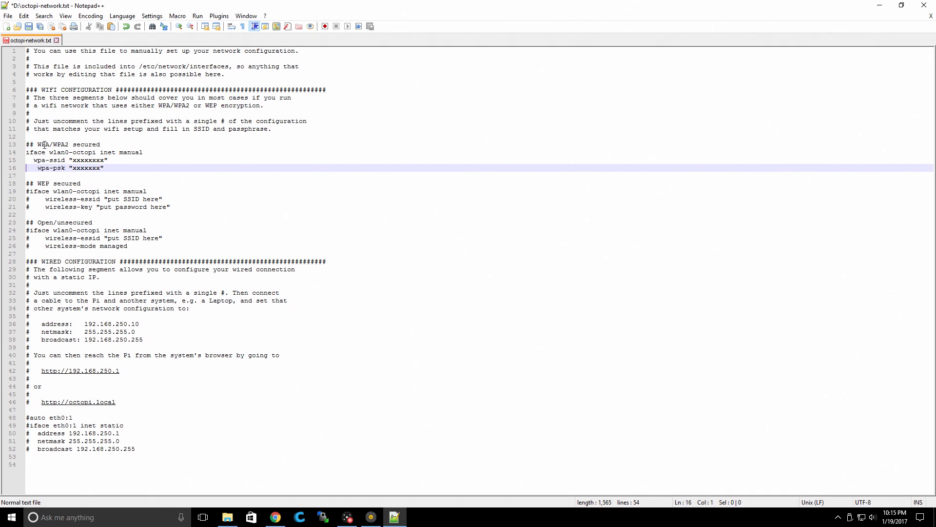
mouse_move(24, 16)
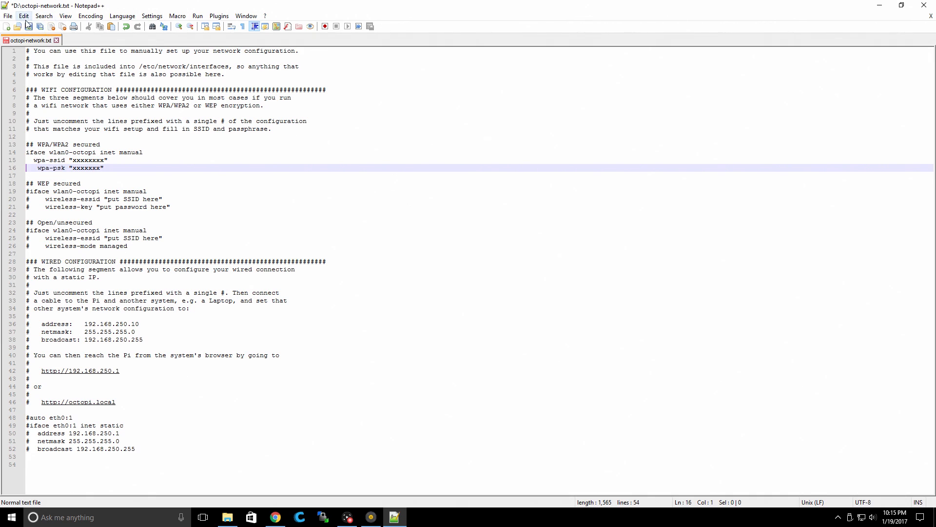
Save the edited octopi-network.txt to the boot drive from Notepad++.
left_click(8, 15)
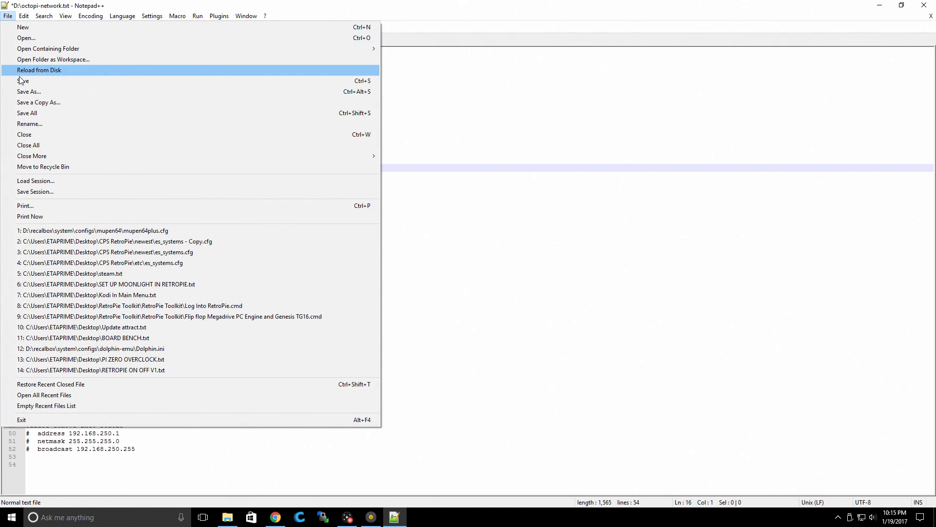
left_click(38, 70)
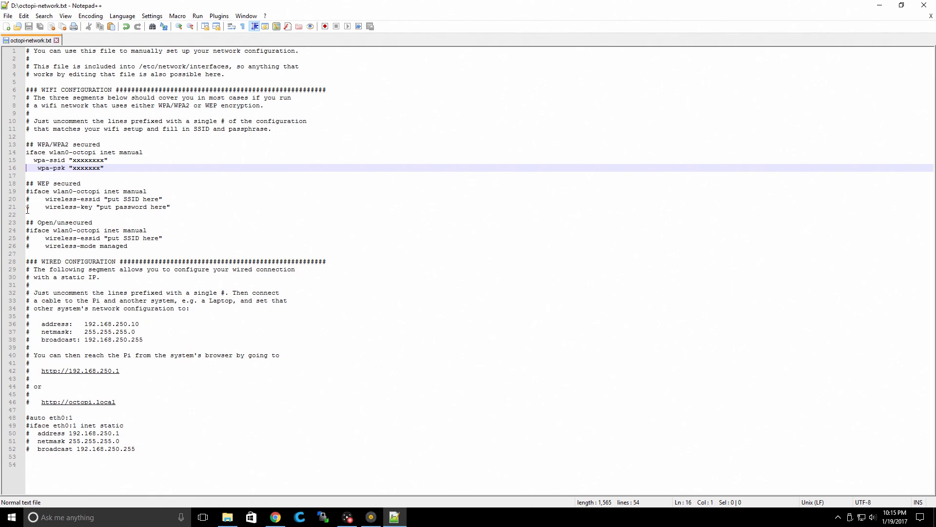
mouse_move(113, 201)
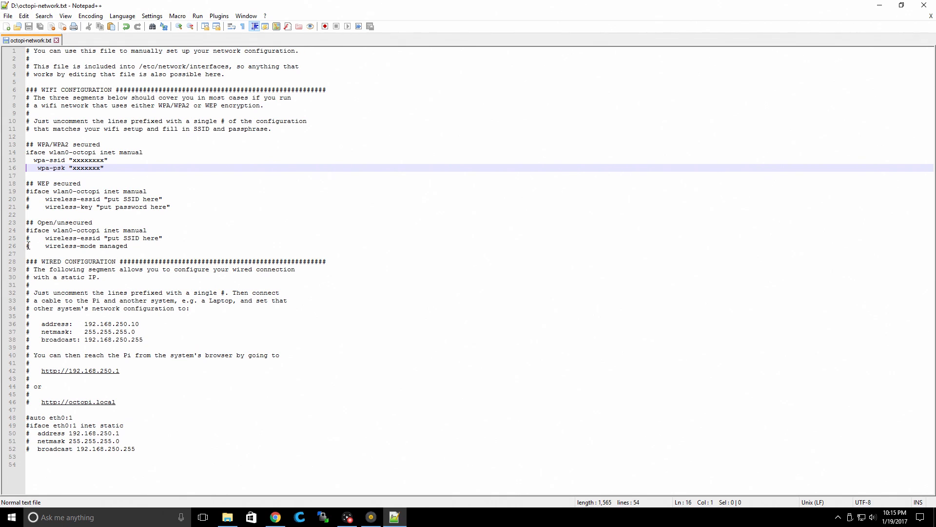
left_click(142, 160)
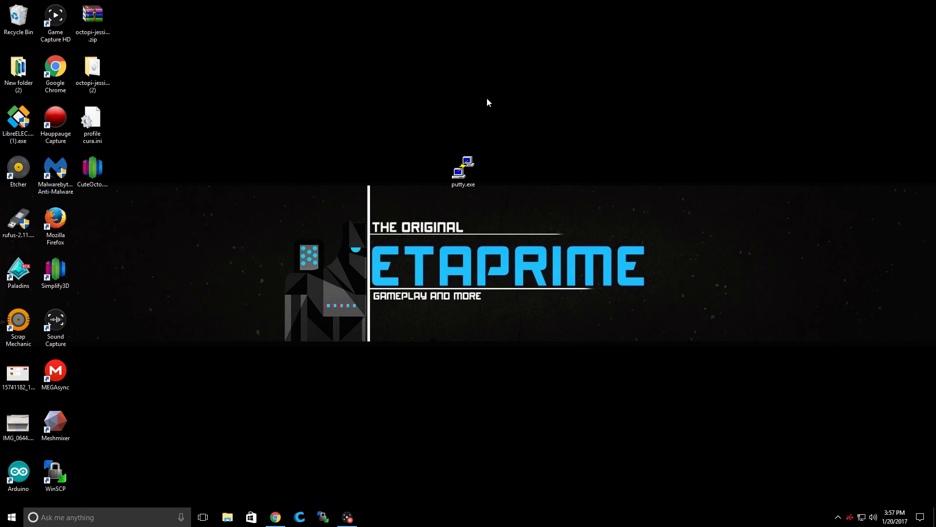
mouse_move(512, 130)
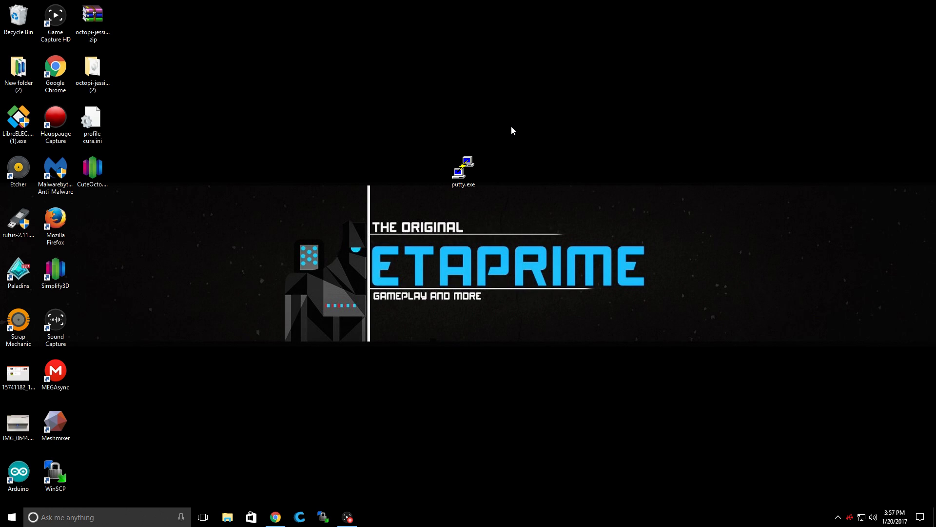
mouse_move(304, 415)
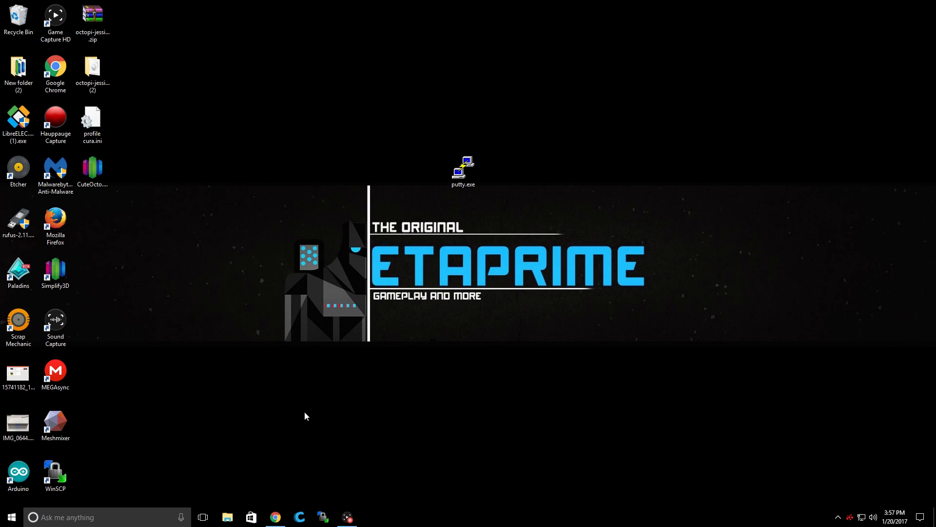
Bring Chrome forward and scroll the Fing Network Scanner iTunes page to its top.
left_click(274, 517)
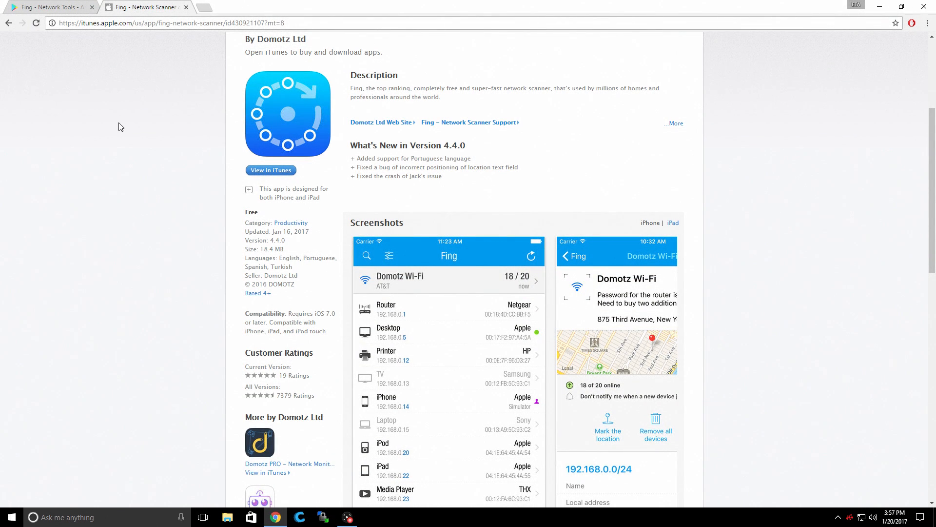
mouse_move(148, 161)
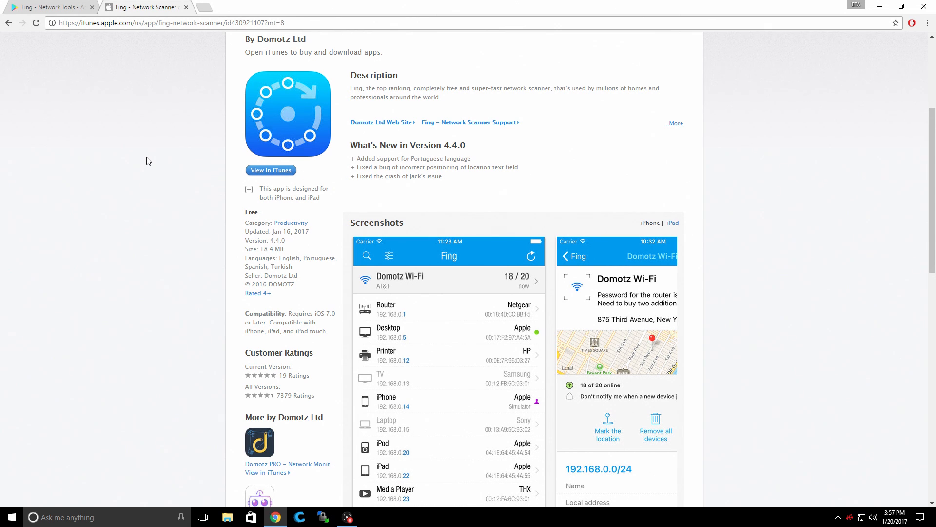
mouse_move(384, 193)
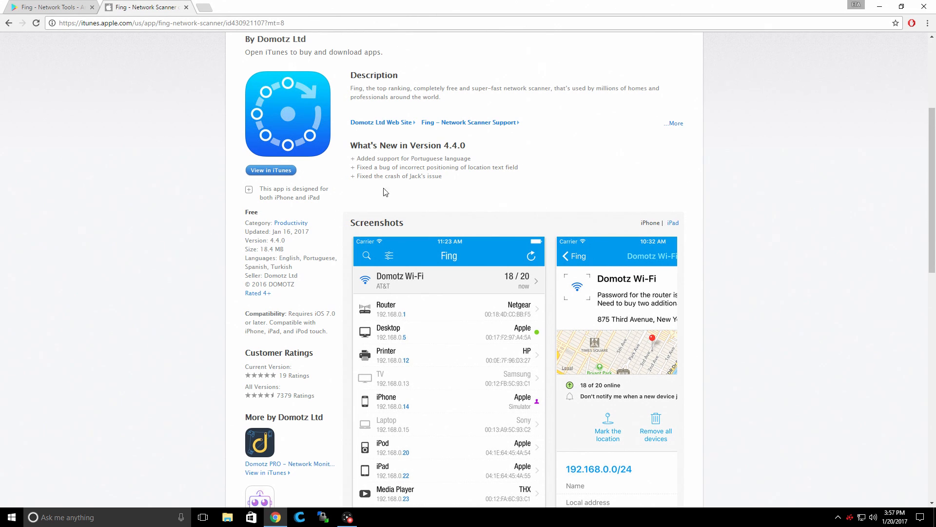
scroll("up", 3)
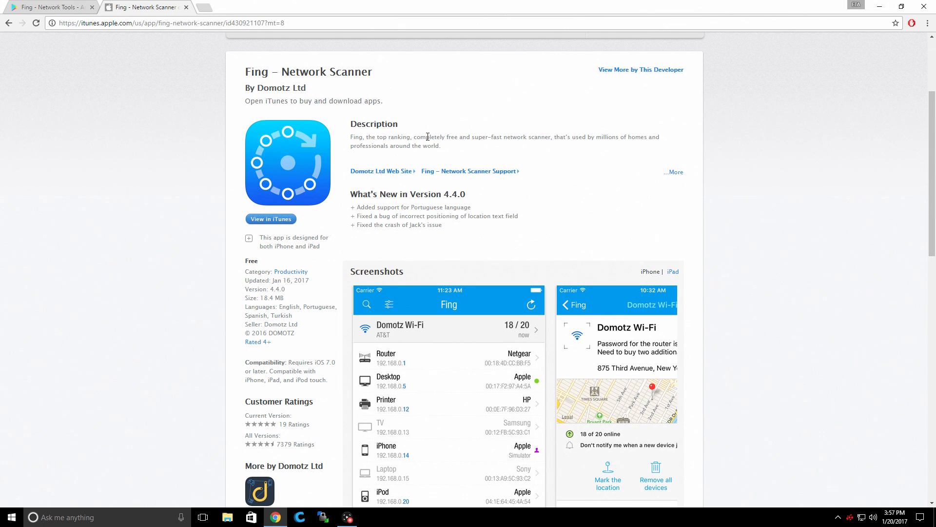
mouse_move(573, 237)
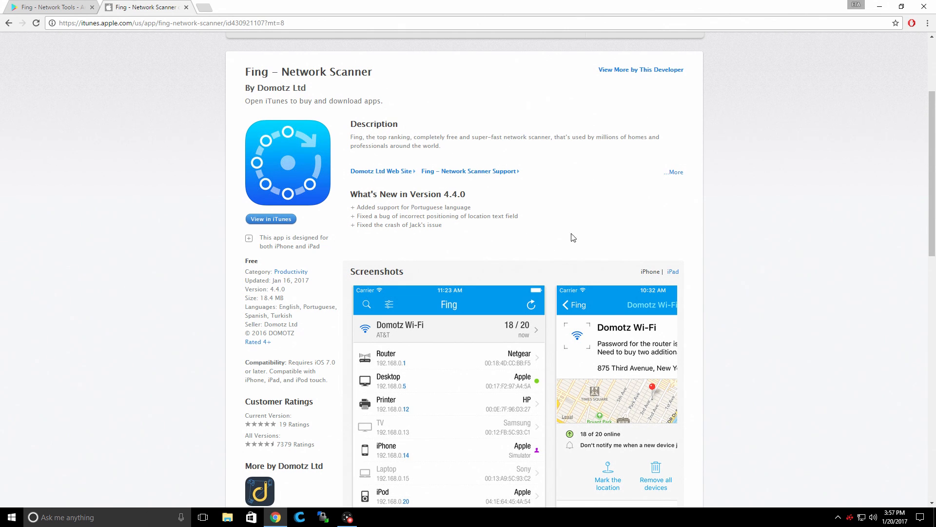
left_click(51, 7)
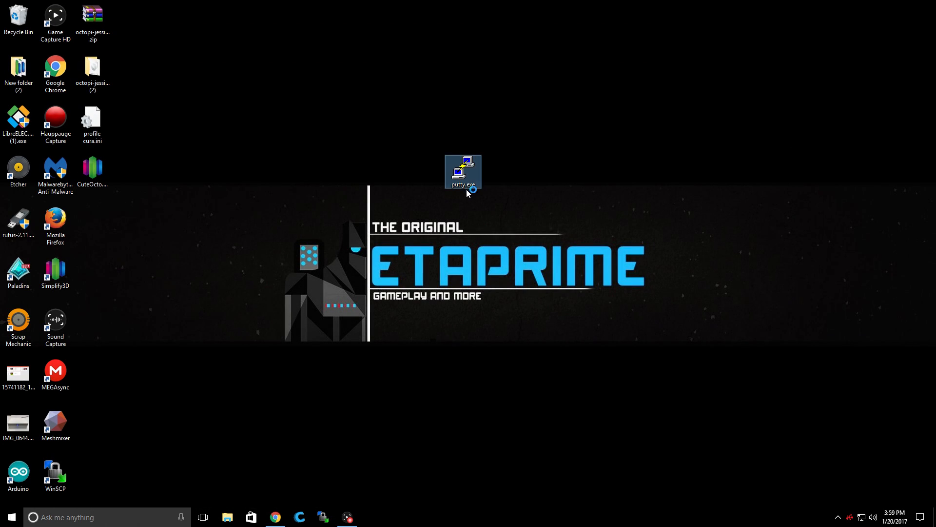
Launch putty.exe from the desktop and allow it to run past the security warning.
double_click(463, 170)
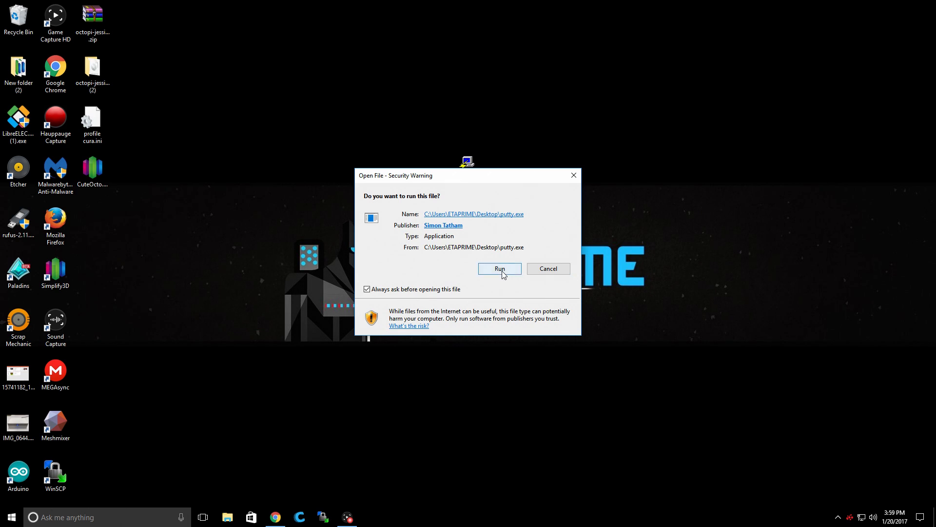
left_click(499, 269)
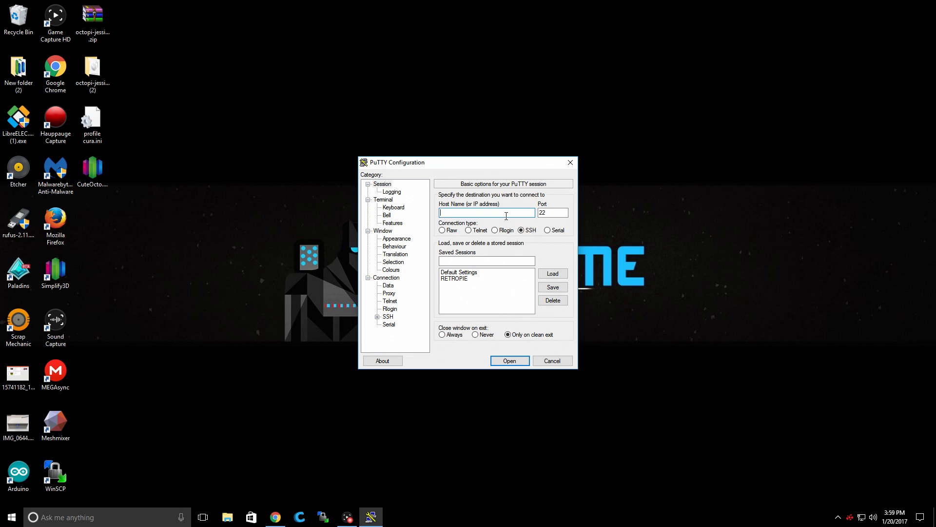
Start an SSH connection to 192.168.10.129 and trust the new host key.
type("192")
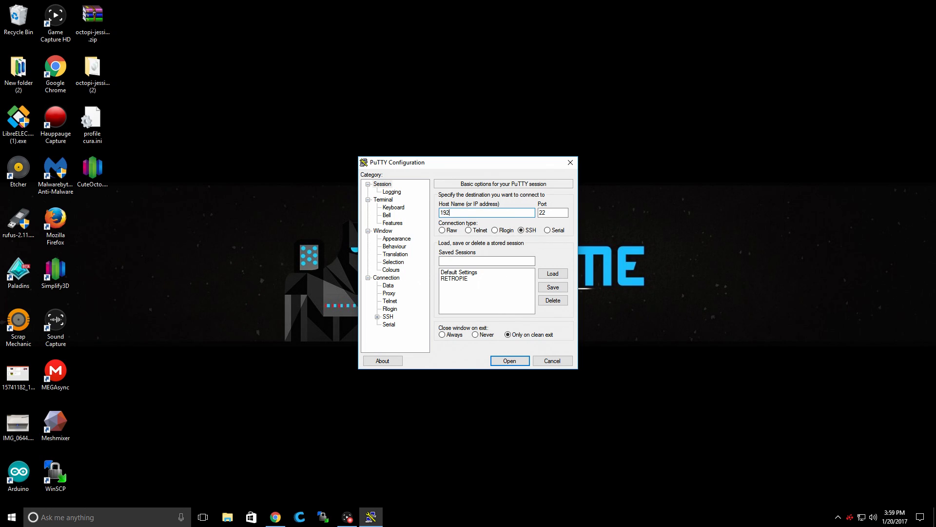
type(".168.10.129")
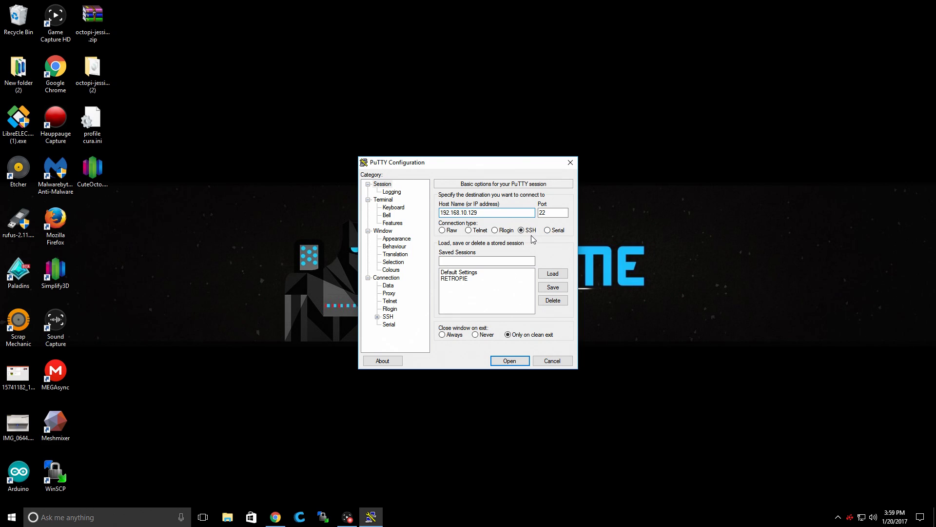
left_click(508, 359)
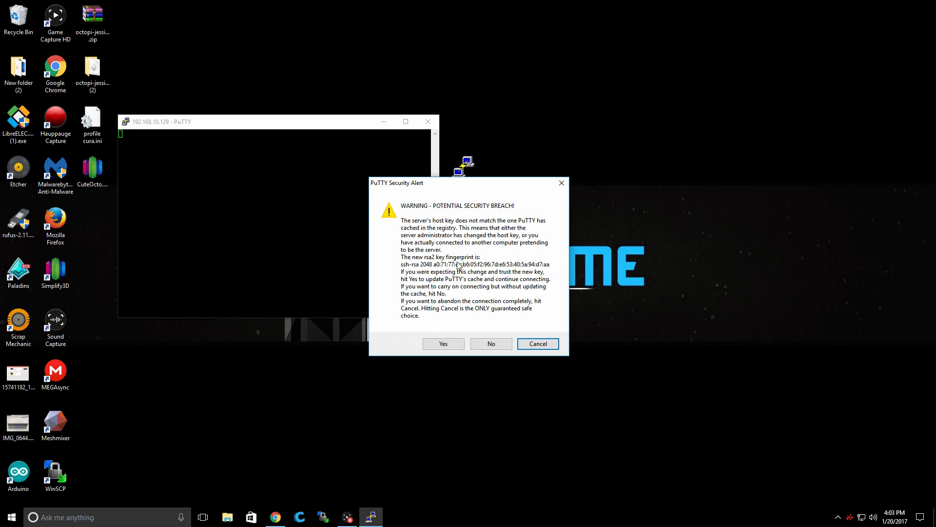
mouse_move(443, 344)
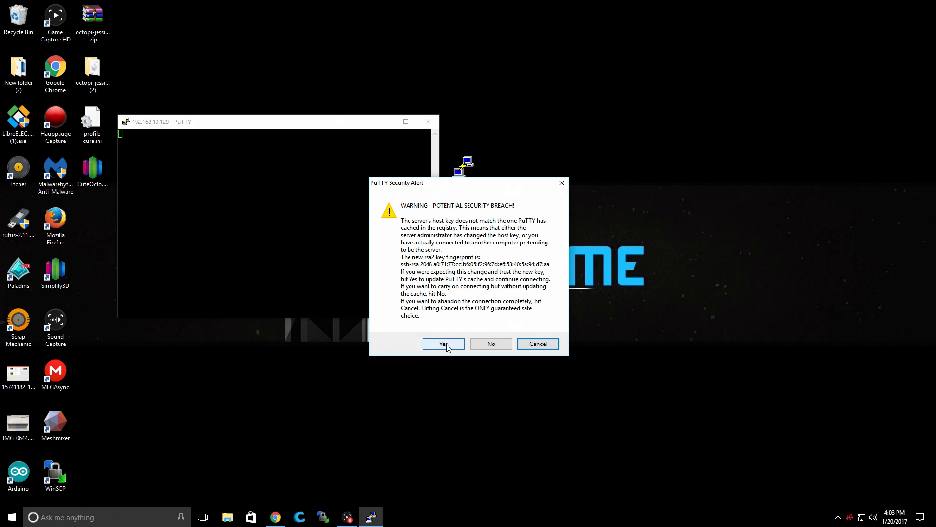
left_click(442, 343)
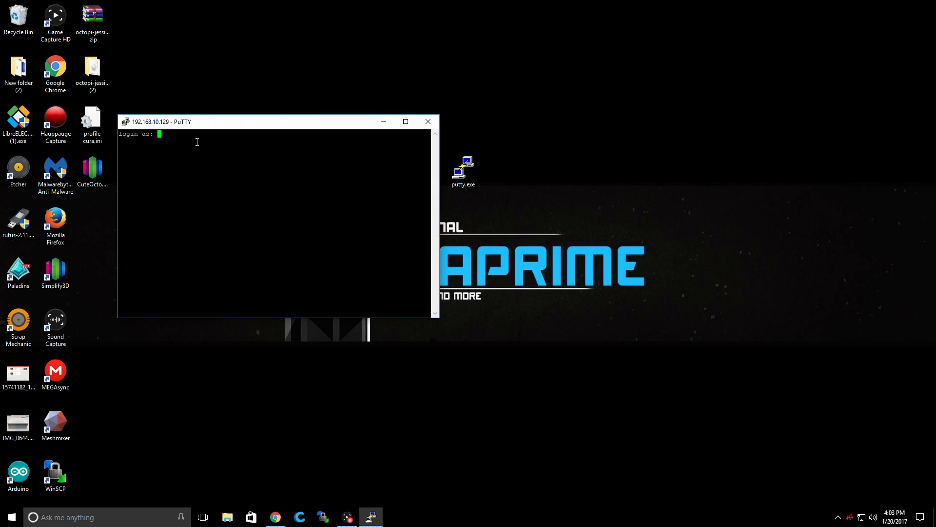
type("p")
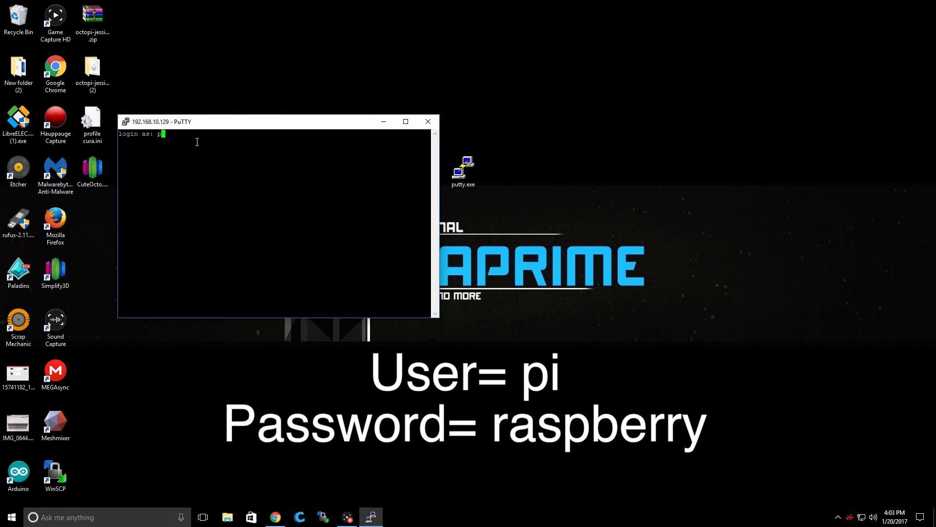
key("Return")
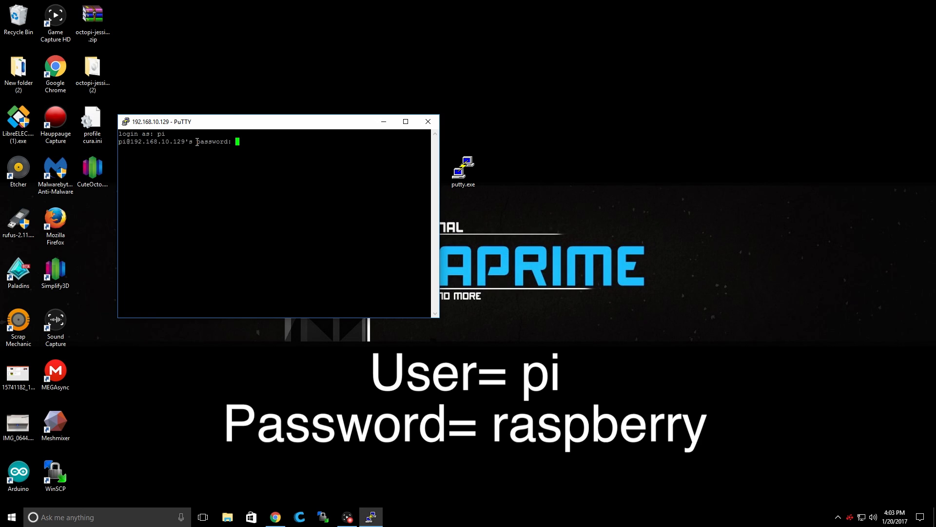
key("Return")
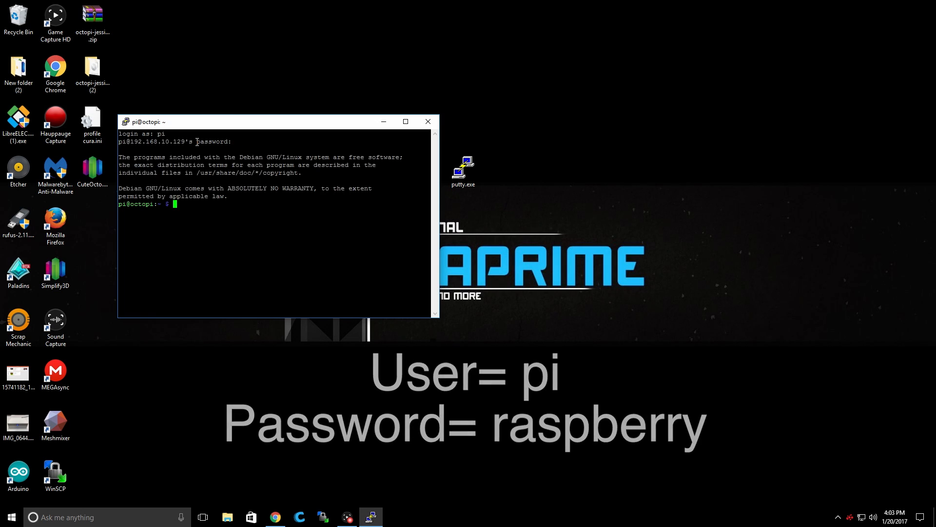
Change the pi user's password with passwd, entering the current and new passwords.
type("passwd")
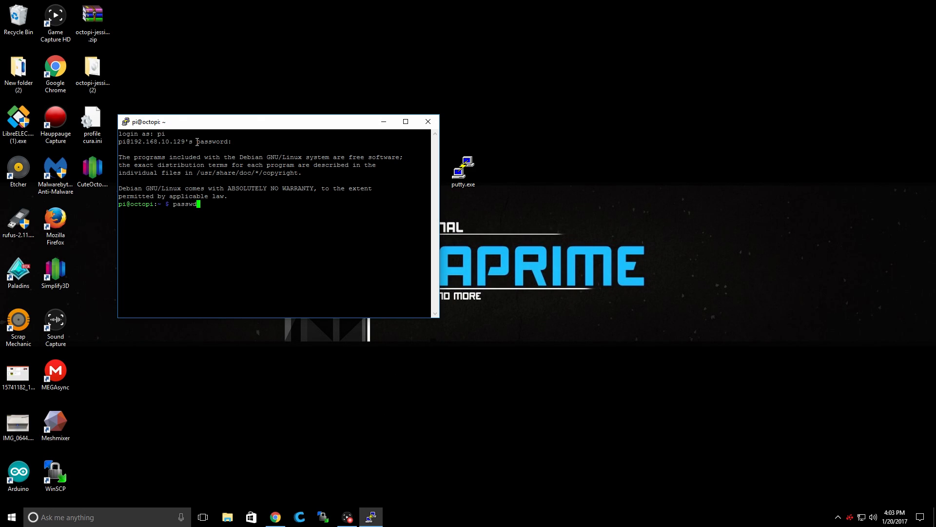
key("Return")
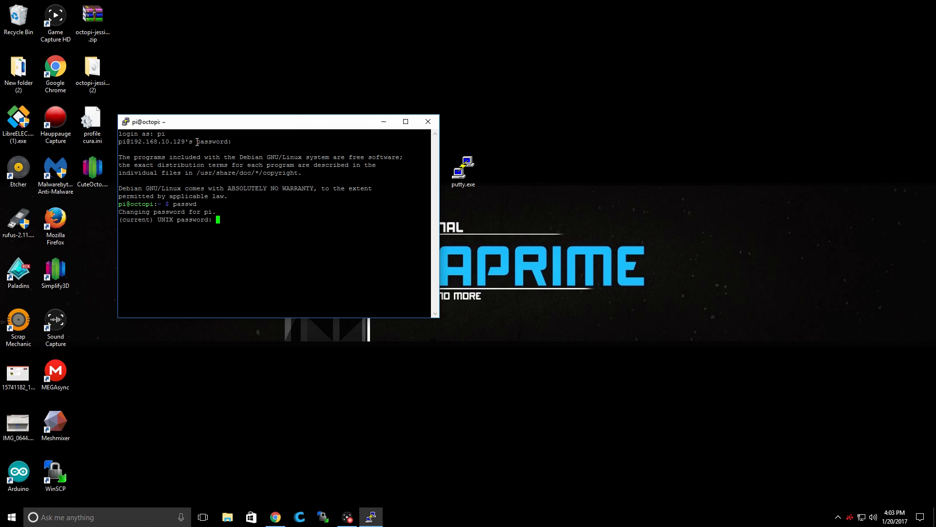
key("Return")
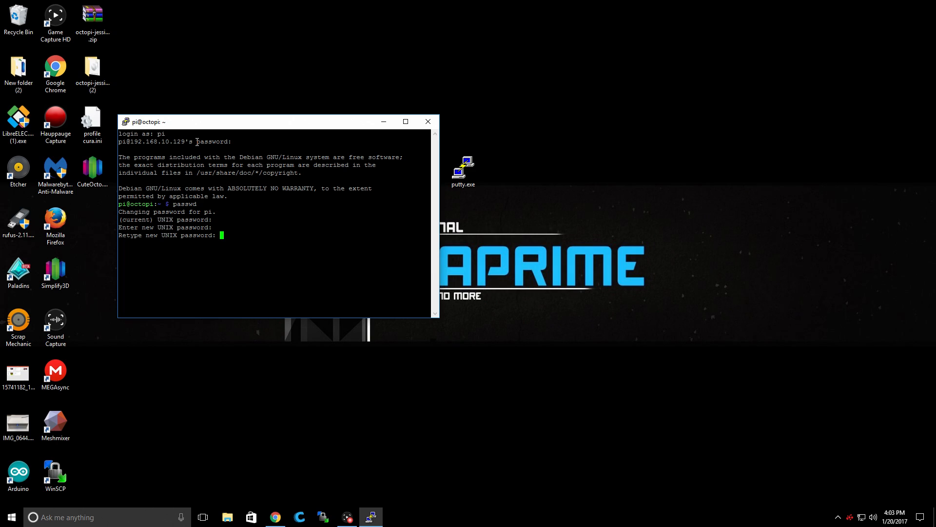
key("Return")
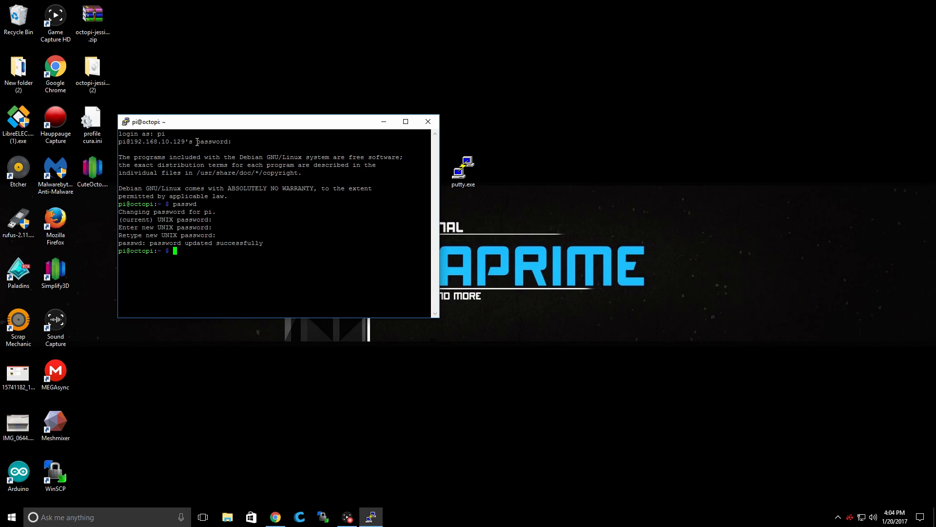
type("sudo")
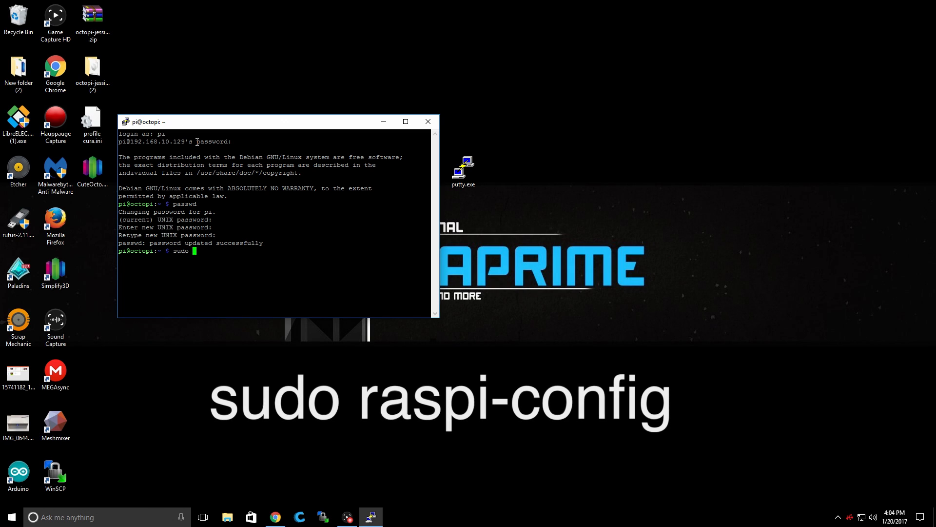
Run sudo raspi-config, expand the filesystem to fill the SD card and accept the reboot.
type("raspi-c")
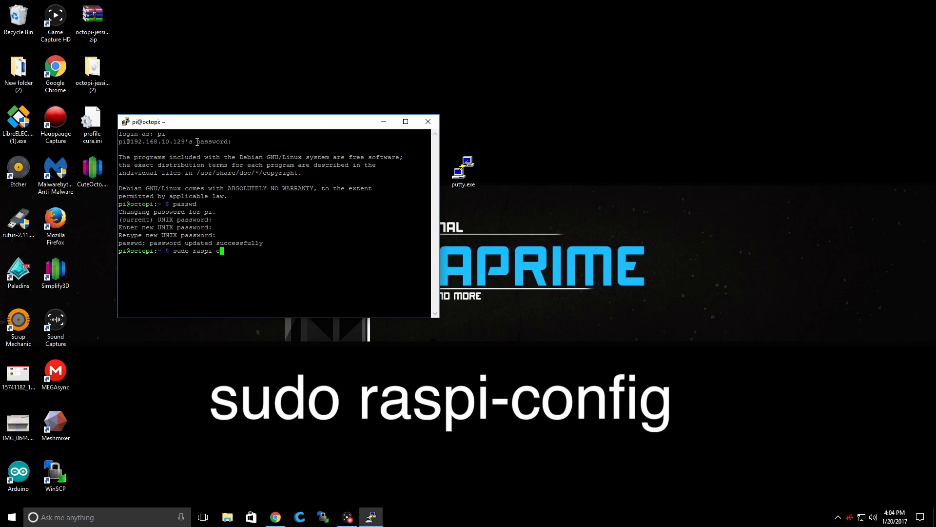
key("Return")
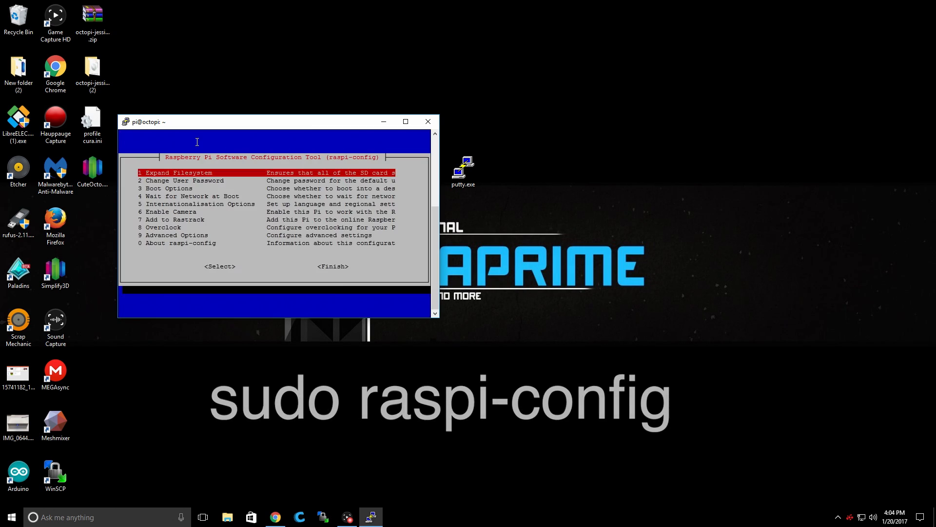
key("Down")
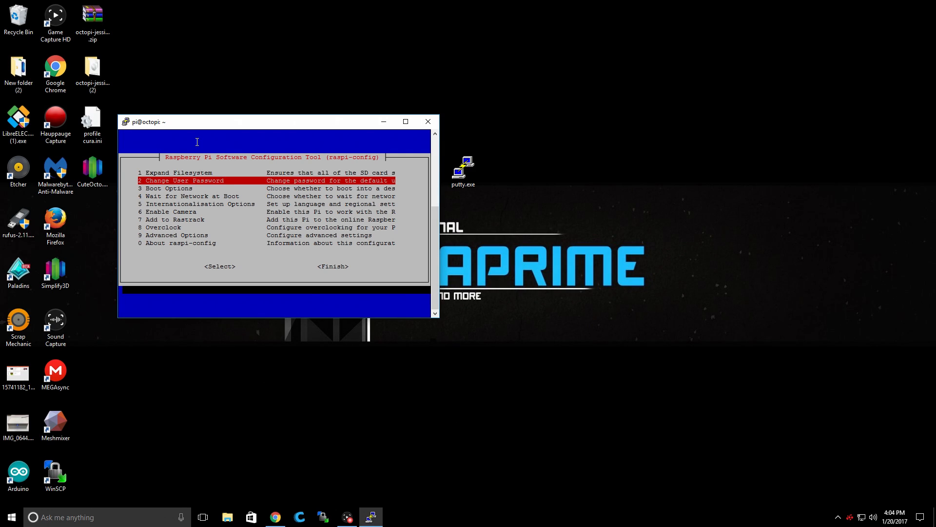
key("Up")
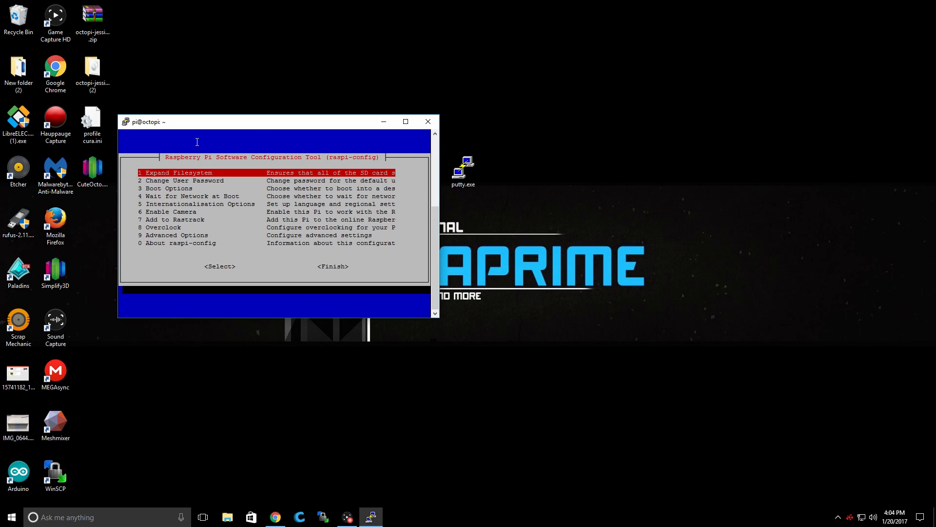
key("Return")
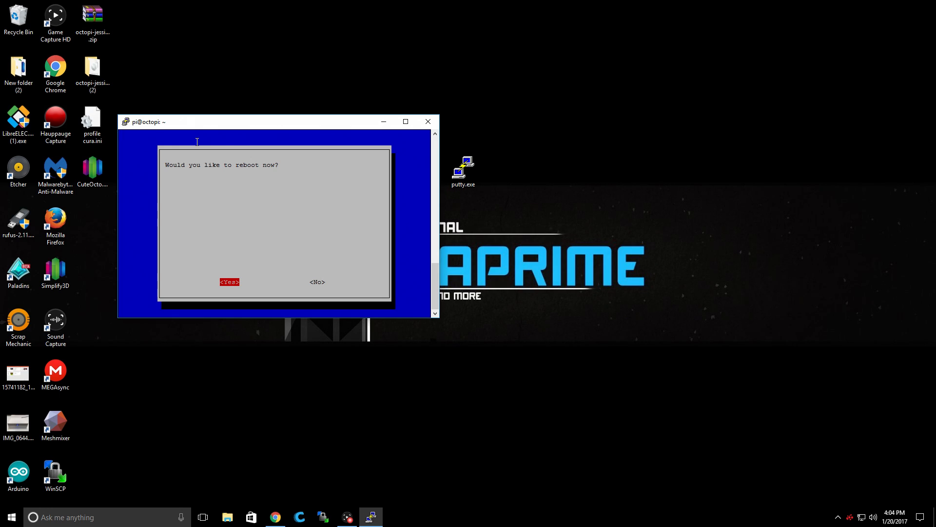
left_click(229, 282)
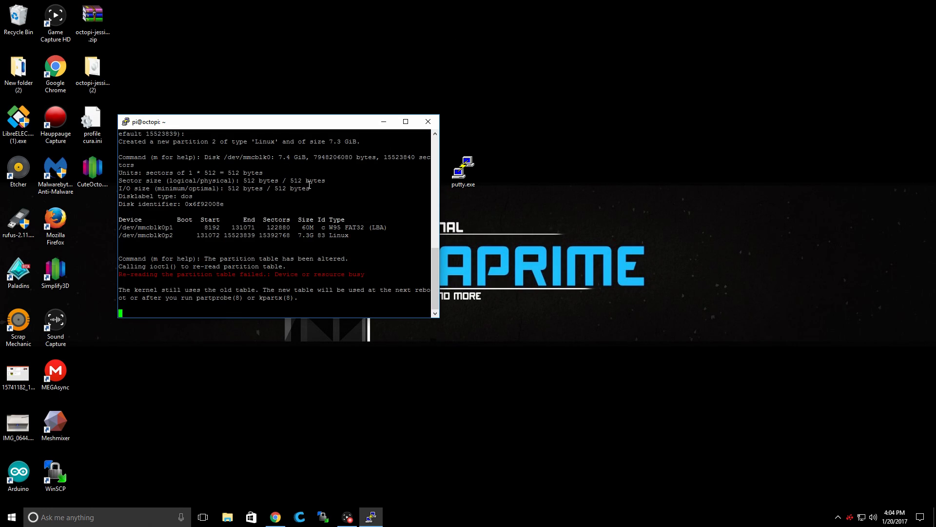
mouse_move(427, 121)
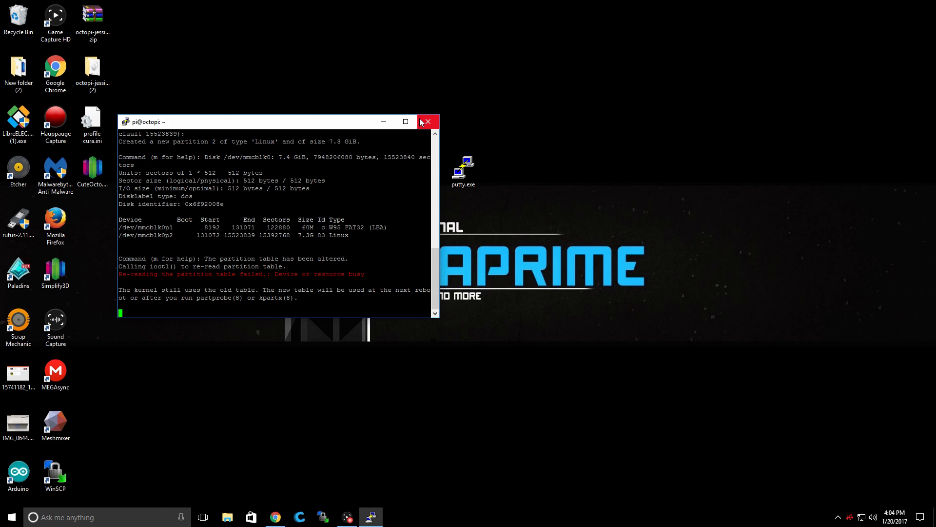
Close the PuTTY session window and confirm.
left_click(427, 121)
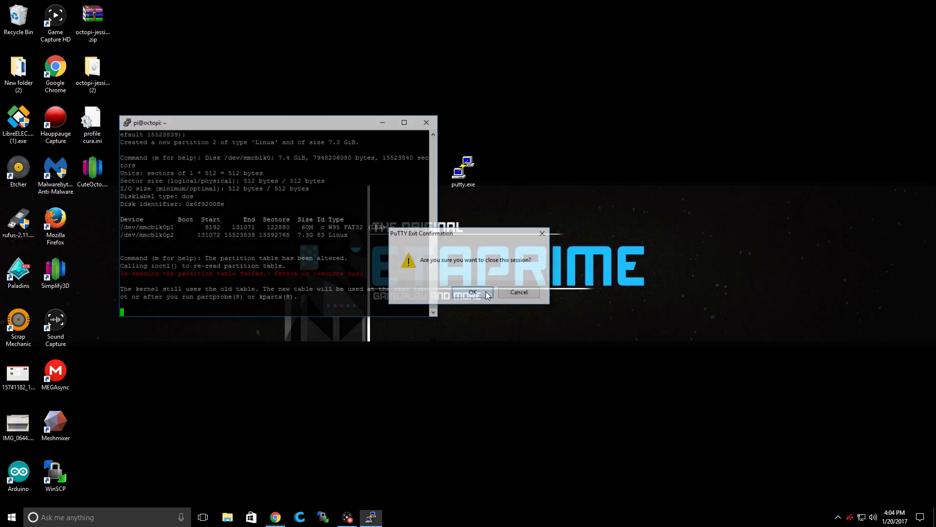
left_click(472, 292)
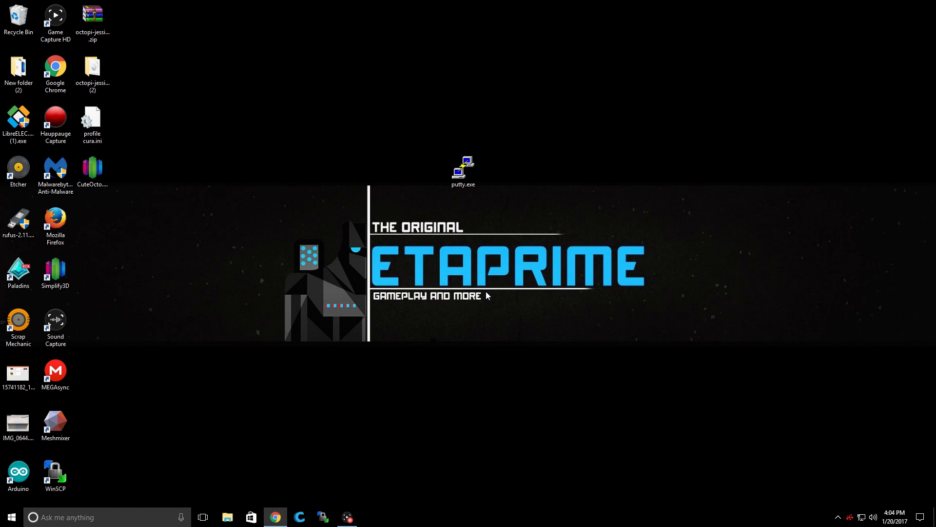
mouse_move(275, 517)
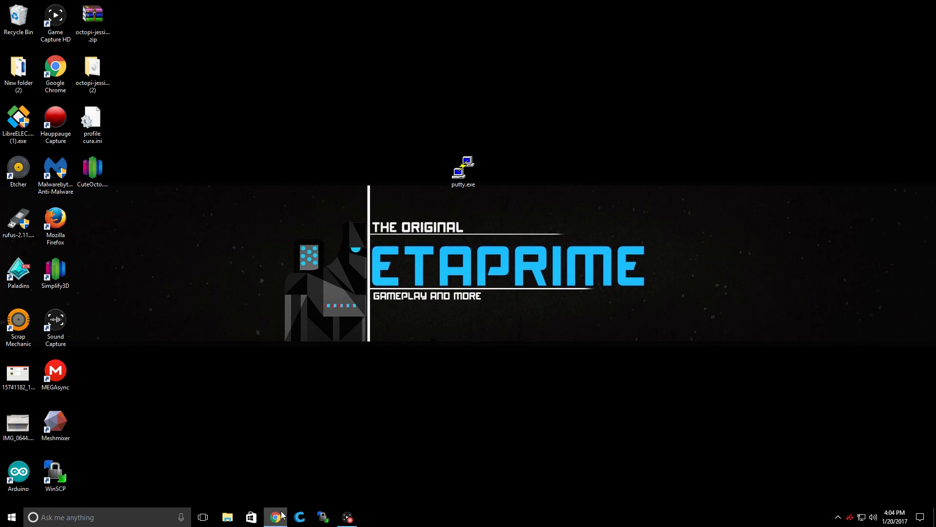
Bring Chrome forward showing OctoPrint at 192.168.10.129.
left_click(275, 517)
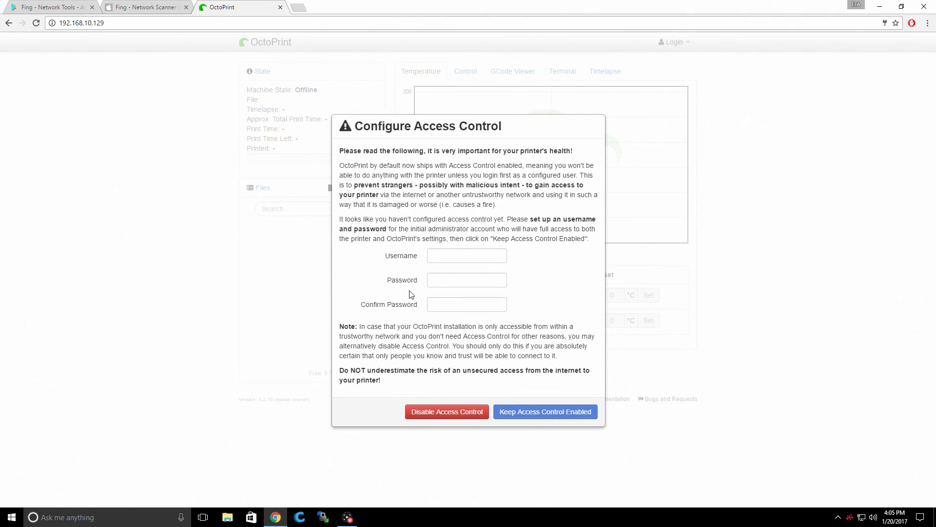
mouse_move(404, 183)
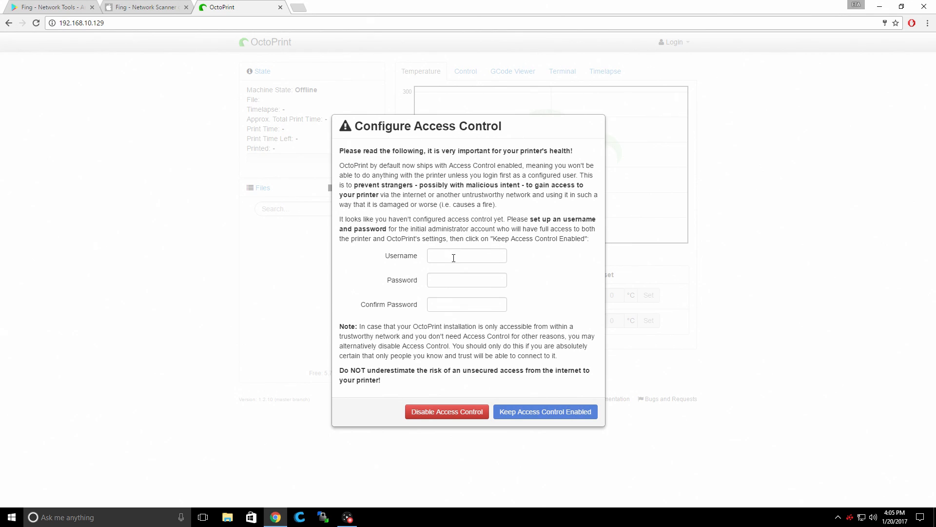
mouse_move(427, 422)
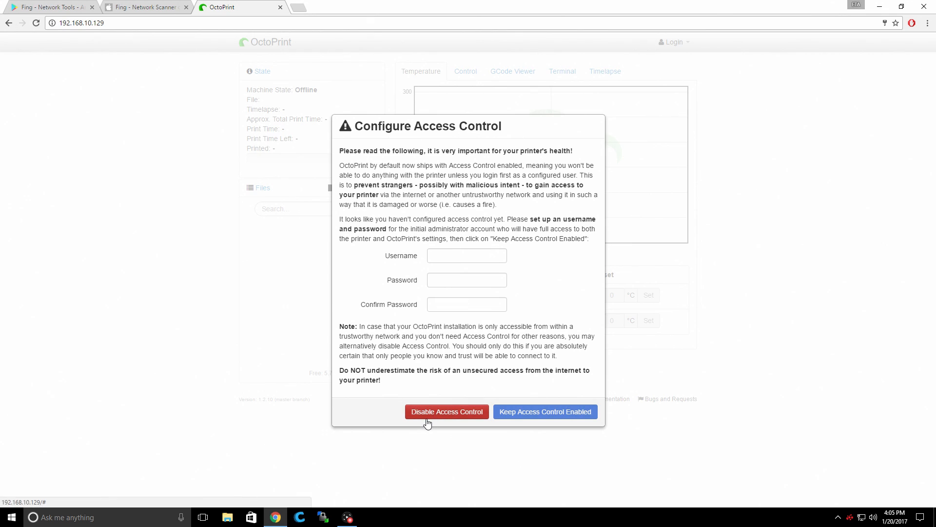
Create the ETAPRIME admin account and keep access control enabled.
left_click(467, 255)
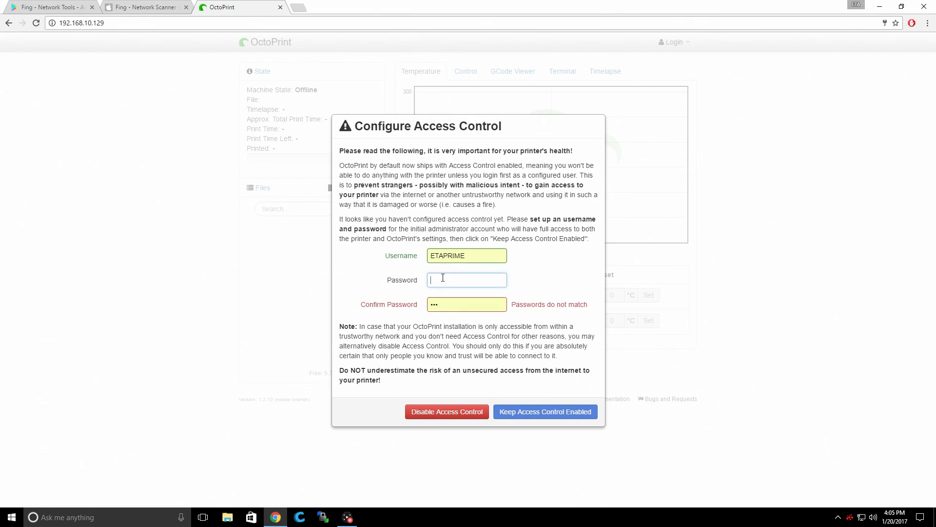
type("•••")
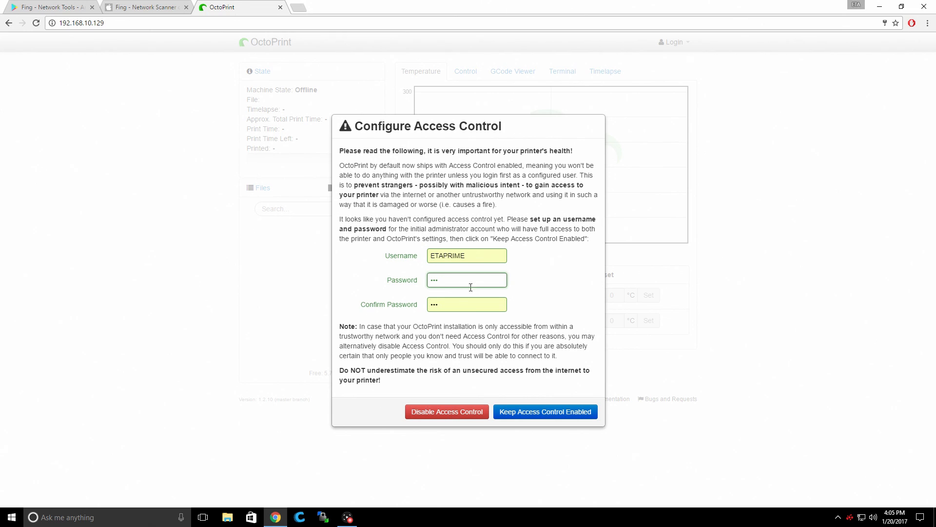
mouse_move(544, 411)
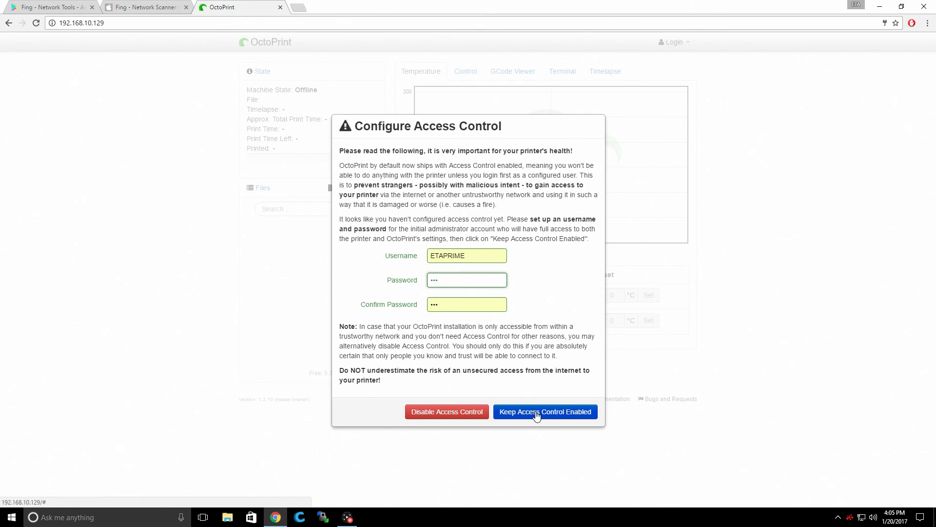
left_click(544, 412)
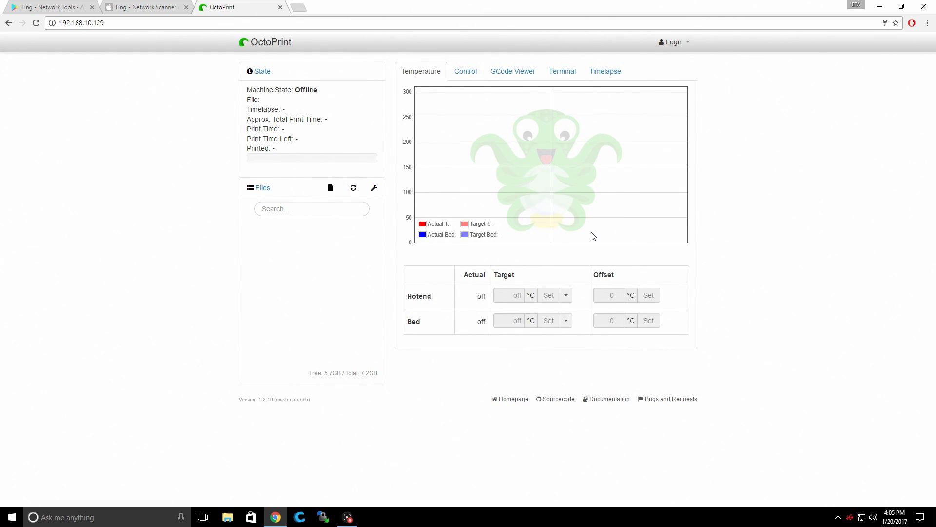
Sign in as ETAPRIME and connect OctoPrint to the printer.
left_click(673, 42)
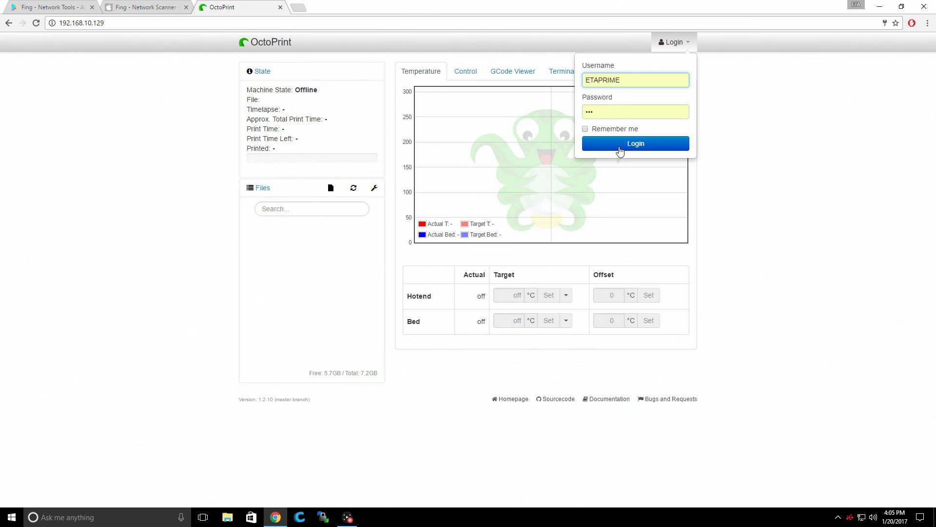
left_click(635, 143)
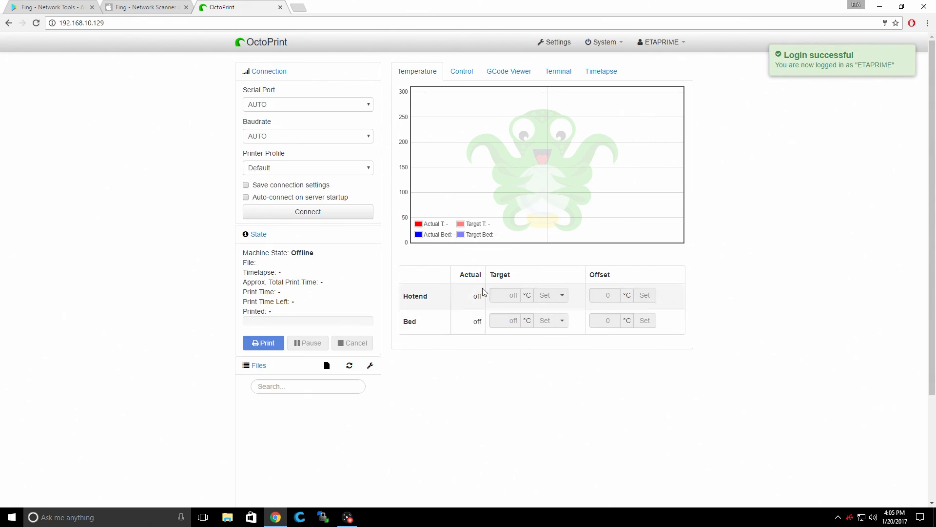
left_click(307, 211)
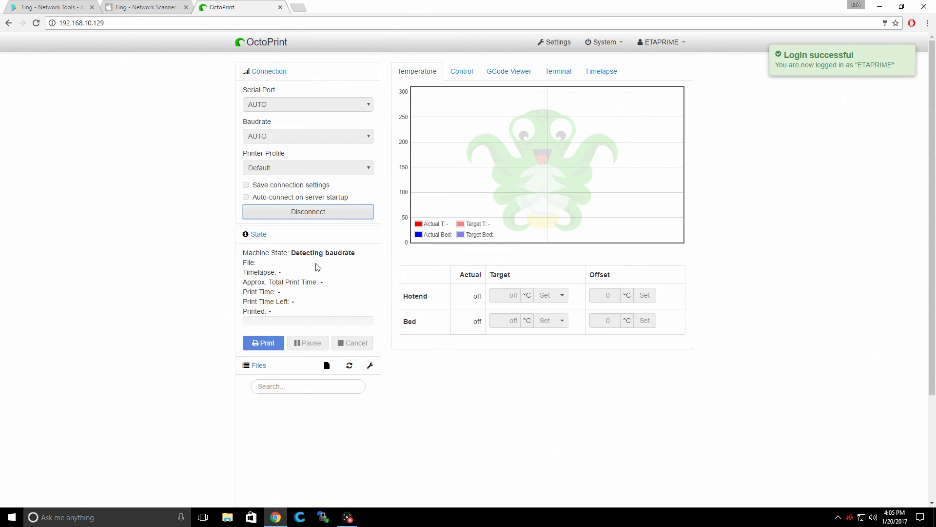
mouse_move(335, 261)
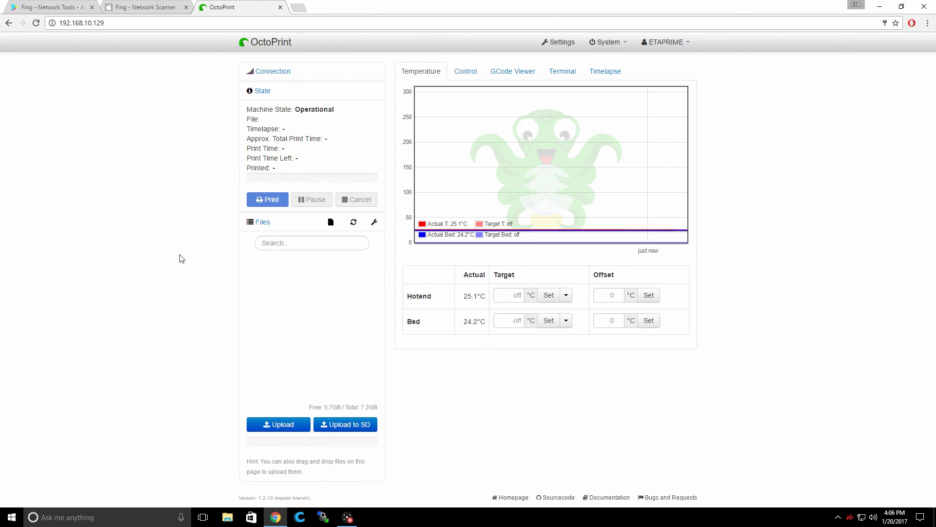
mouse_move(190, 264)
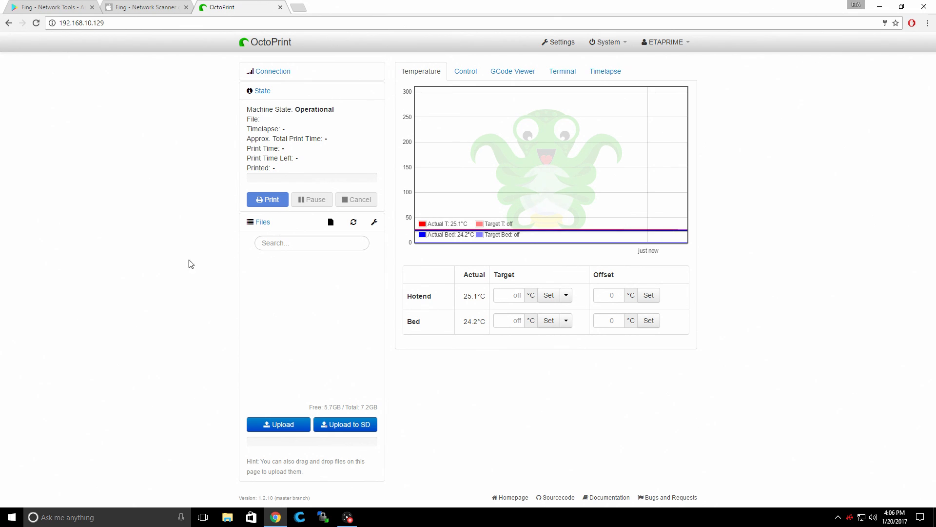
mouse_move(351, 291)
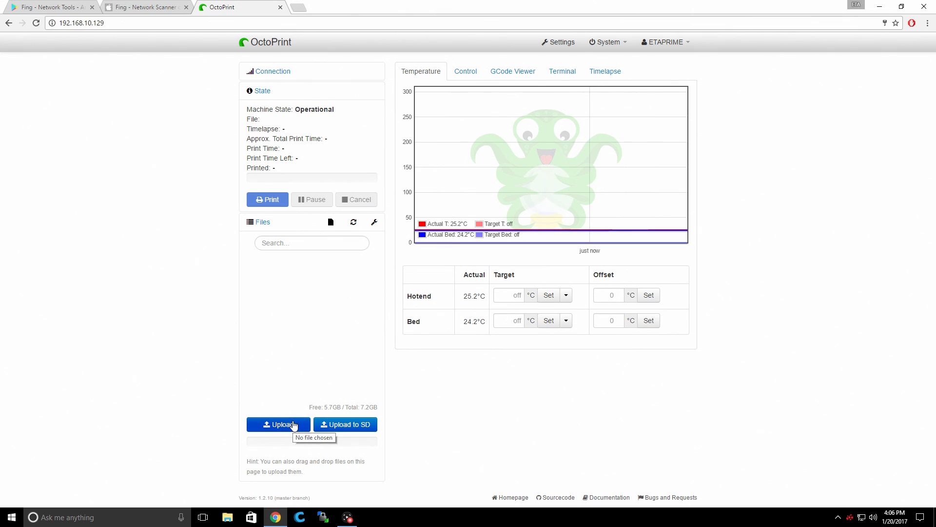
mouse_move(294, 321)
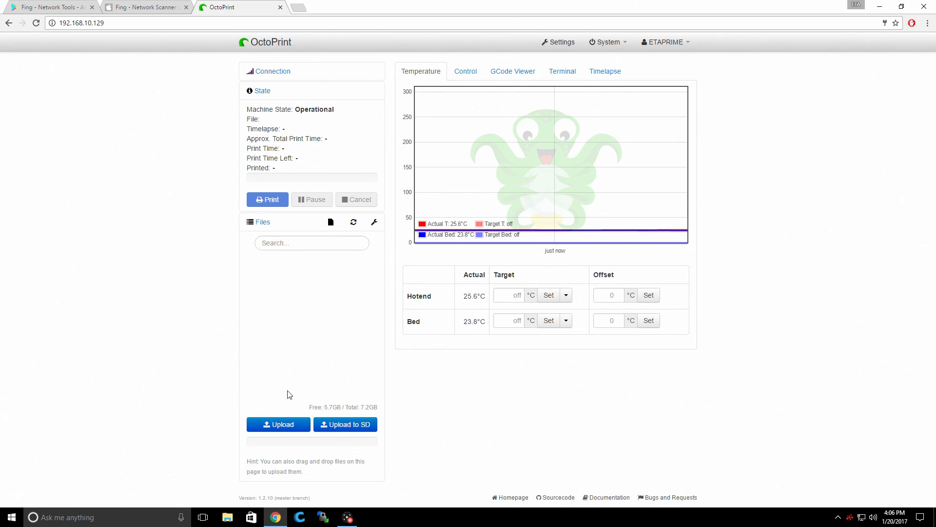
Start a G-code upload and browse the file picker to the Desktop folder.
left_click(278, 424)
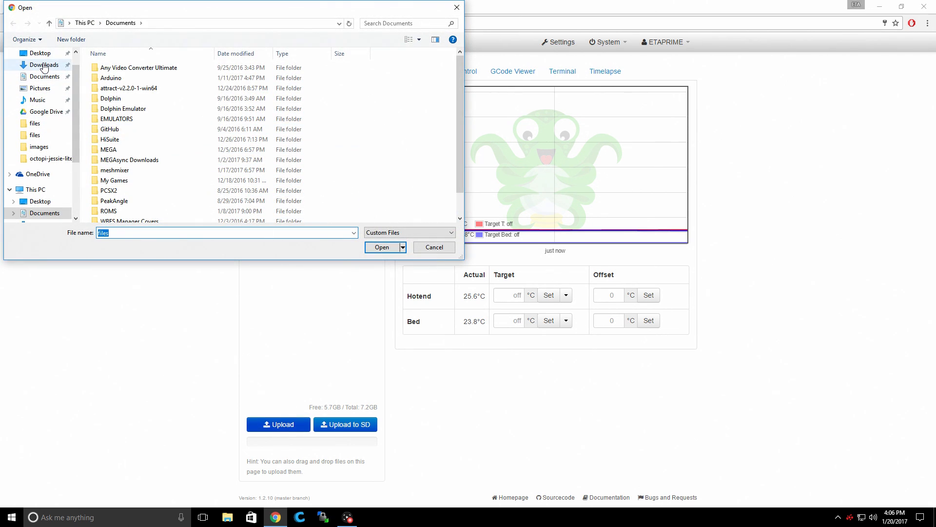
left_click(39, 53)
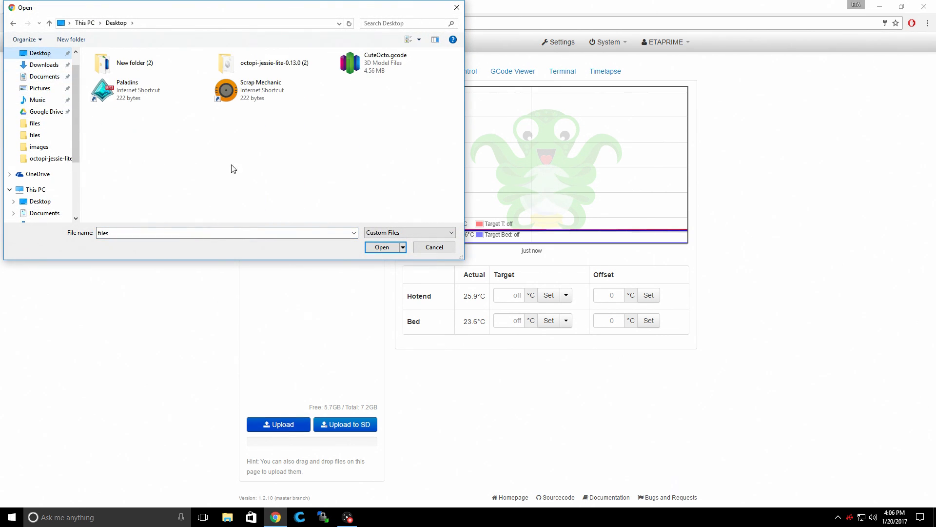
mouse_move(376, 66)
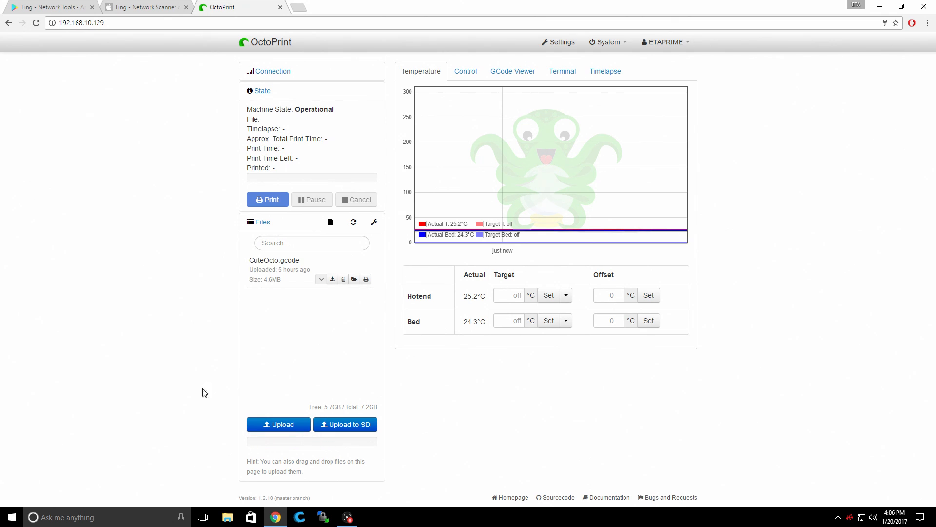
mouse_move(292, 405)
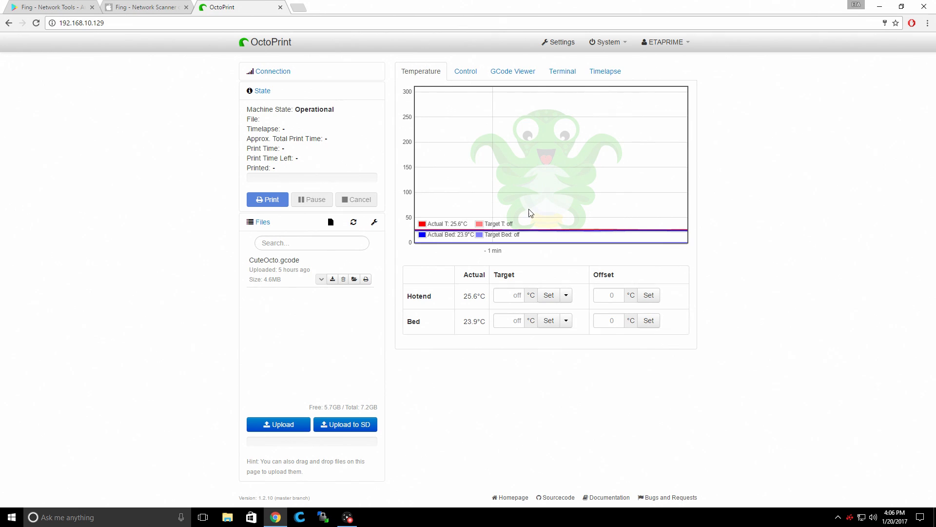
mouse_move(491, 184)
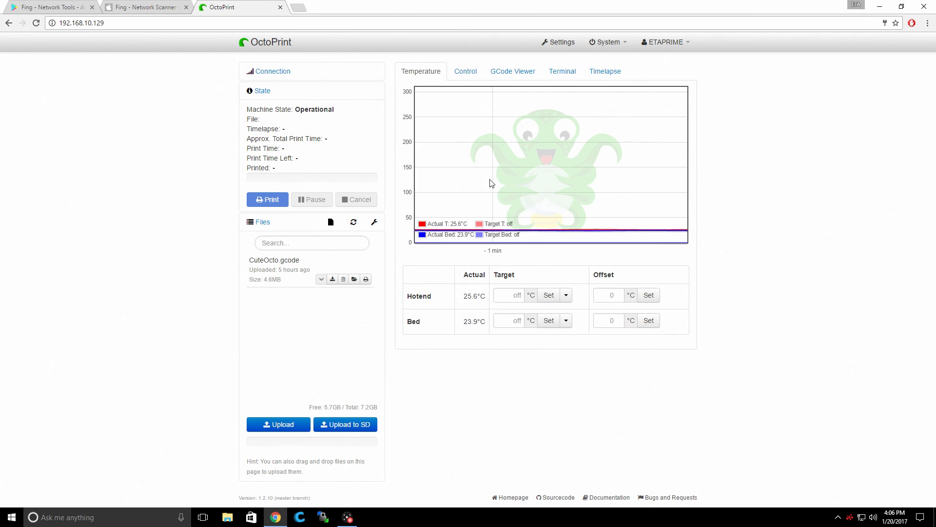
mouse_move(576, 143)
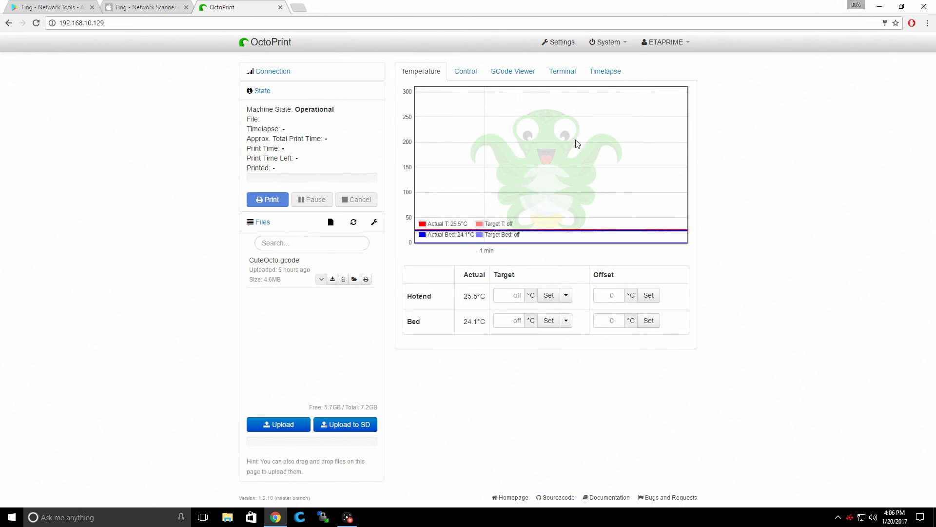
mouse_move(449, 233)
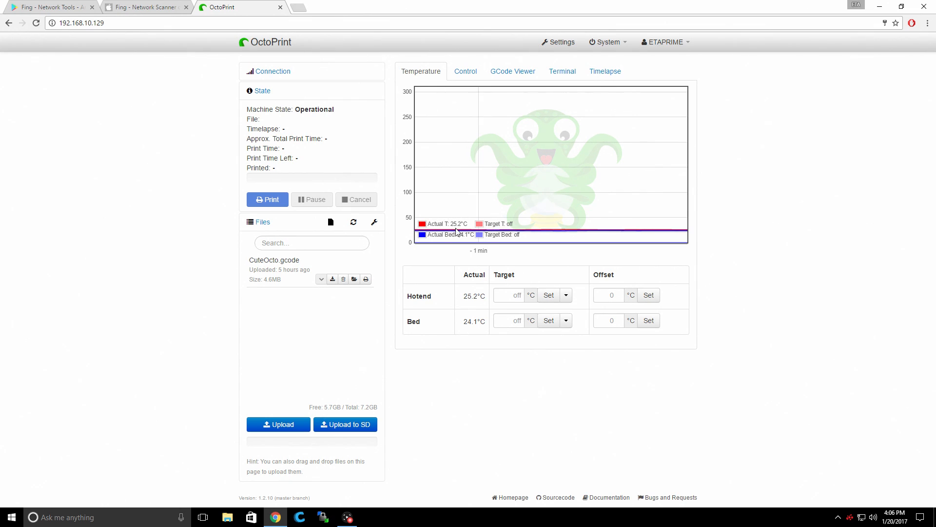
mouse_move(491, 201)
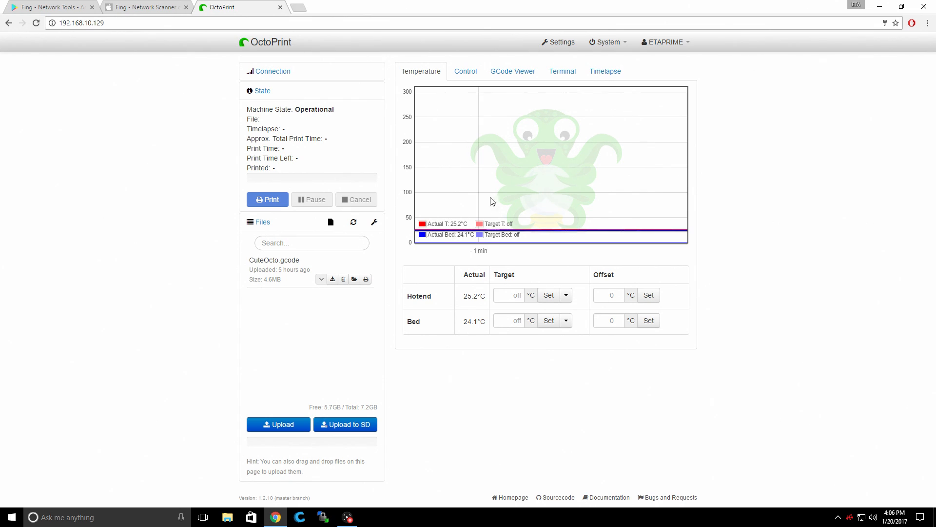
Show the Control view with the live webcam feed and jog controls.
left_click(465, 71)
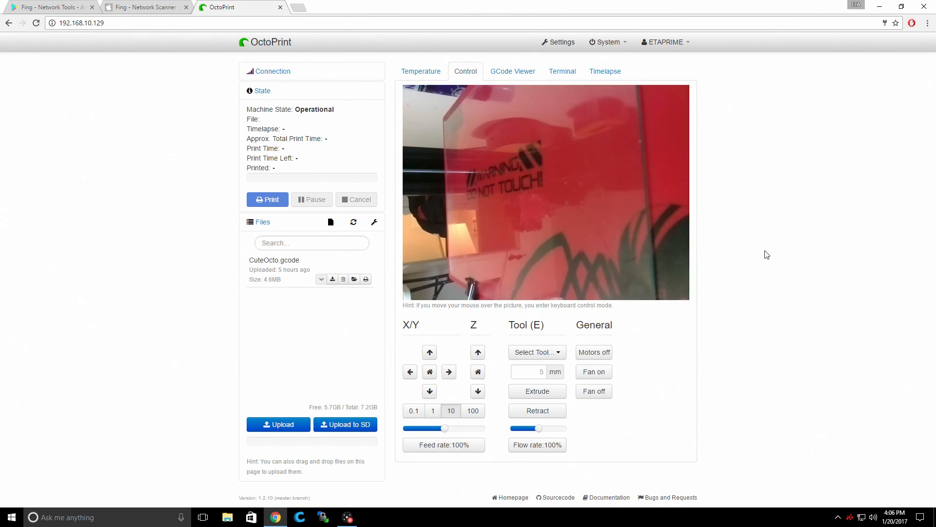
mouse_move(487, 200)
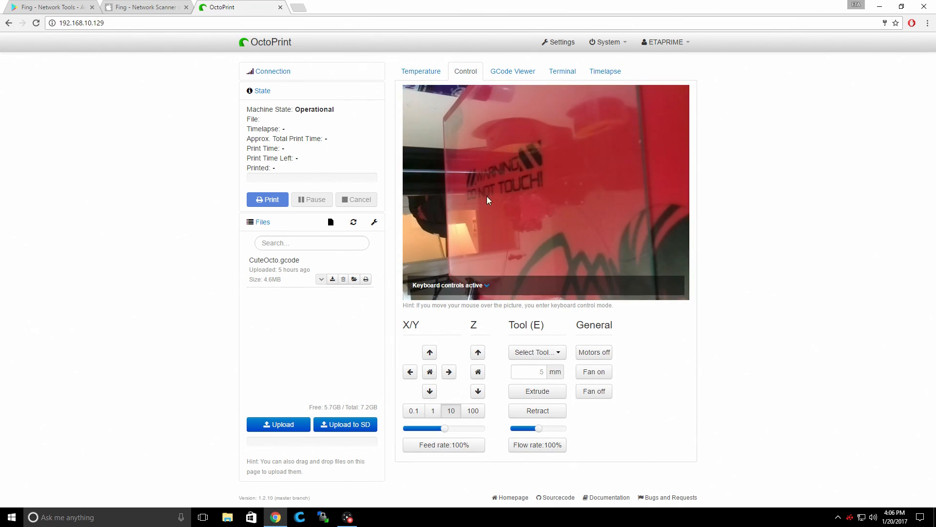
mouse_move(578, 137)
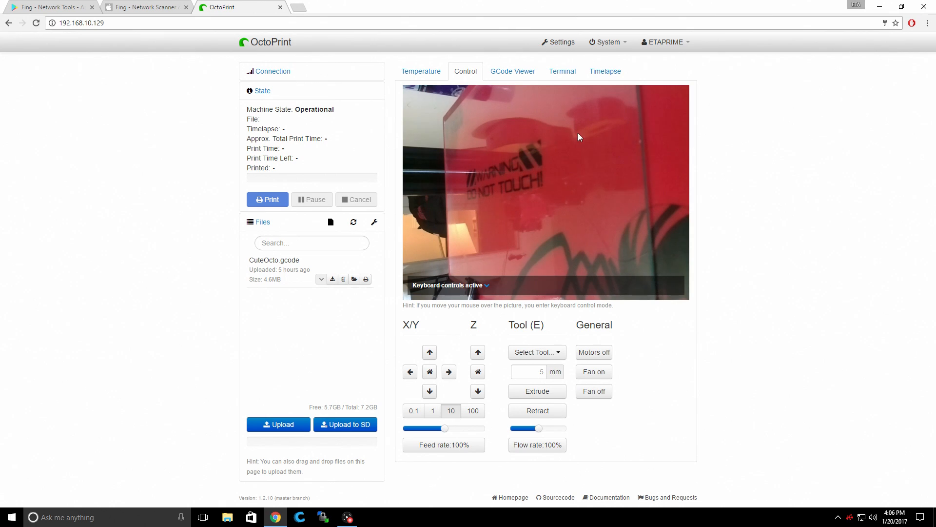
In Settings > Webcam, turn on Flip webcam horizontally and Flip webcam vertically.
left_click(558, 42)
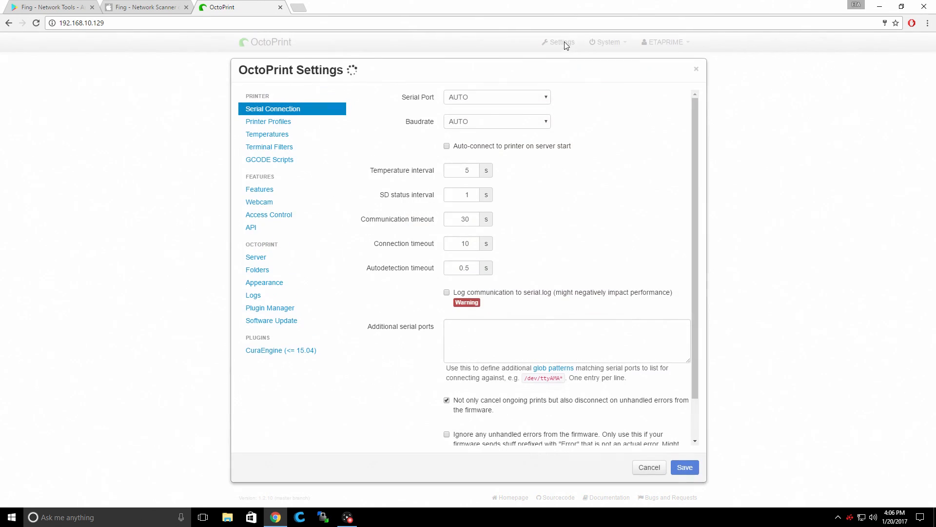
left_click(260, 202)
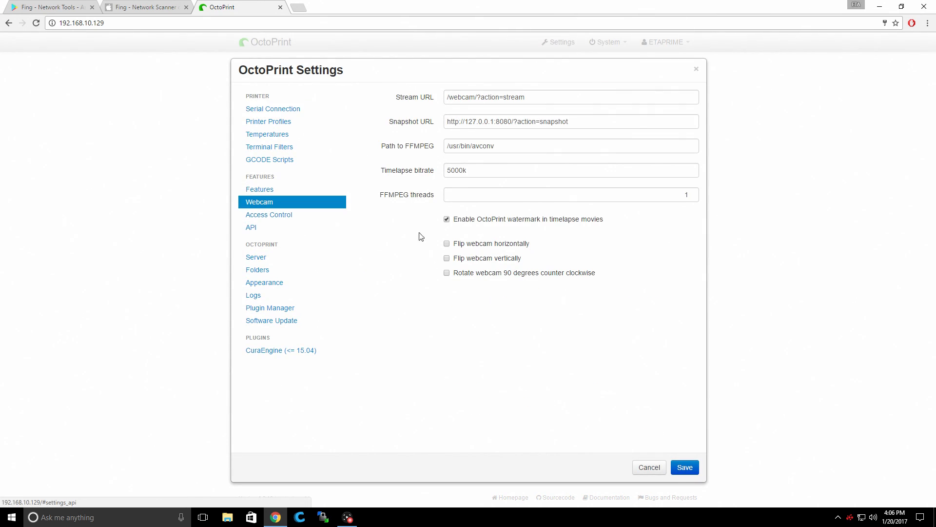
left_click(447, 257)
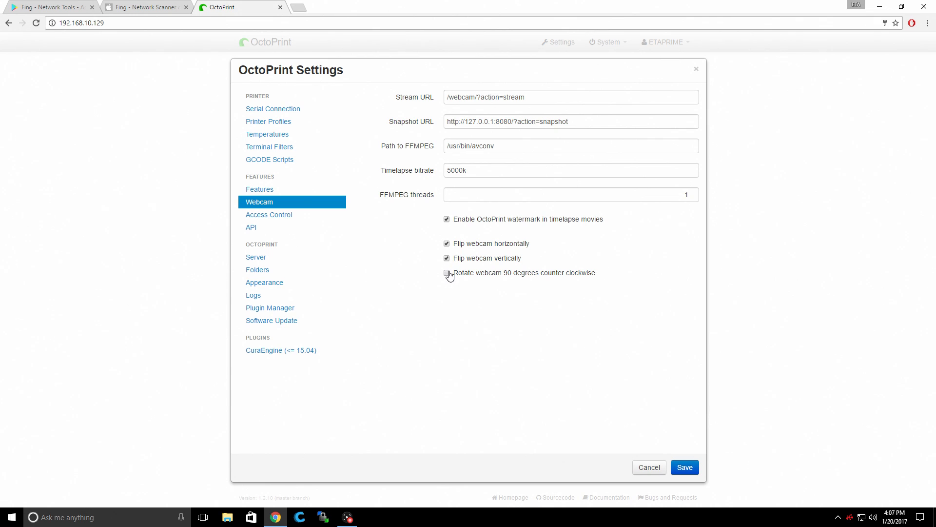
left_click(446, 273)
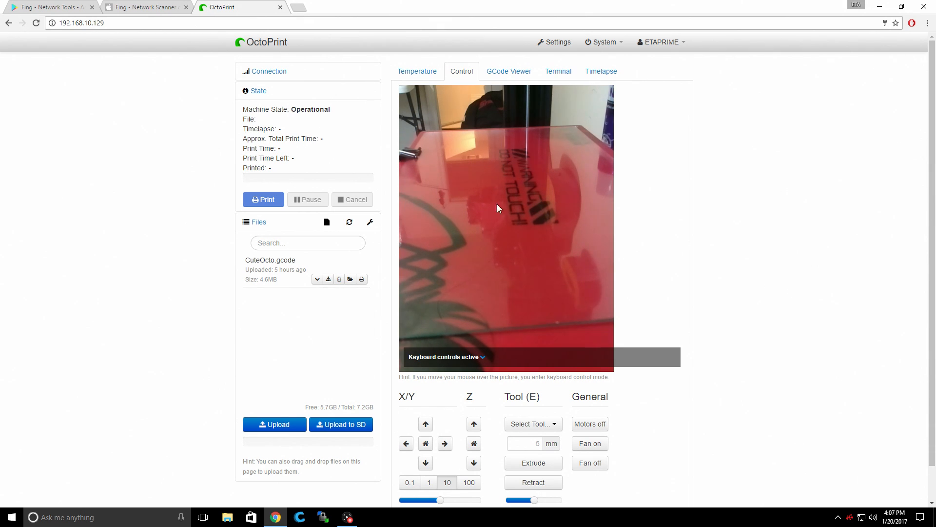
mouse_move(482, 414)
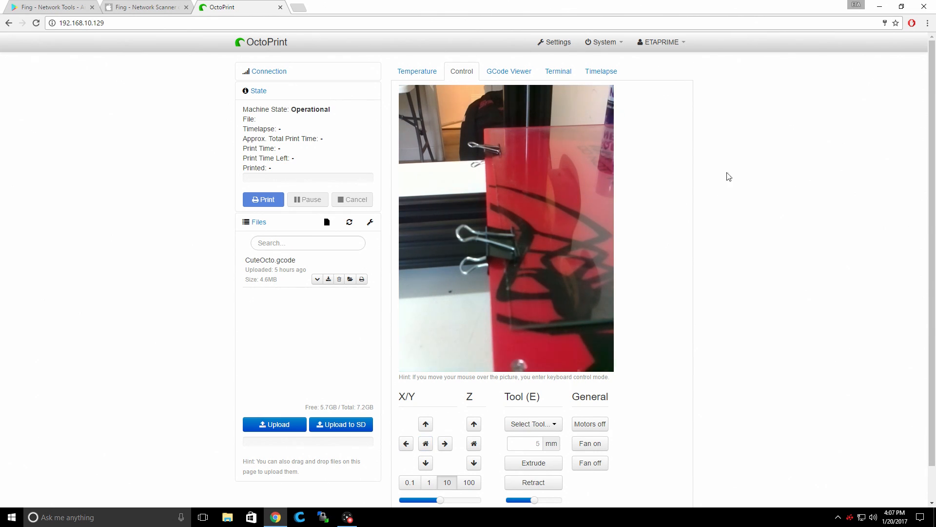
mouse_move(544, 204)
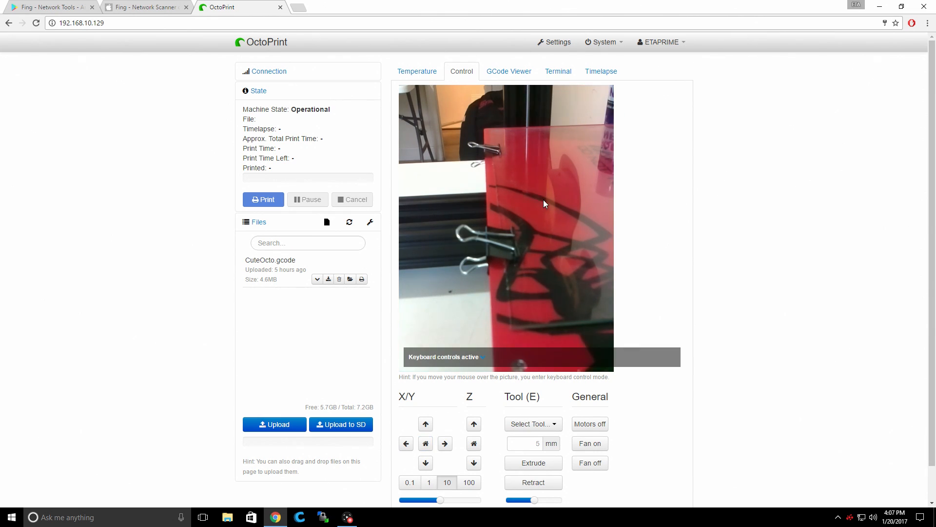
mouse_move(445, 214)
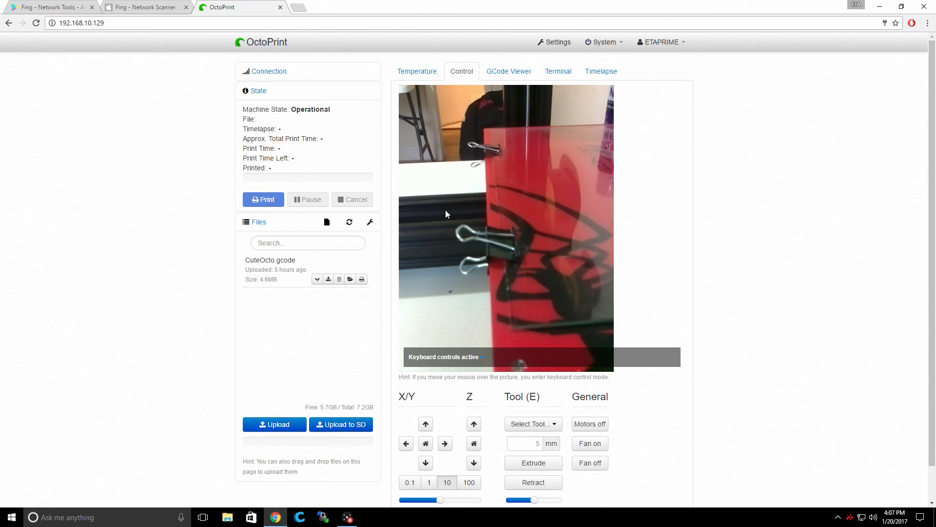
mouse_move(499, 214)
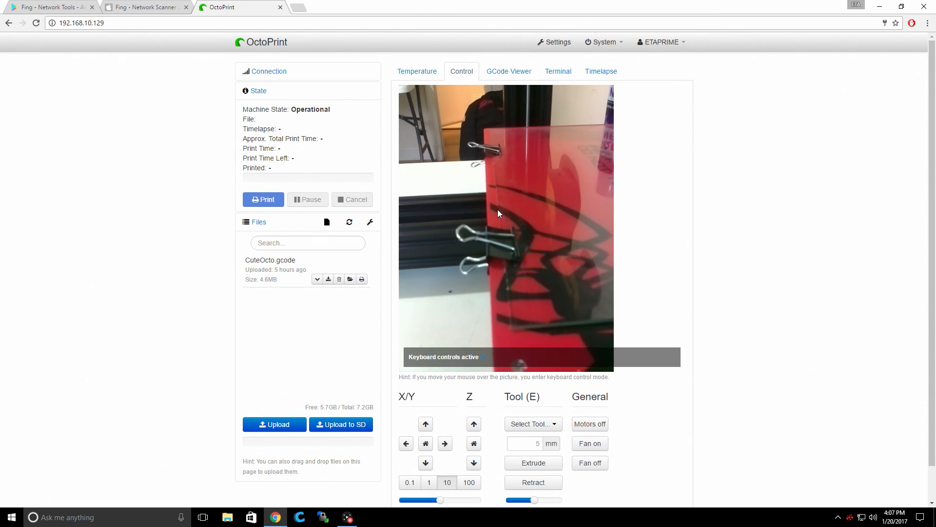
mouse_move(483, 251)
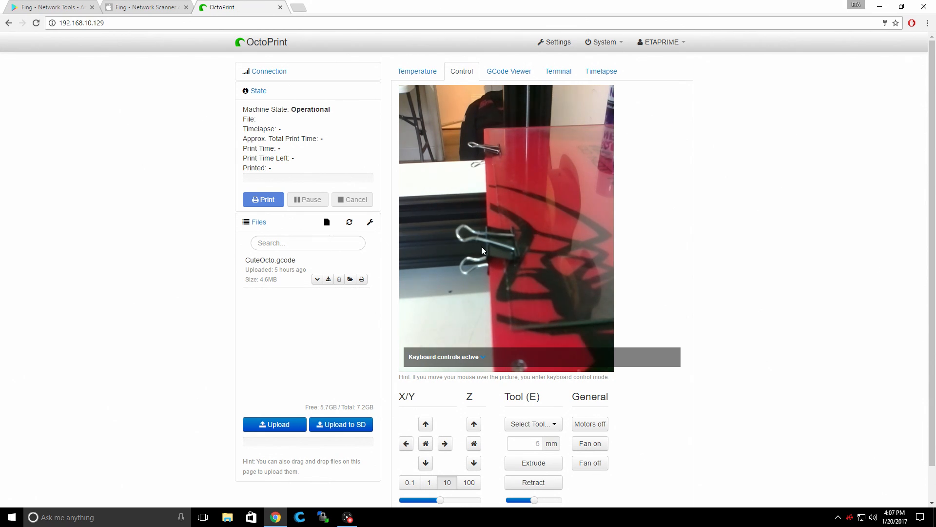
Show the GCode Viewer with its empty print-bed grid and renderer options.
left_click(509, 71)
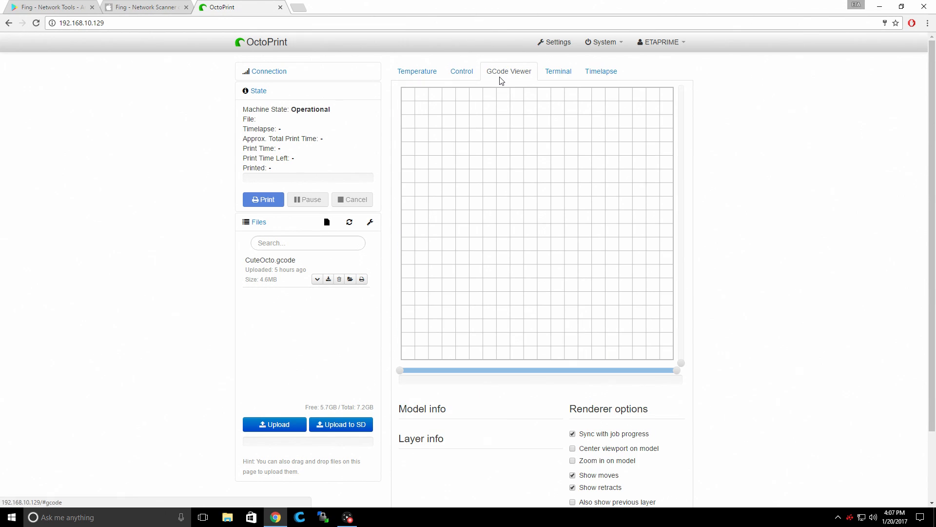
mouse_move(456, 188)
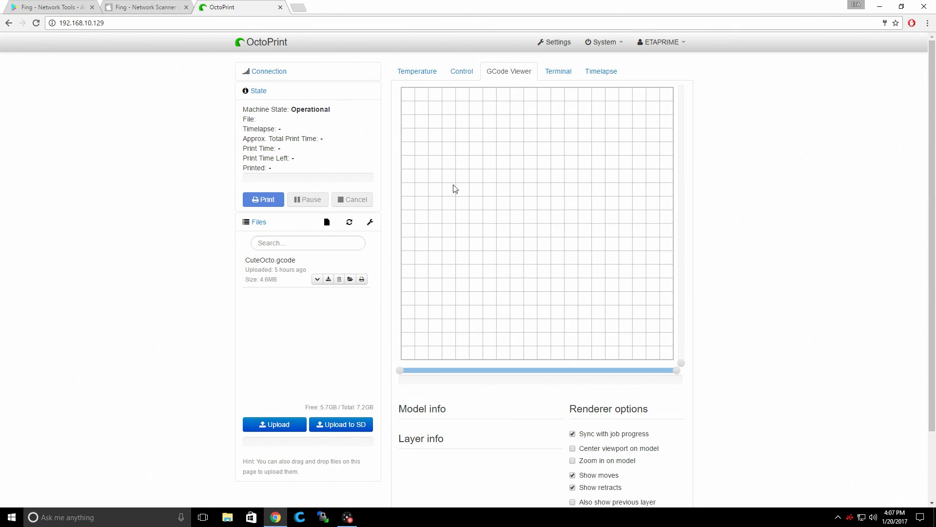
mouse_move(523, 248)
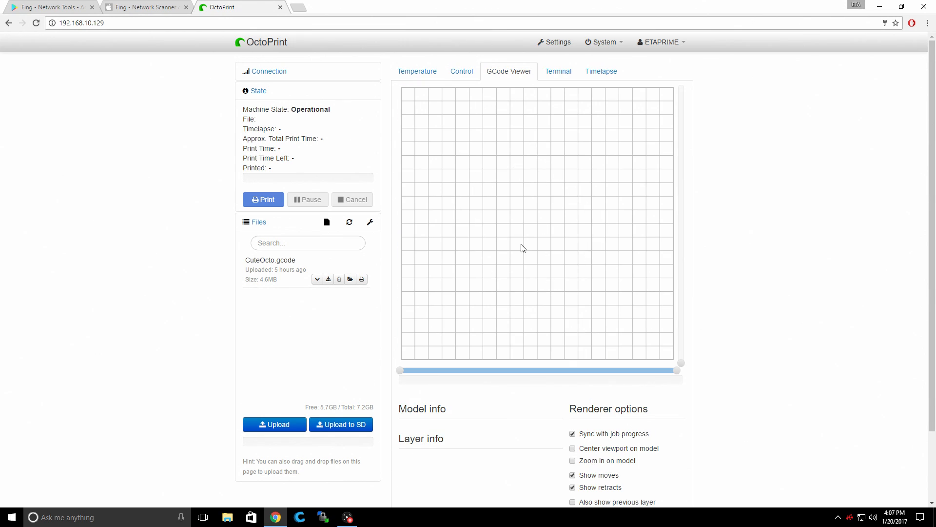
View the Terminal log and command field, then show the Timelapse configuration (mode Off).
left_click(558, 71)
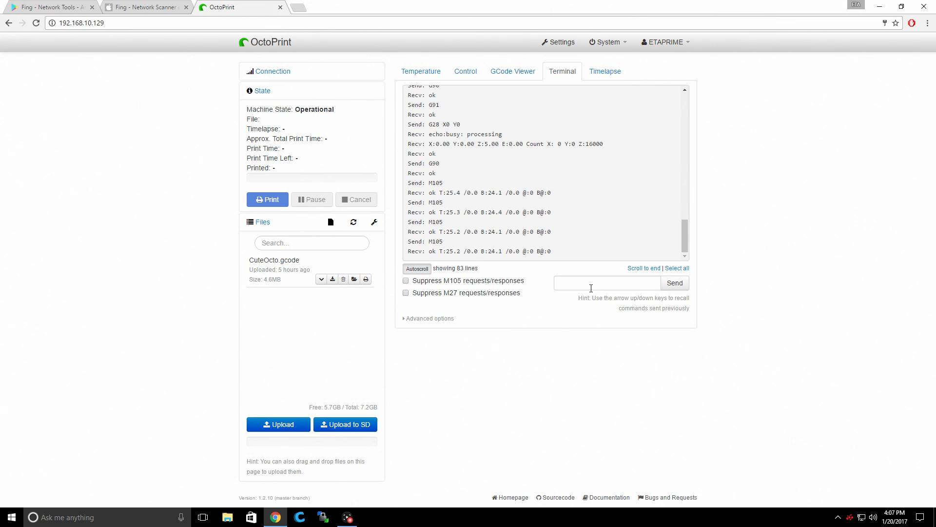
left_click(606, 283)
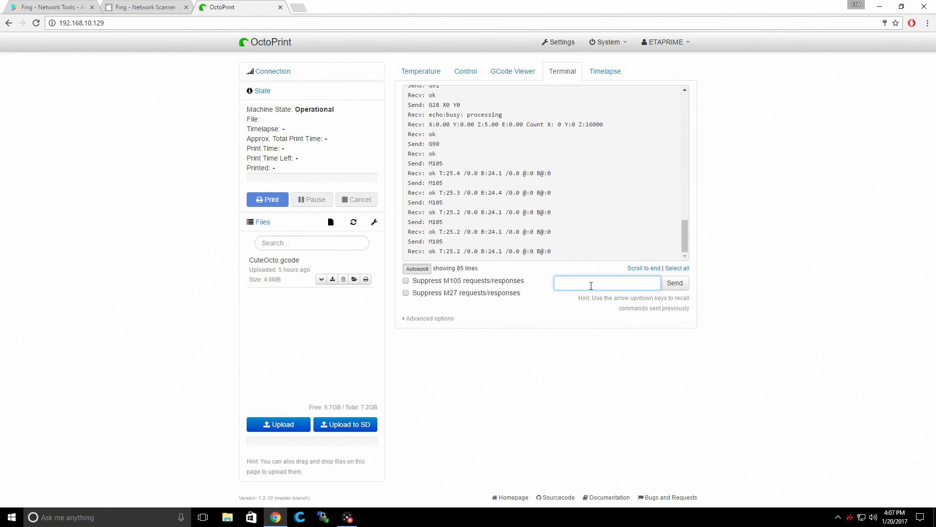
left_click(605, 71)
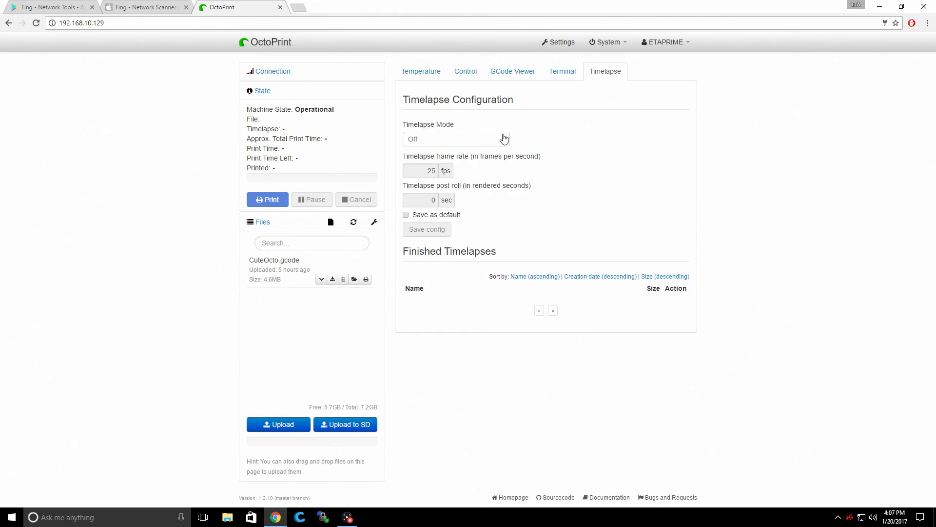
Set timelapse mode to Timed (10 s interval, 25 fps, 0 s post roll).
left_click(456, 139)
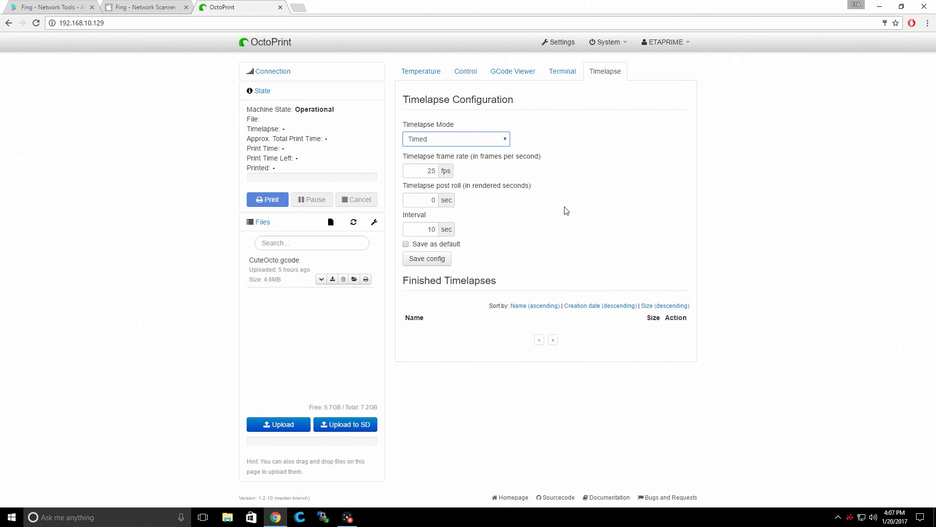
mouse_move(413, 108)
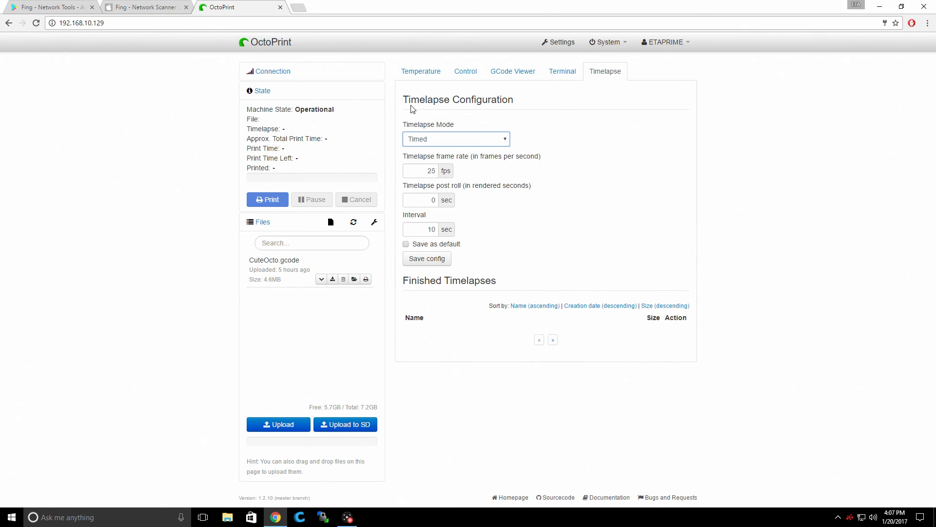
mouse_move(534, 269)
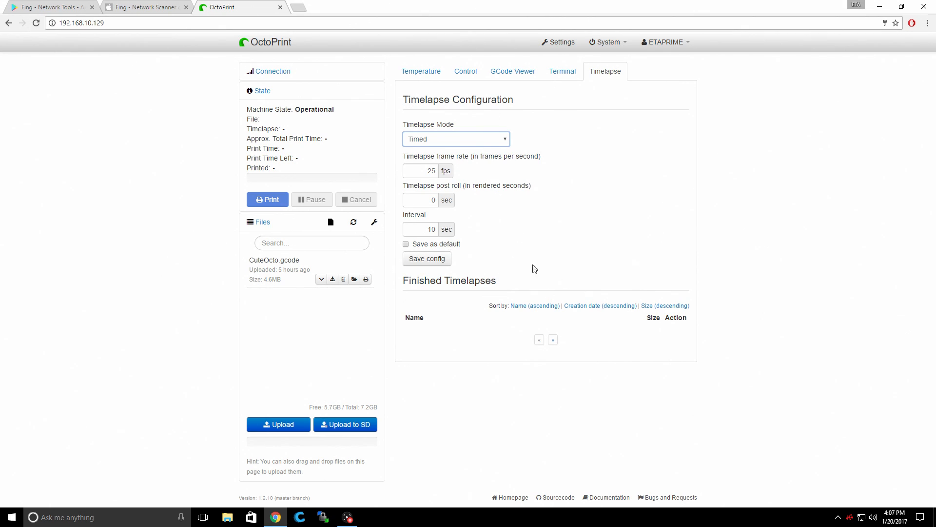
mouse_move(402, 198)
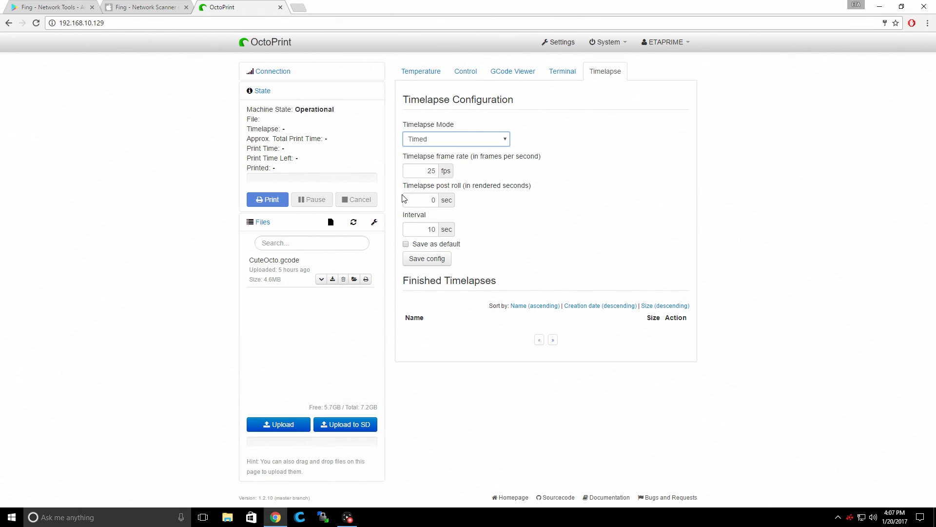
mouse_move(421, 229)
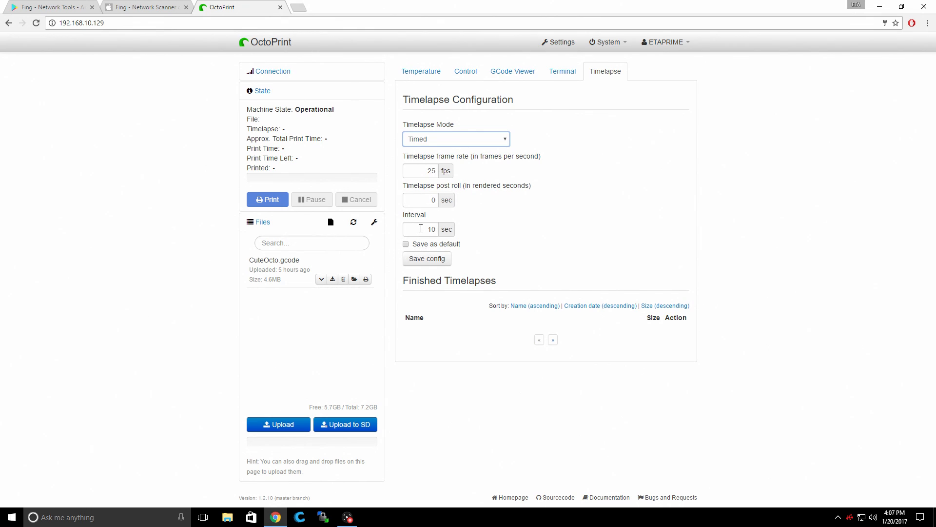
mouse_move(532, 243)
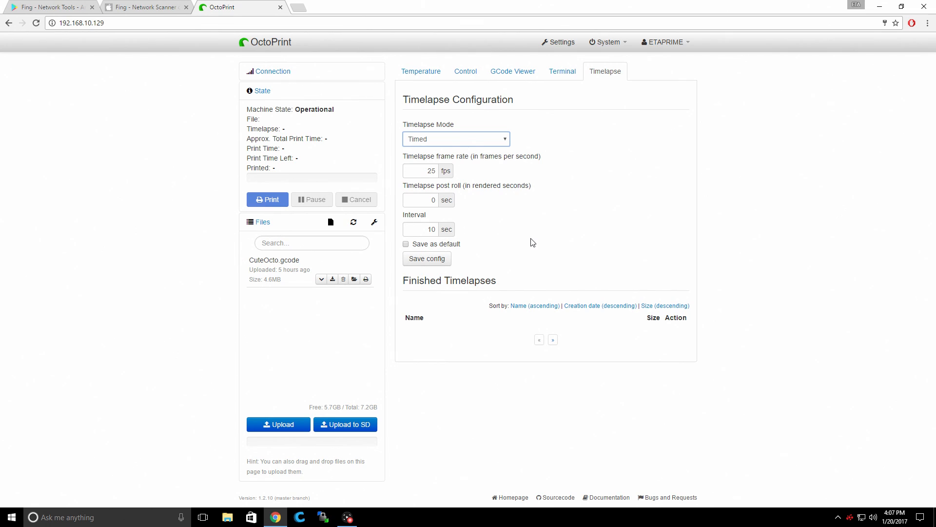
mouse_move(465, 72)
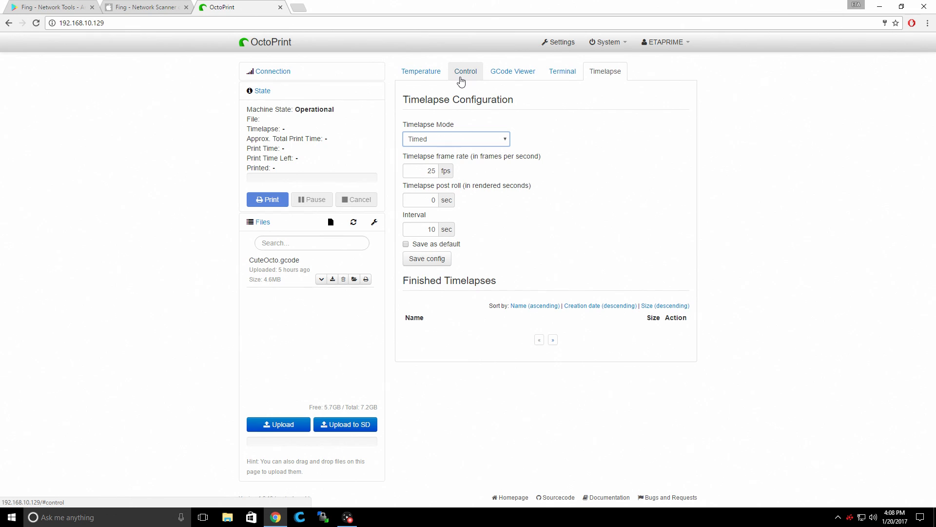
Show the temperature graph with hotend and bed around 24 °C, no targets.
left_click(421, 71)
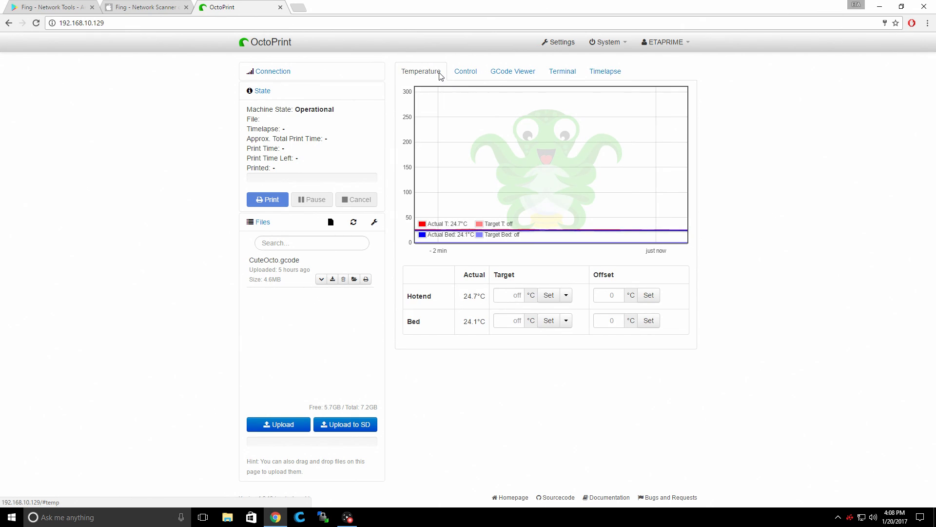
mouse_move(309, 332)
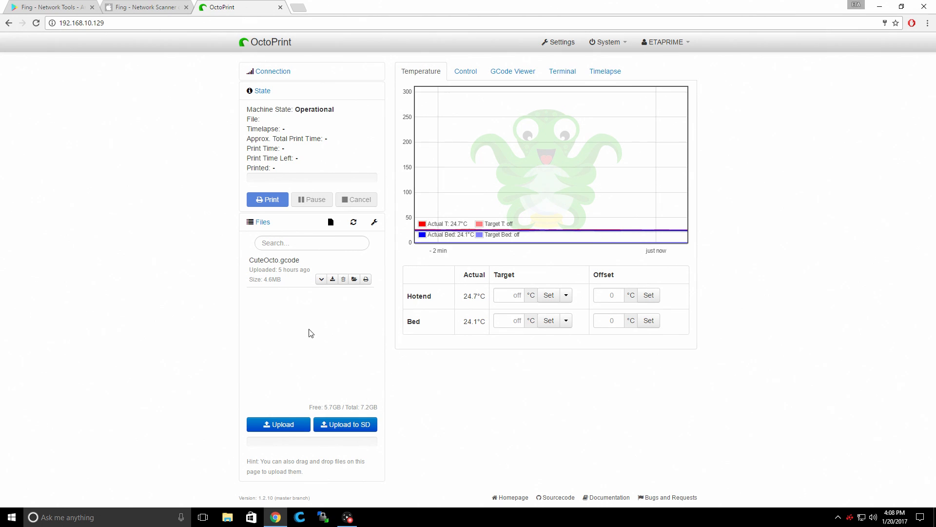
mouse_move(548, 419)
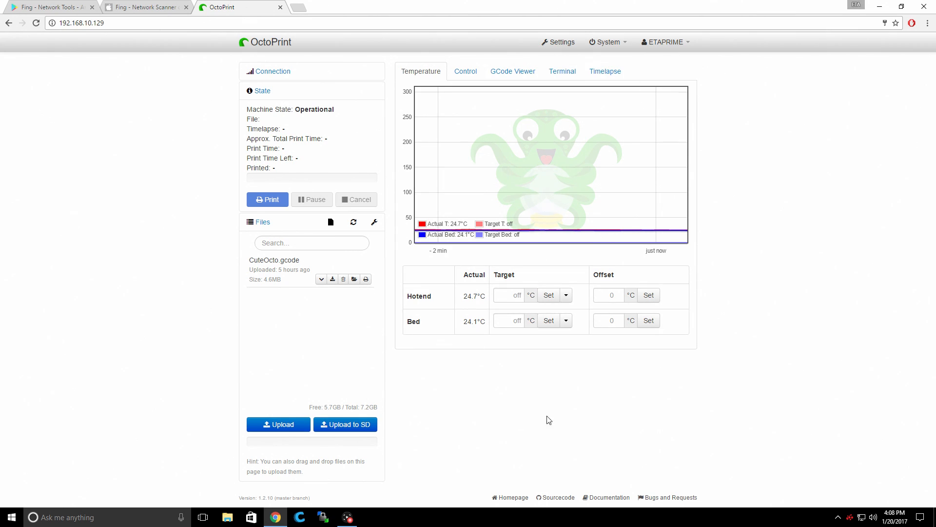
mouse_move(352, 341)
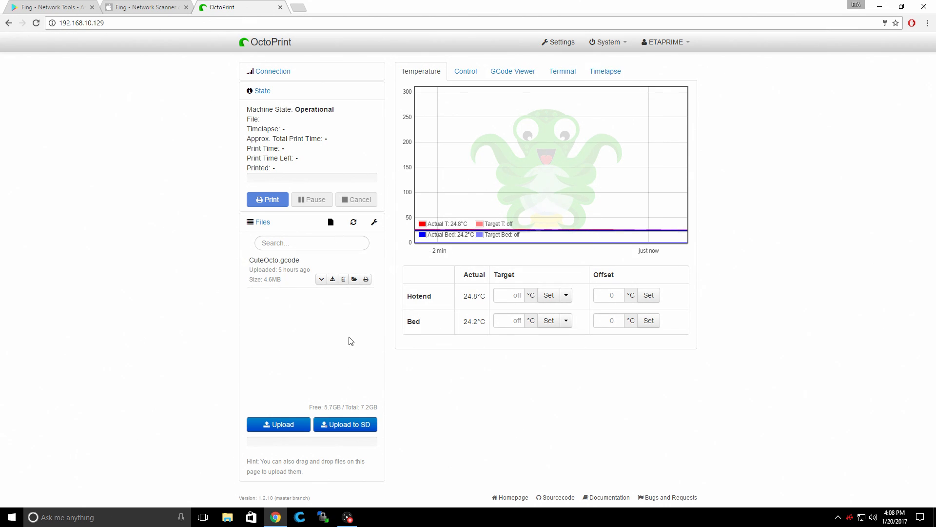
mouse_move(267, 374)
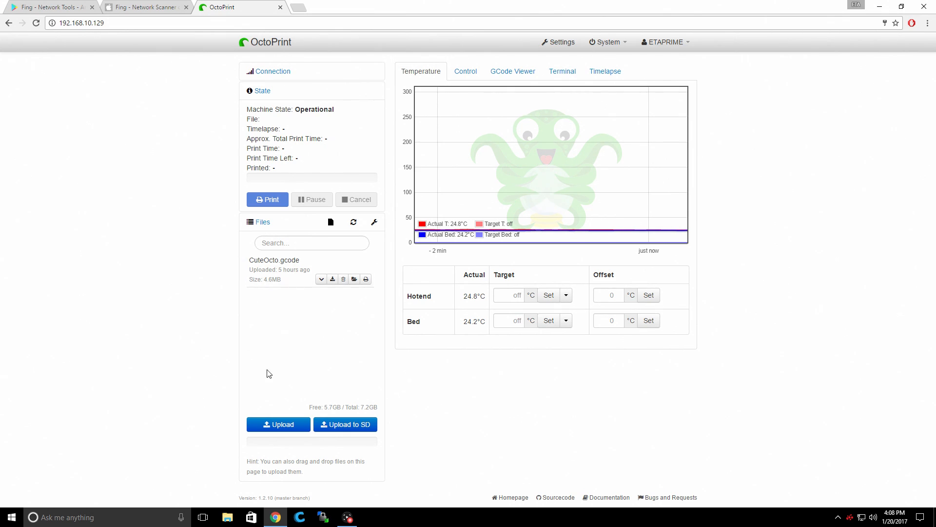
mouse_move(320, 371)
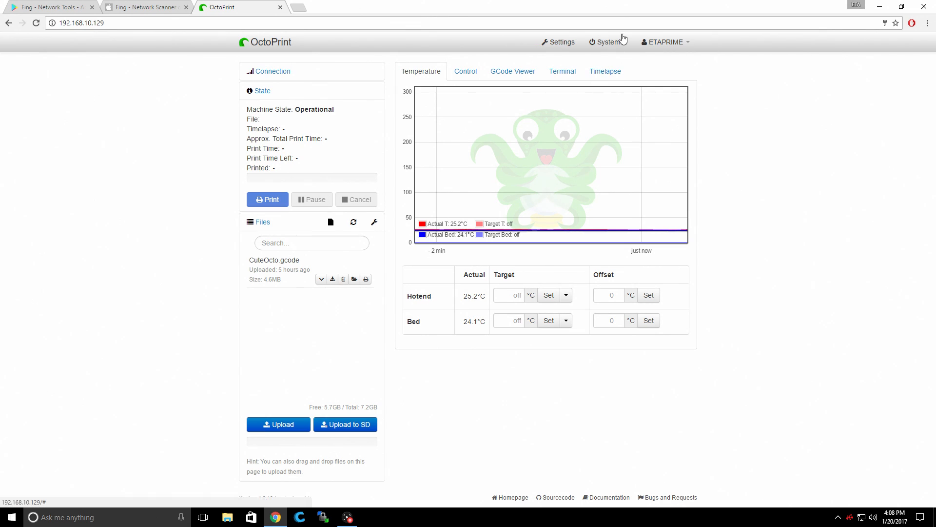
mouse_move(767, 166)
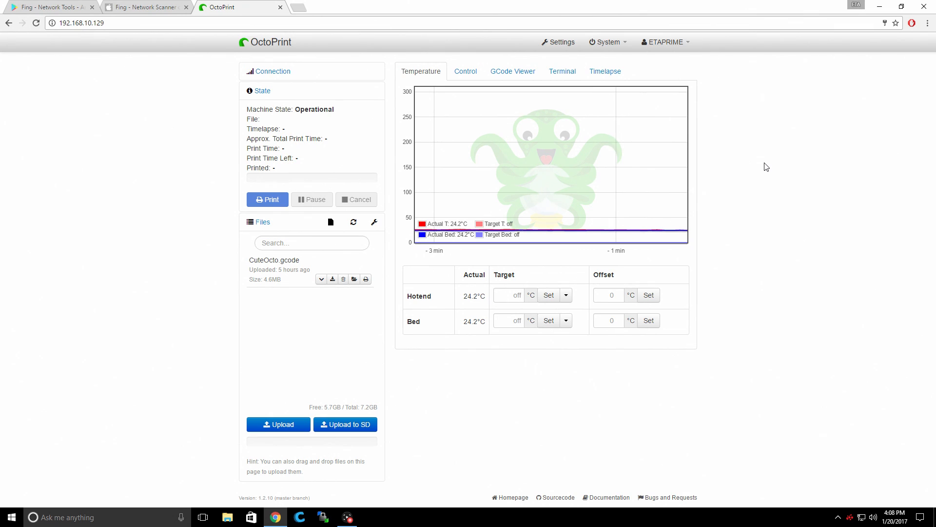
mouse_move(763, 166)
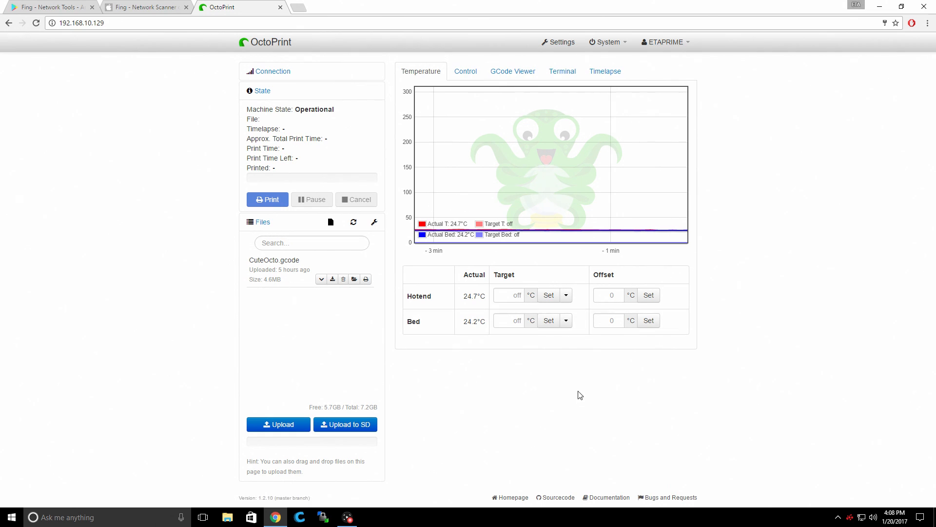
mouse_move(612, 399)
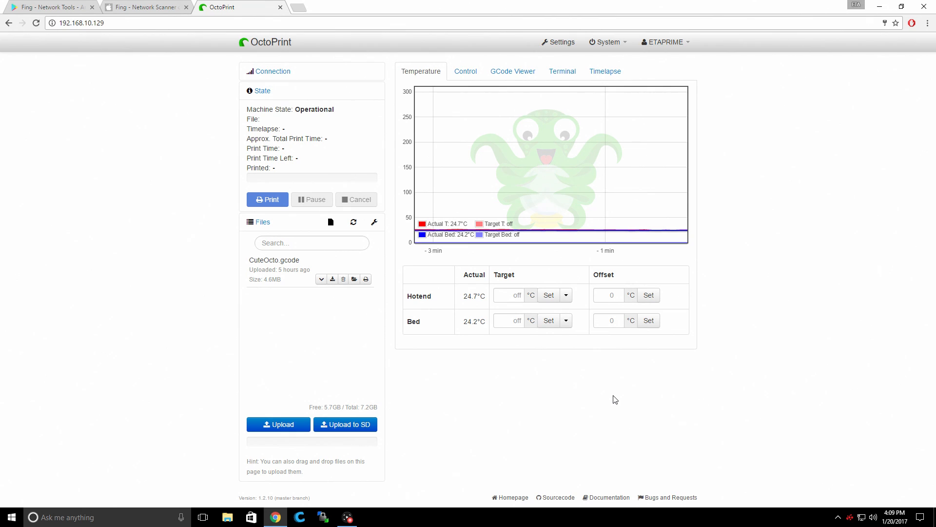
mouse_move(858, 165)
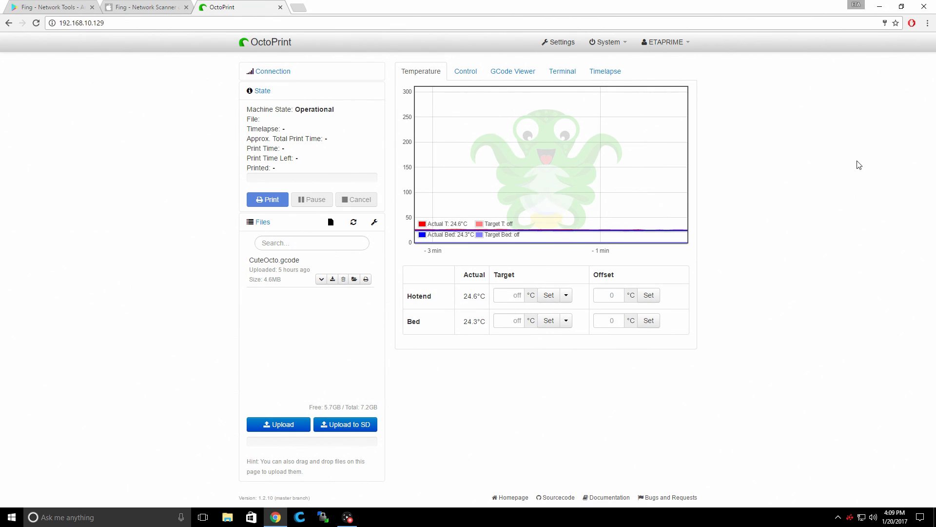